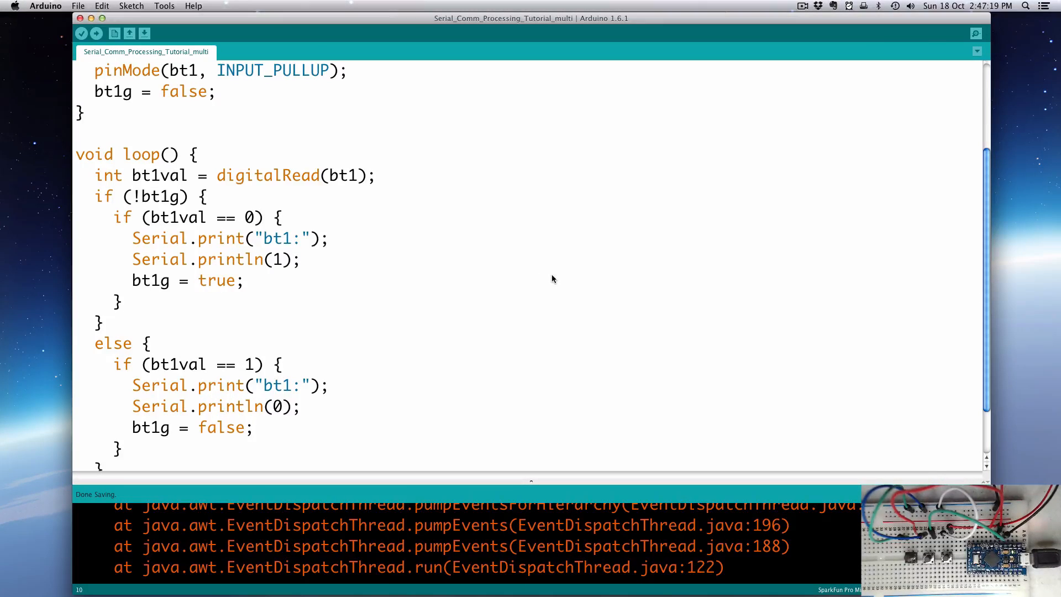
mouse_move(420, 200)
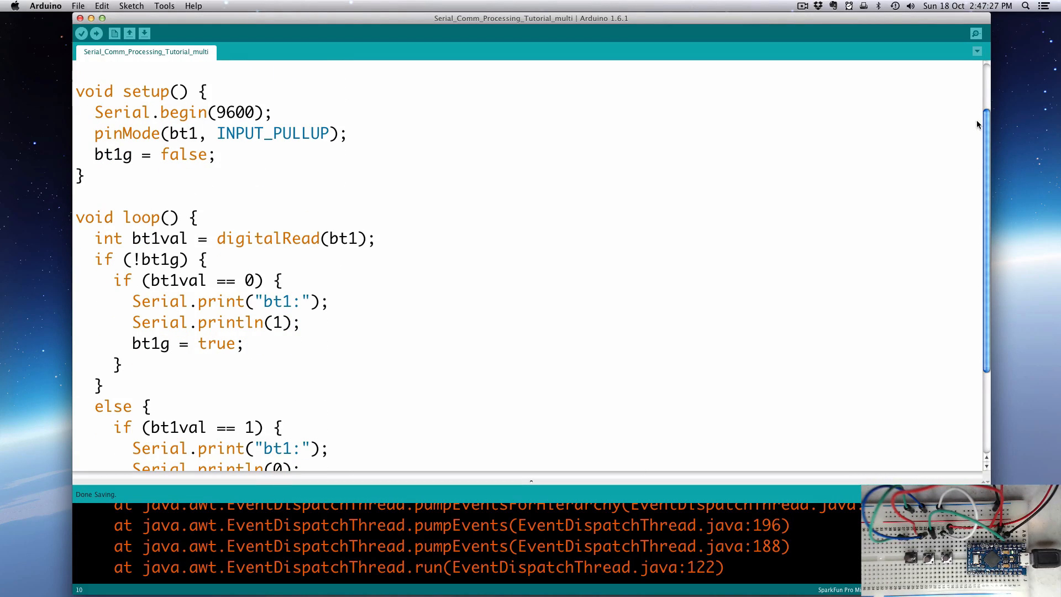
mouse_move(628, 147)
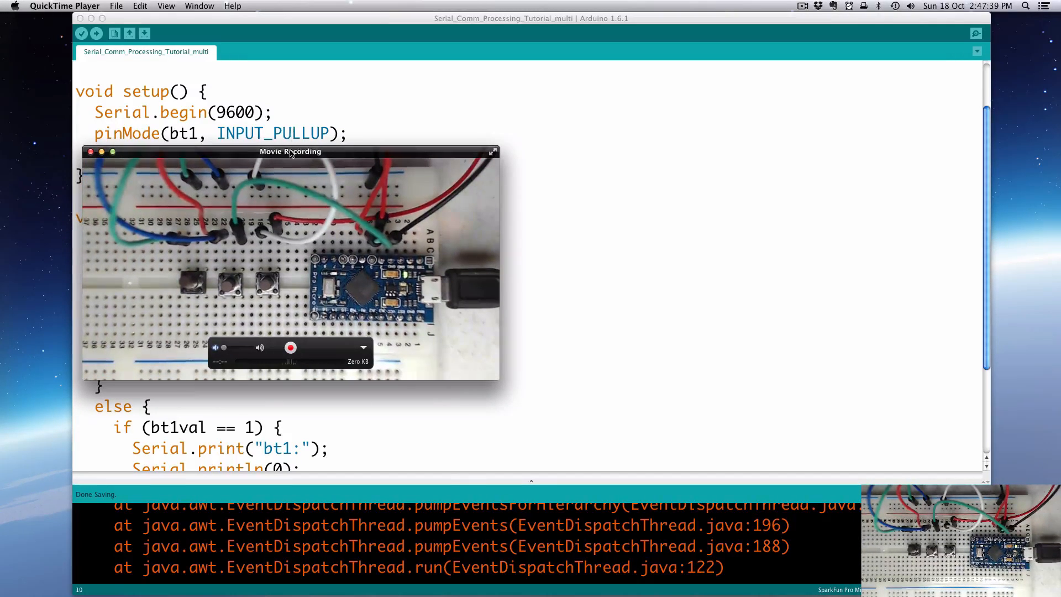
Step: Move the camera preview window aside and scroll down through the sketch
left_click_drag(291, 151, 231, 111)
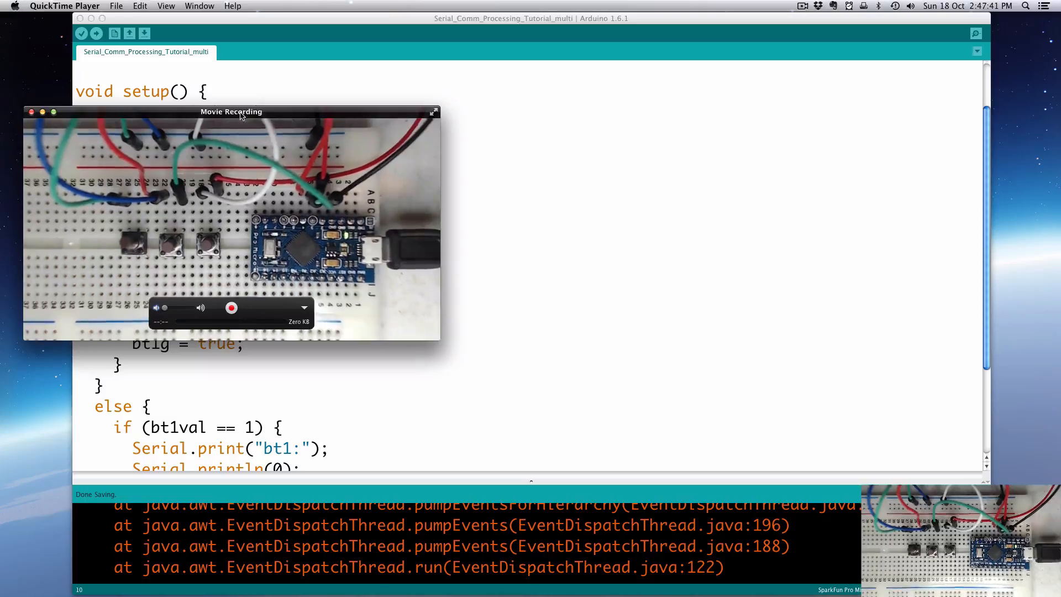
left_click_drag(231, 111, 224, 104)
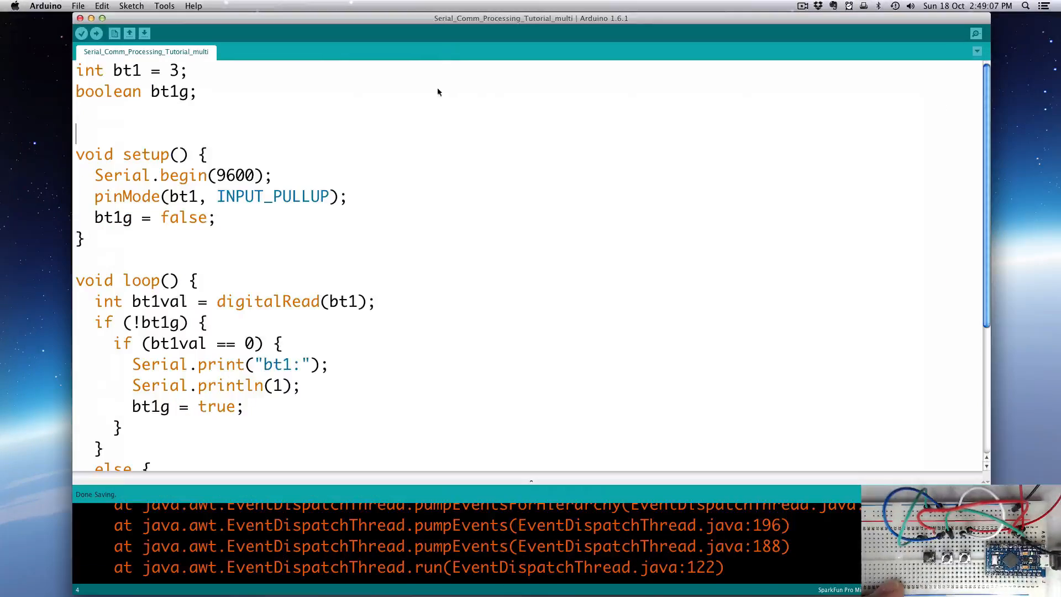
mouse_move(355, 197)
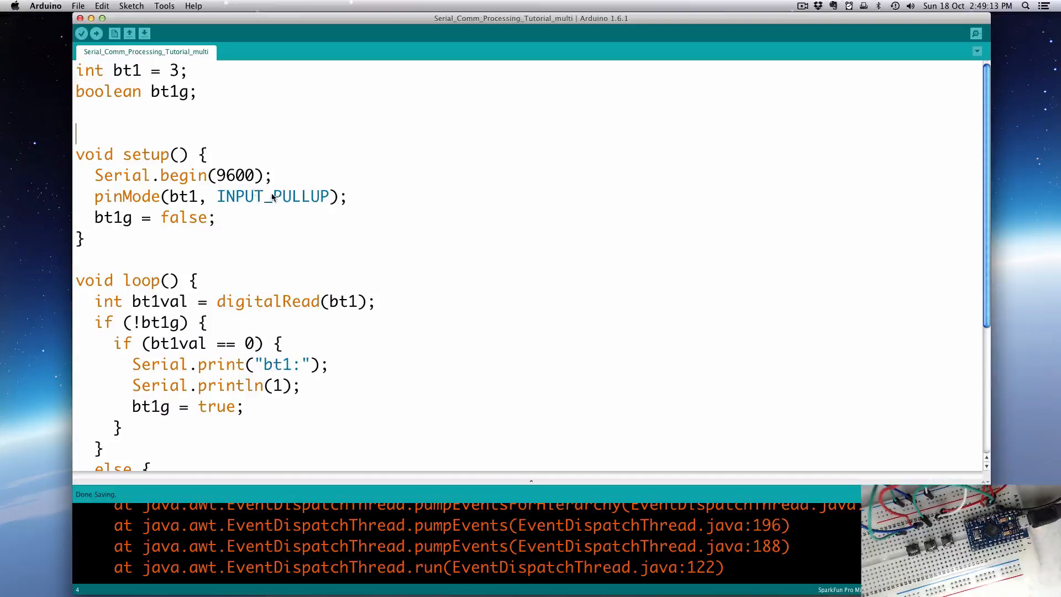
scroll("down", 3)
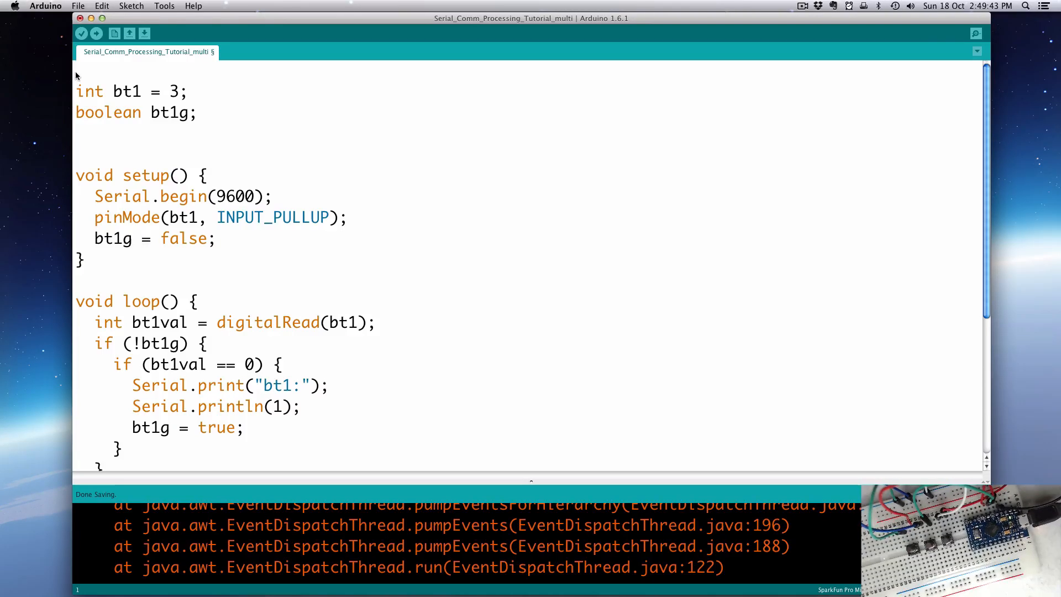
Step: Declare int numbuts = 3; as the first line of the sketch
type("int")
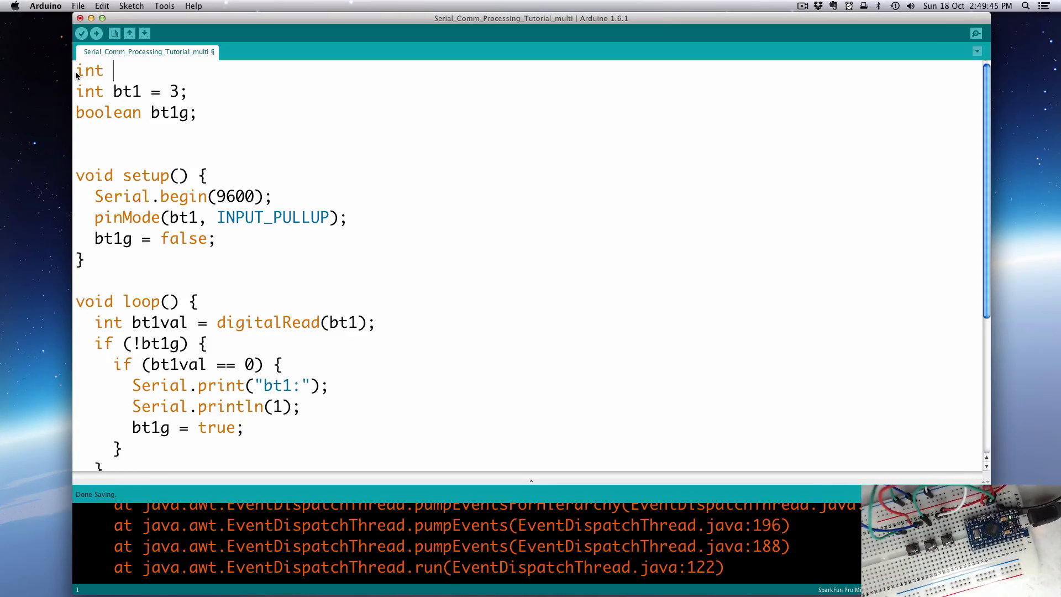
type("numbut")
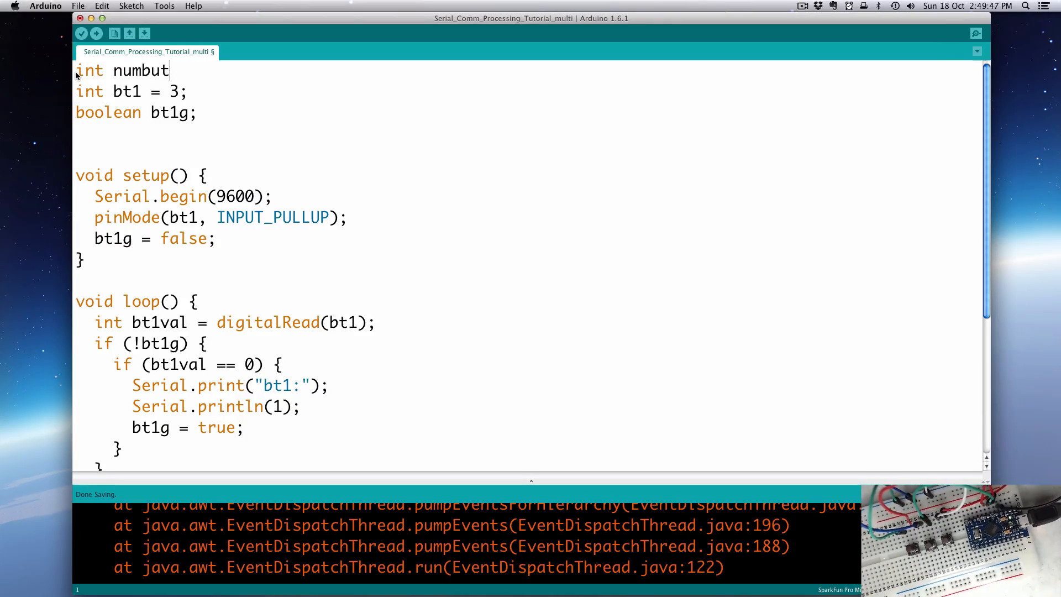
type("s")
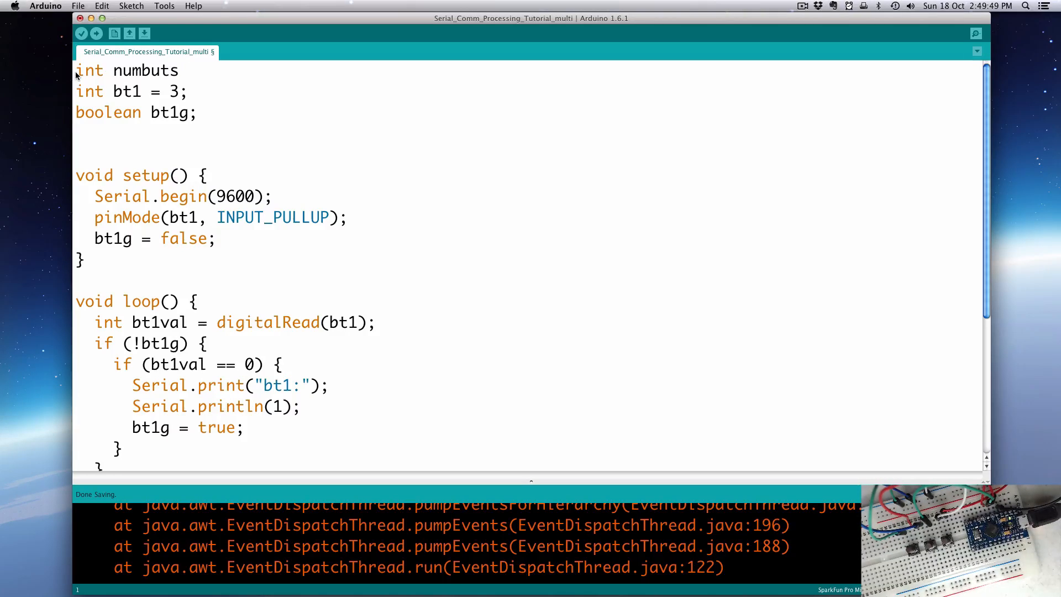
type("= 8")
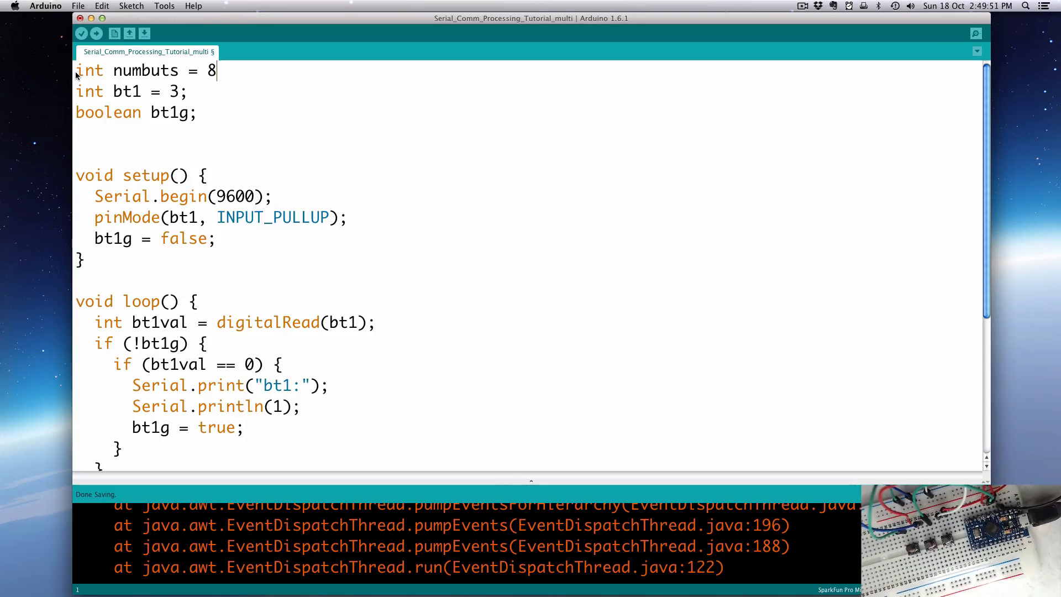
type("3;")
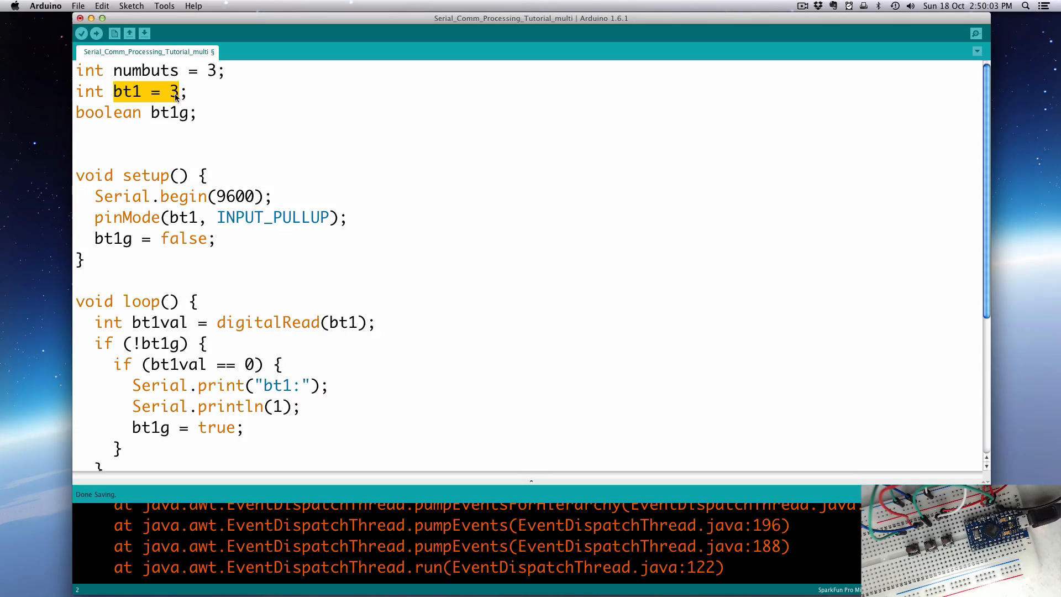
mouse_move(173, 99)
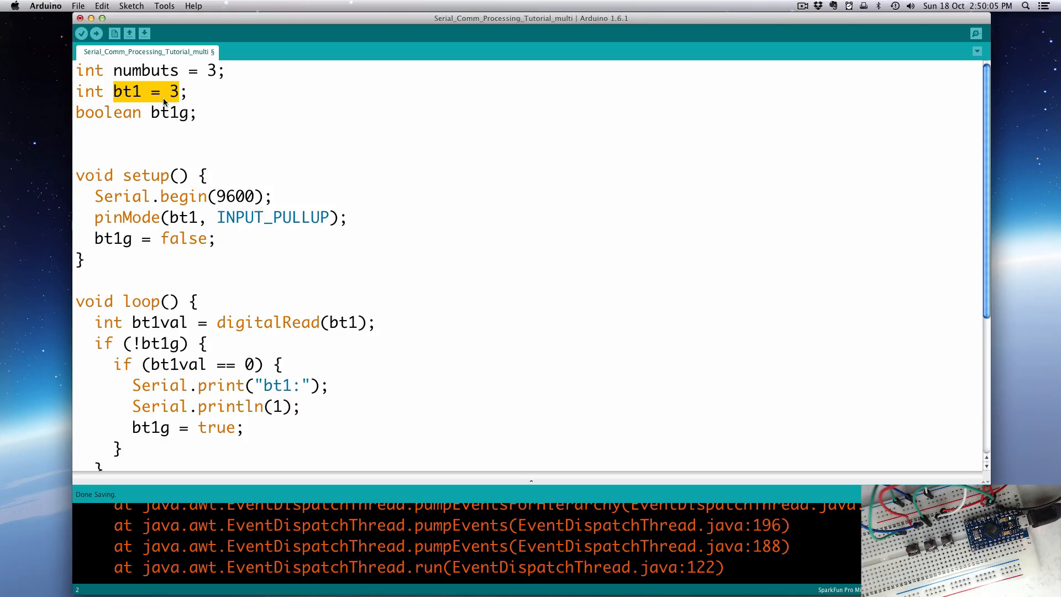
Step: Highlight the bt1 and bt1g declarations to point them out, then clear the selection
left_click(178, 92)
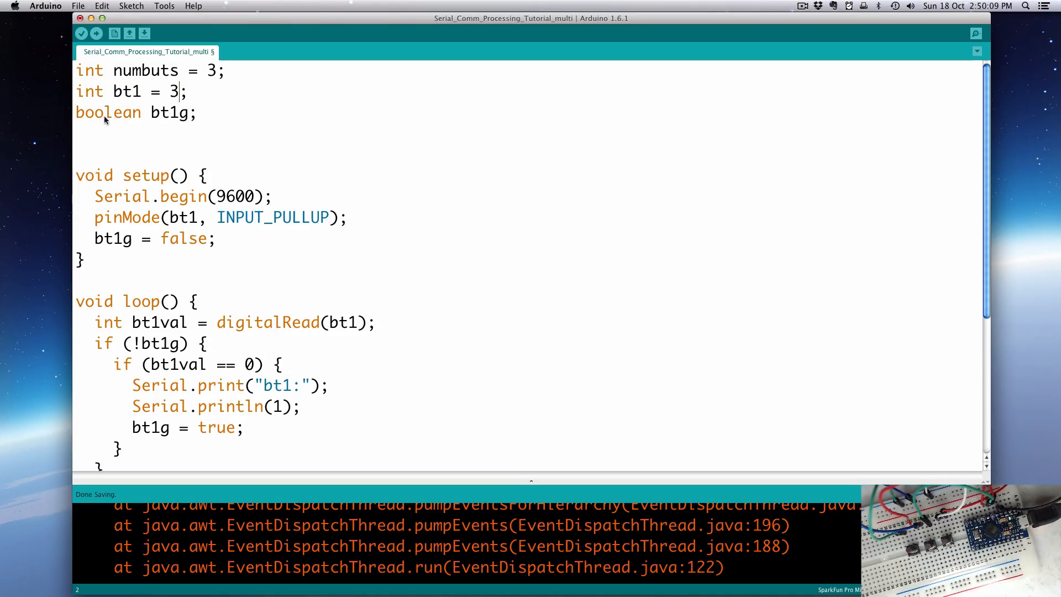
double_click(169, 113)
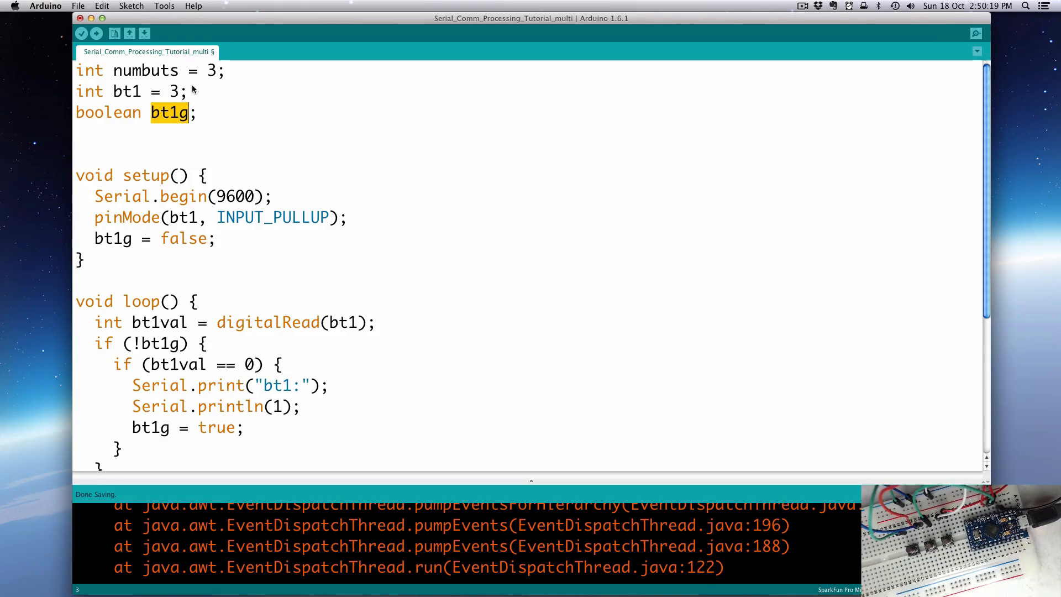
left_click(230, 71)
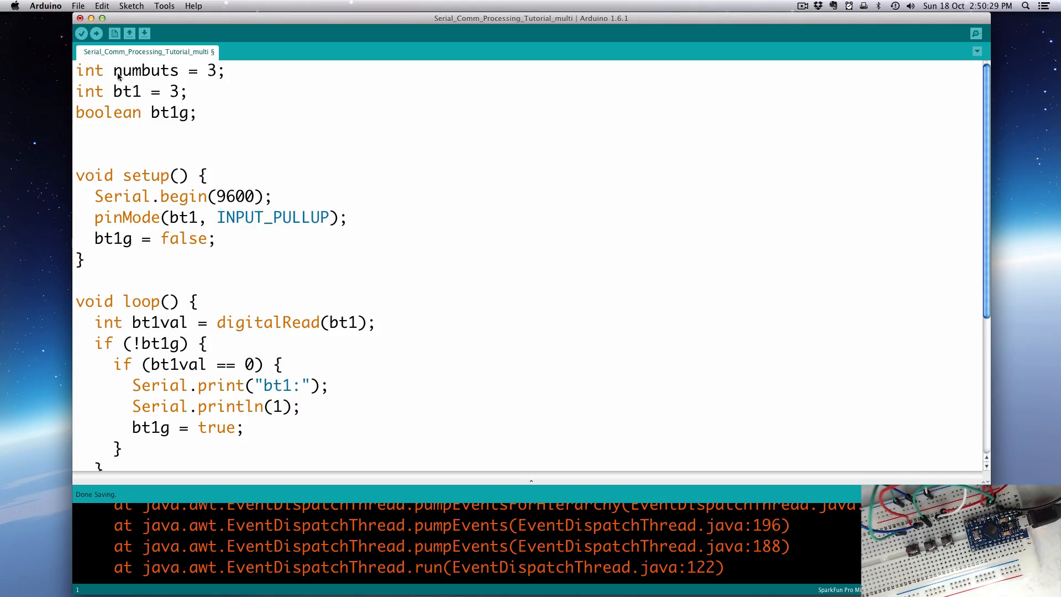
mouse_move(186, 186)
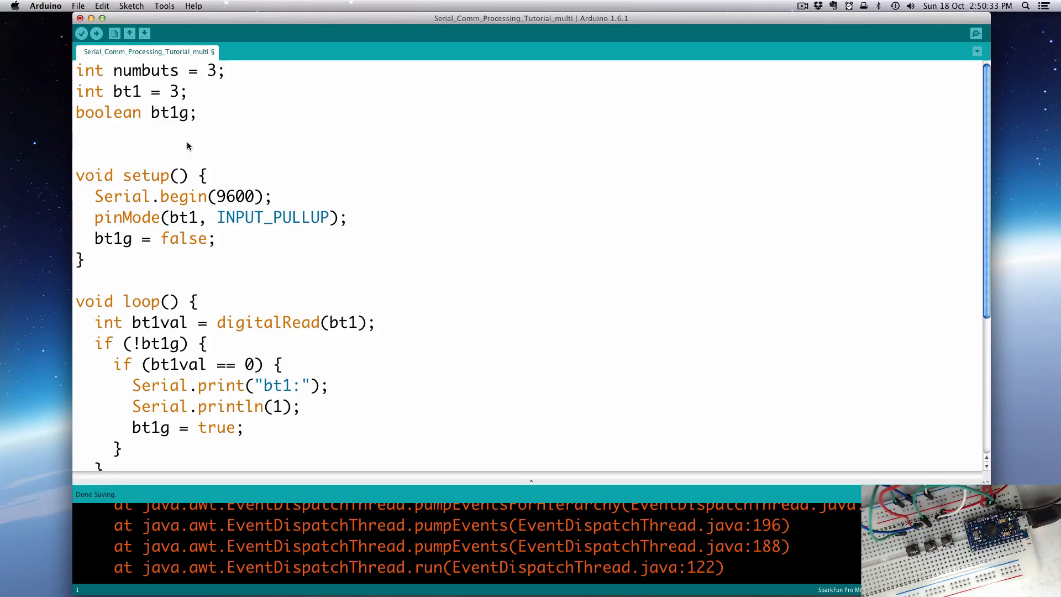
mouse_move(220, 74)
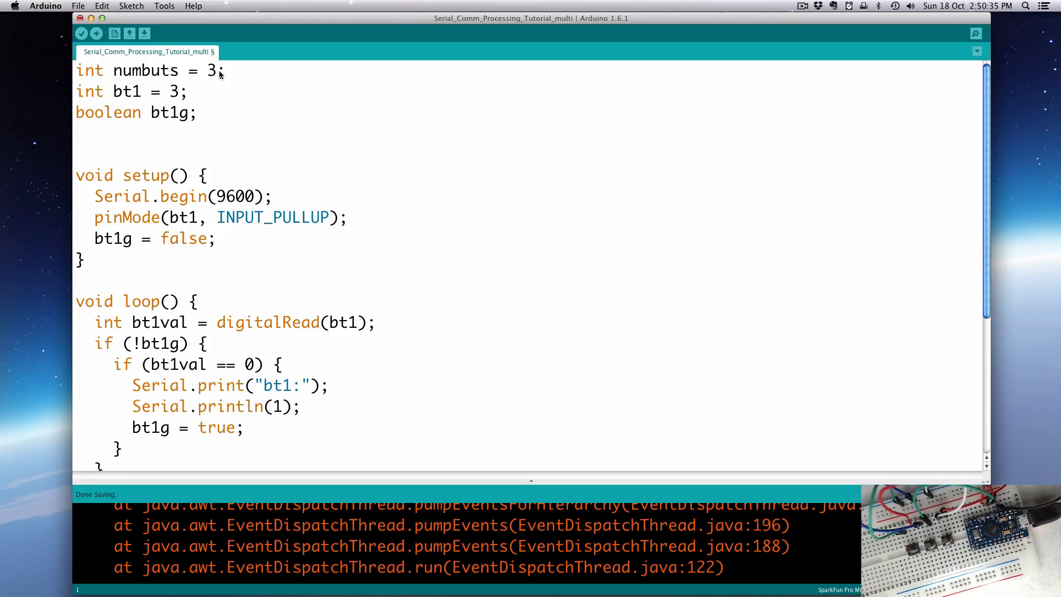
Step: Set numbuts back to 3 and turn the bt1 pin variable into the array int bts[3];
key("Backspace")
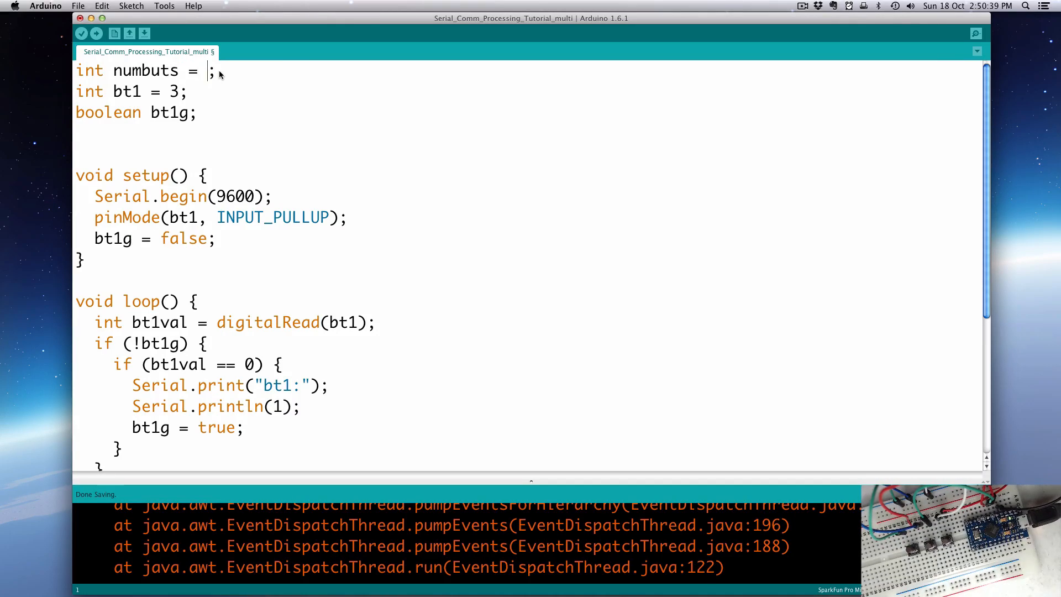
type("3")
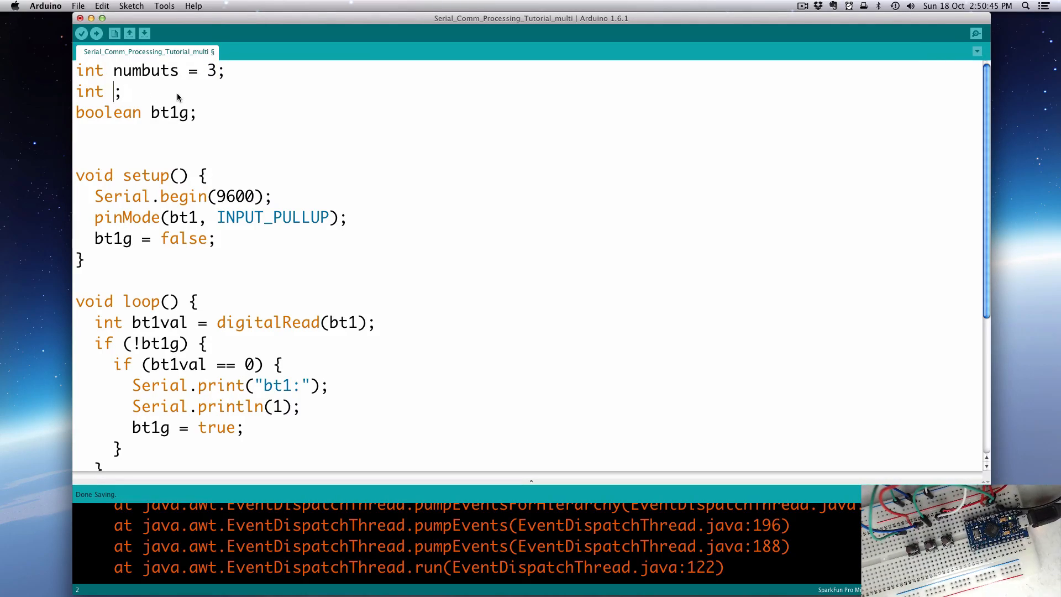
type("bt")
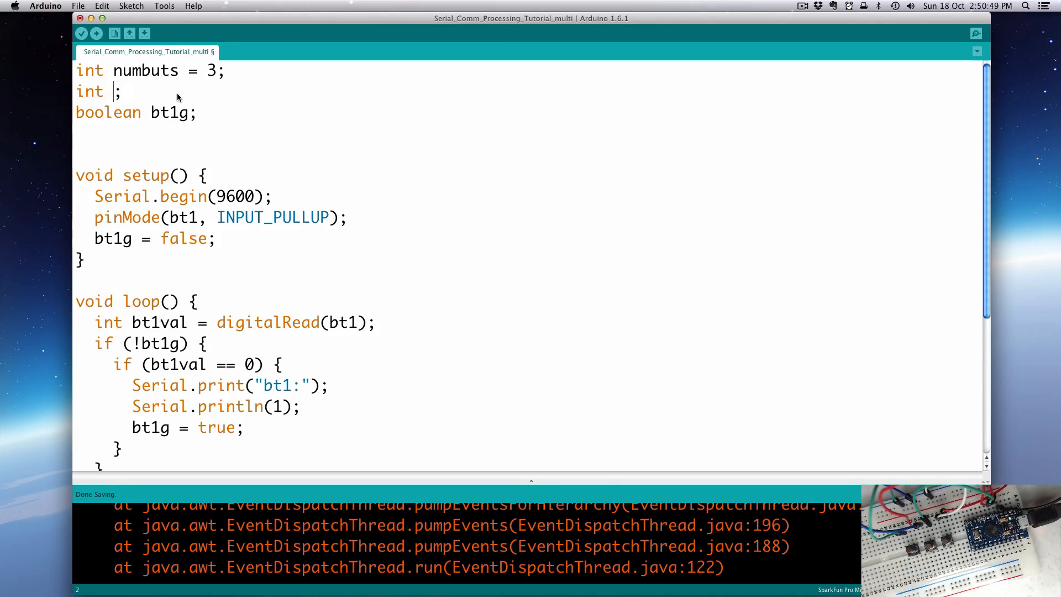
key("Backspace")
type("[")
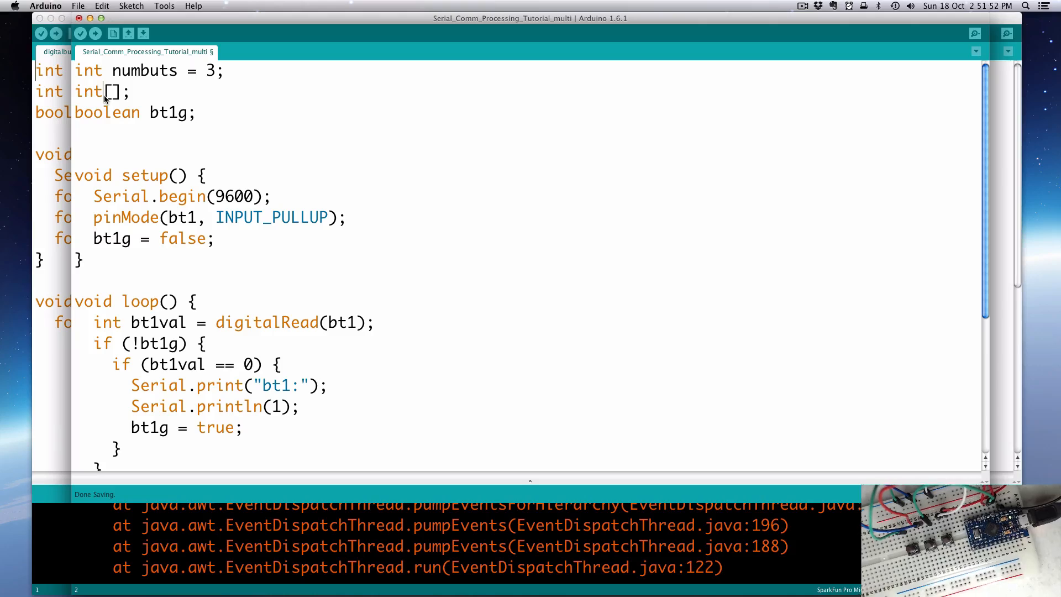
type("bts")
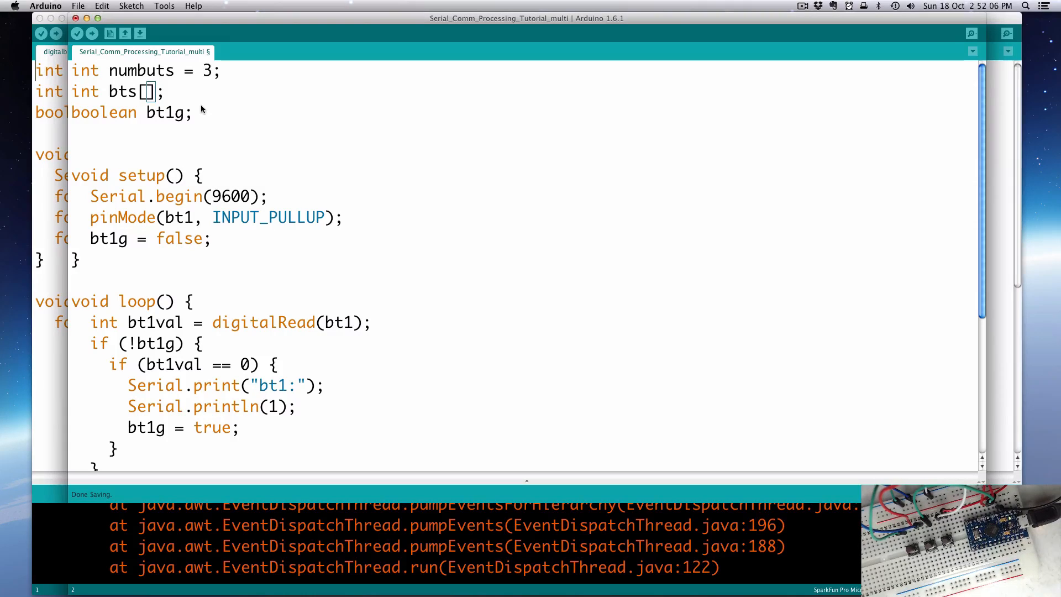
type("3")
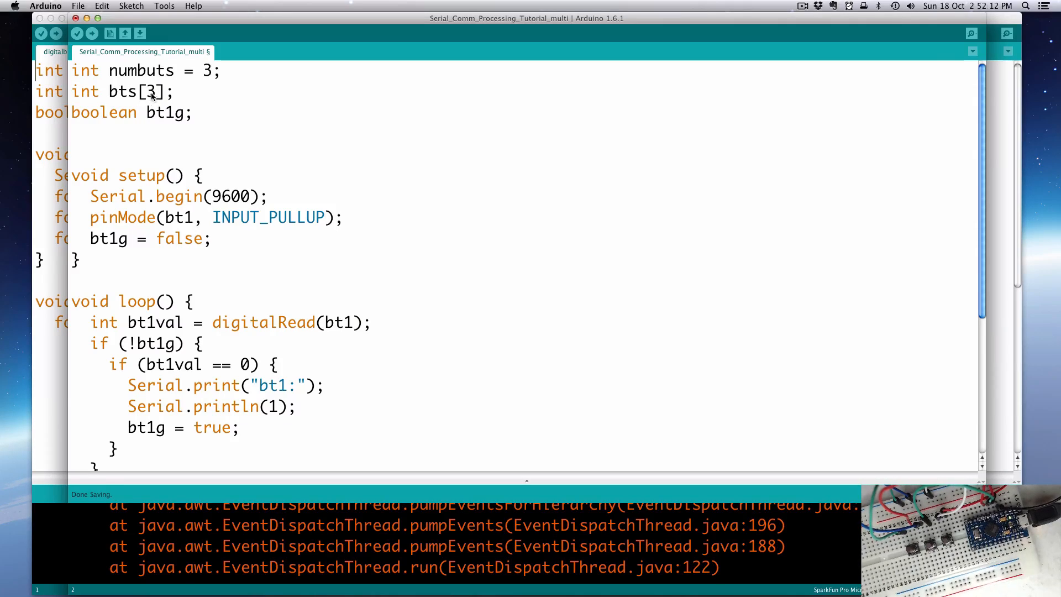
double_click(150, 92)
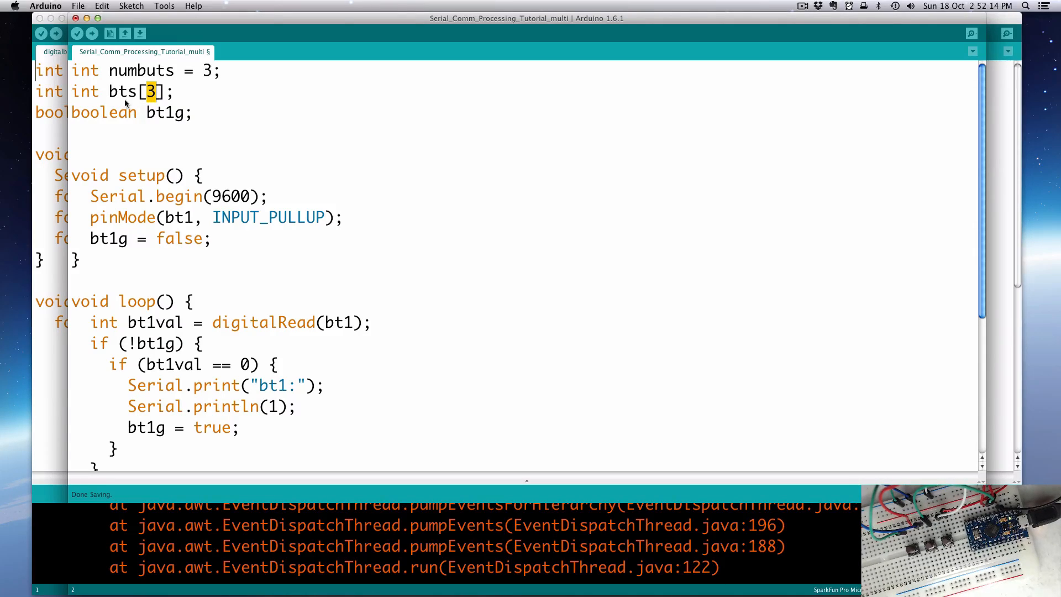
Step: Rename the bt1g gate variable into the array btgs[3]
double_click(122, 92)
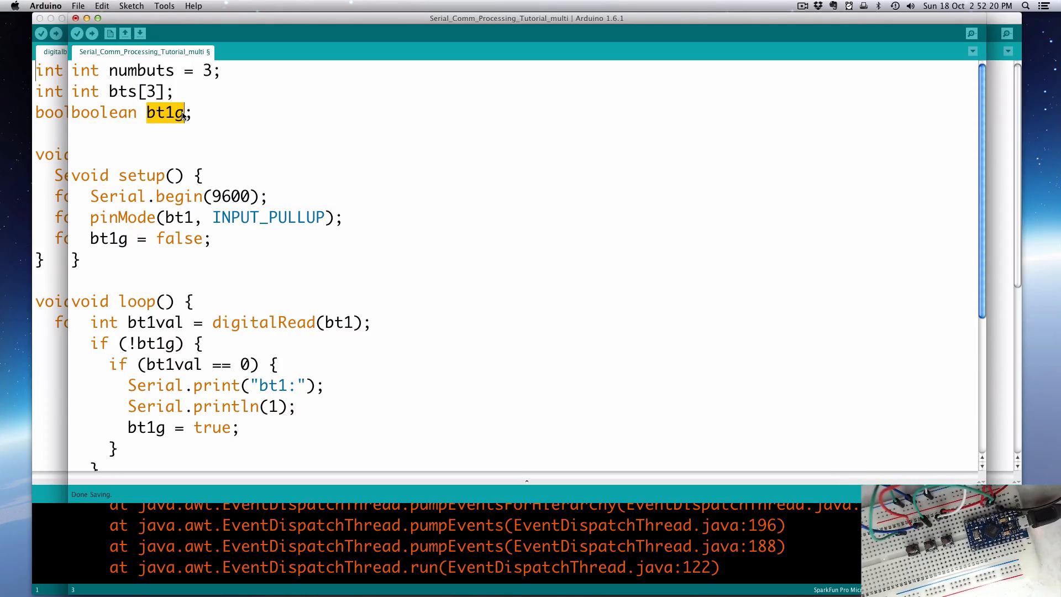
type("btgs")
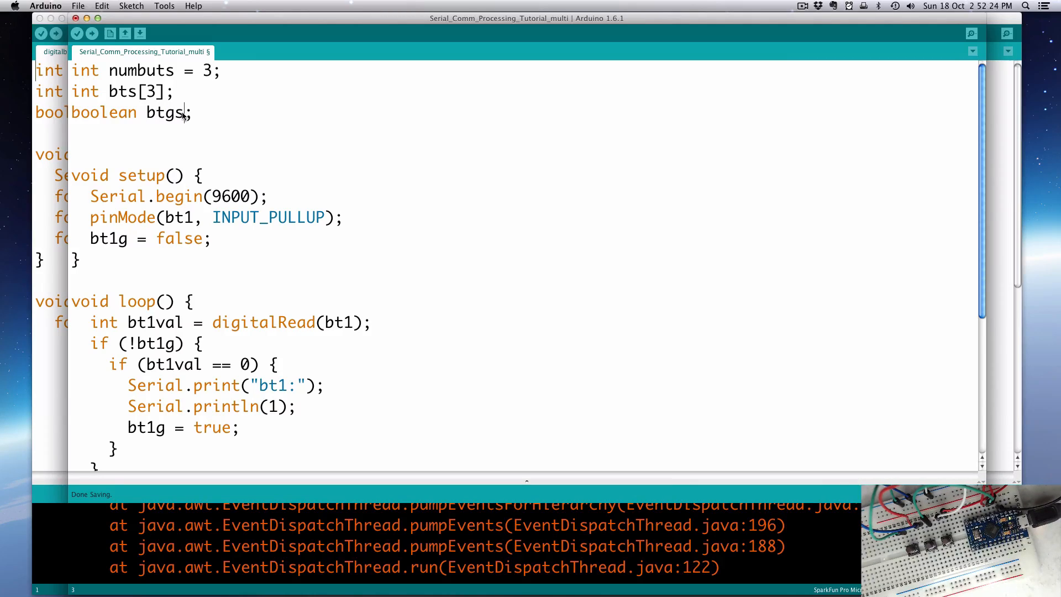
type("[3]")
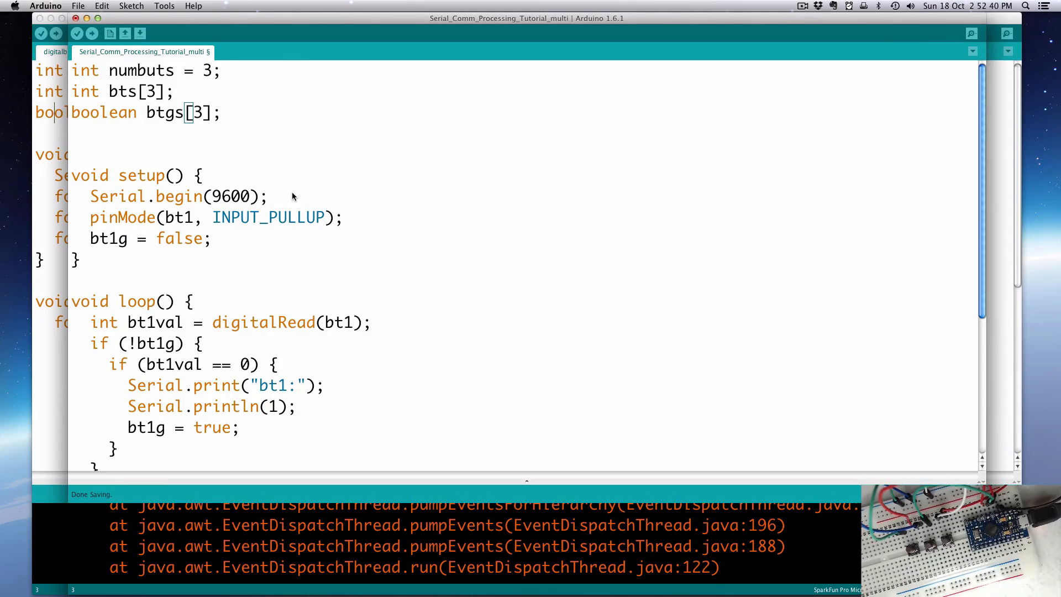
Step: Start a for(int i=0;i<numbuts loop in setup() after Serial.begin(9600)
left_click(269, 197)
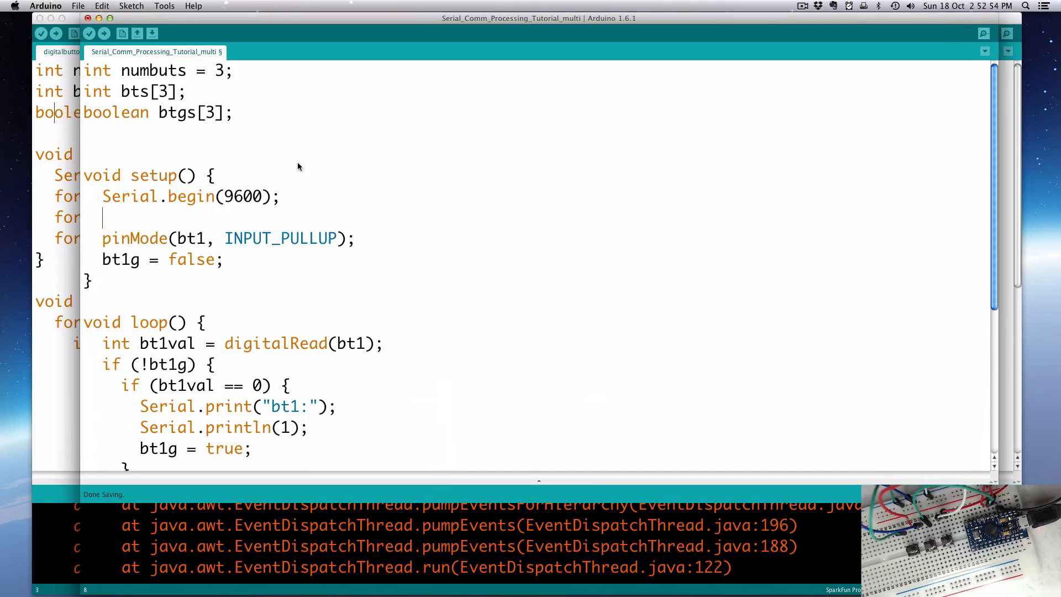
type("for(8nt")
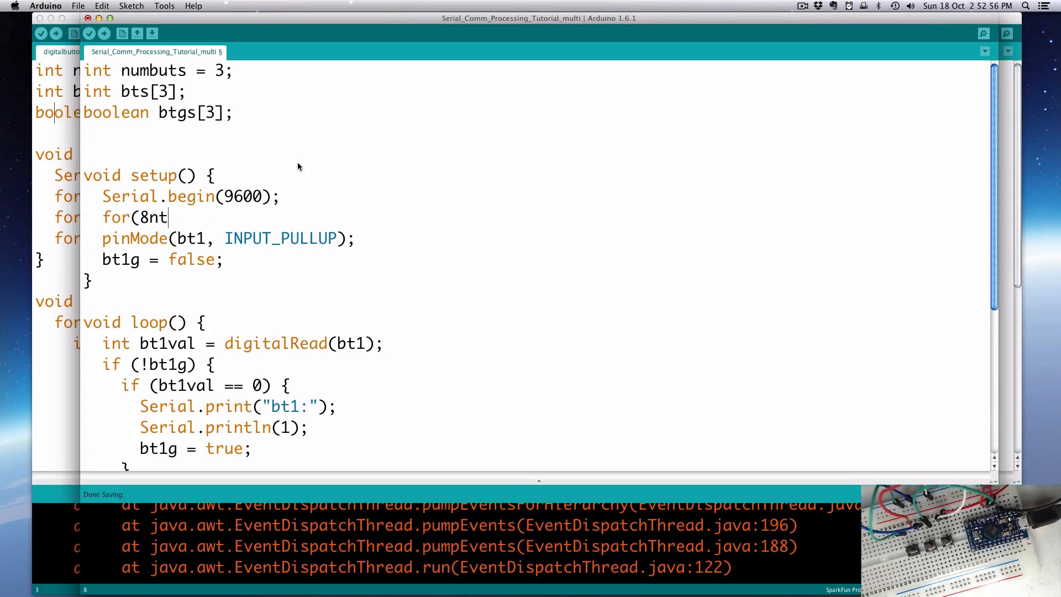
type("int i")
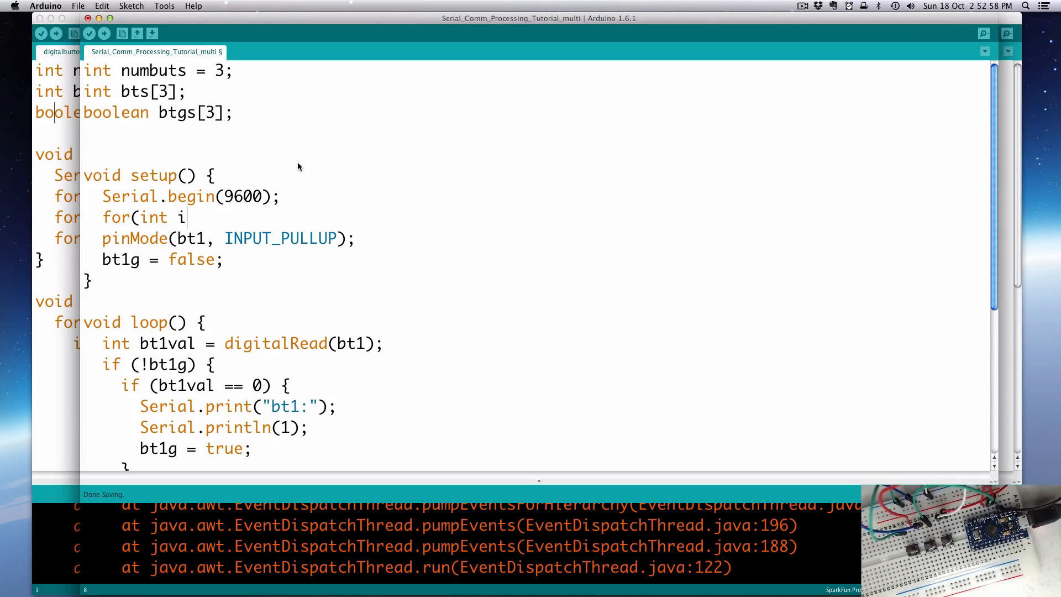
type("=0;i")
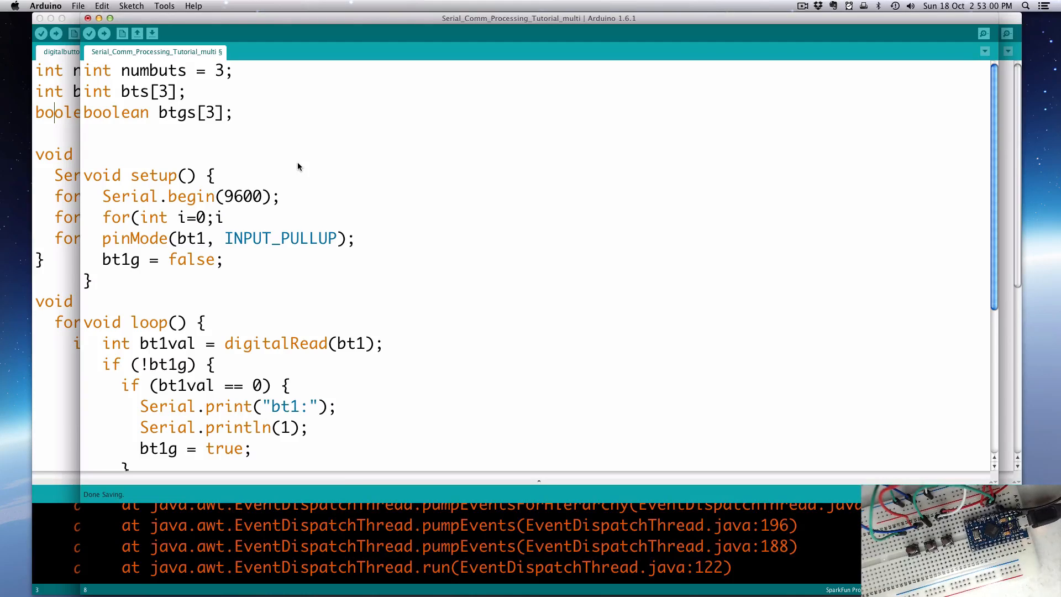
type("<num")
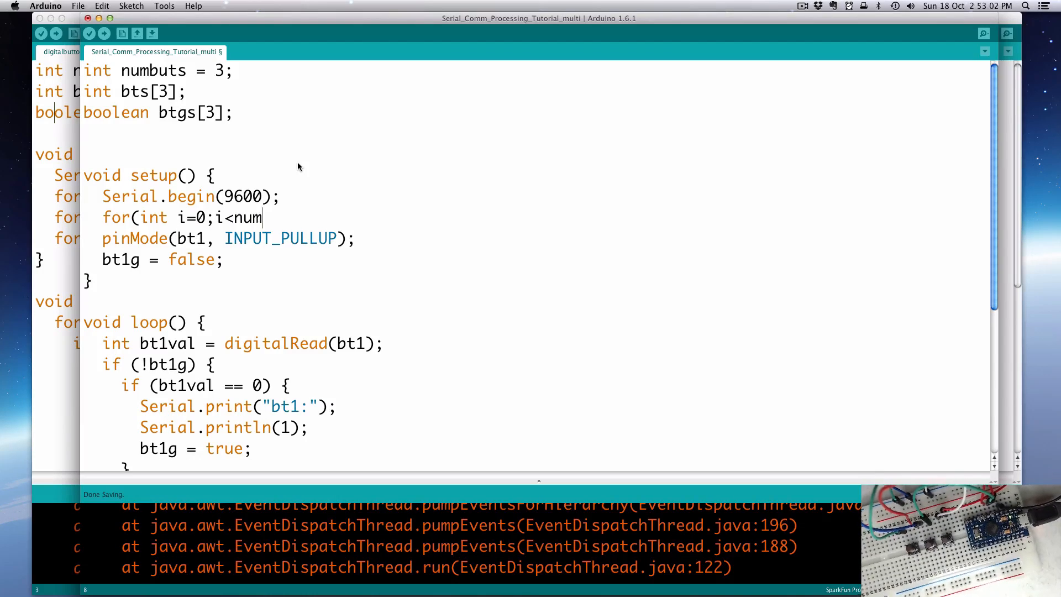
type("buts")
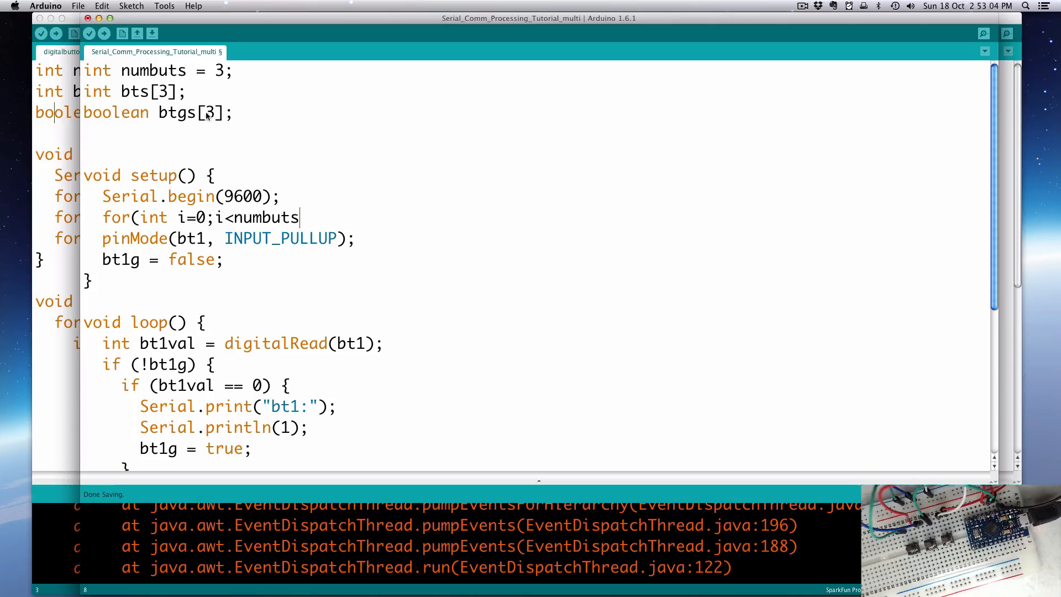
Step: Rename numbuts to nbts and finish the loop header as for(int i=0;i<nbts;i++)
double_click(152, 71)
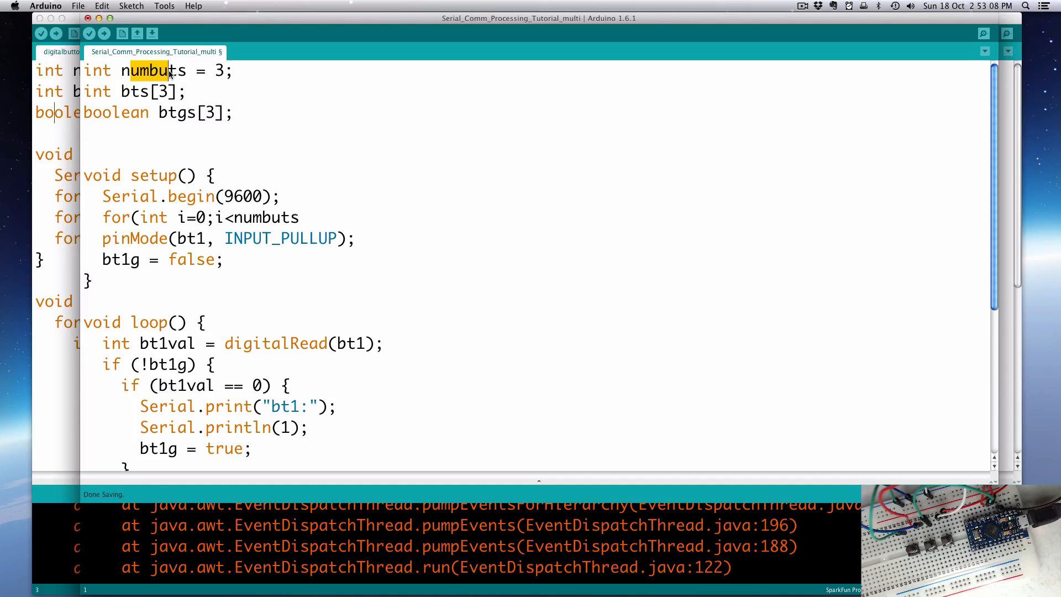
type("nbts")
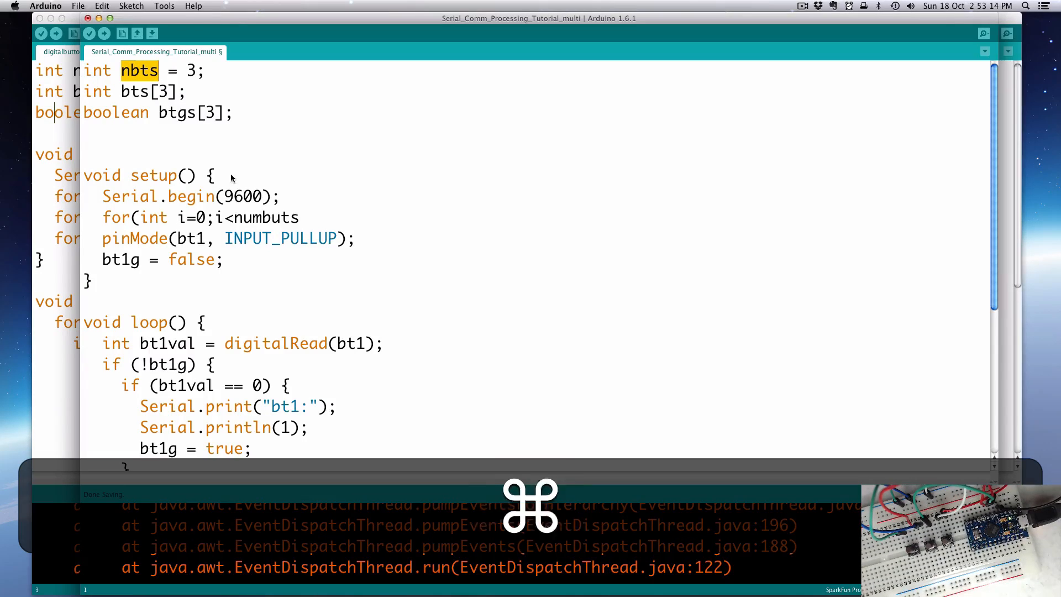
key("cmd+v")
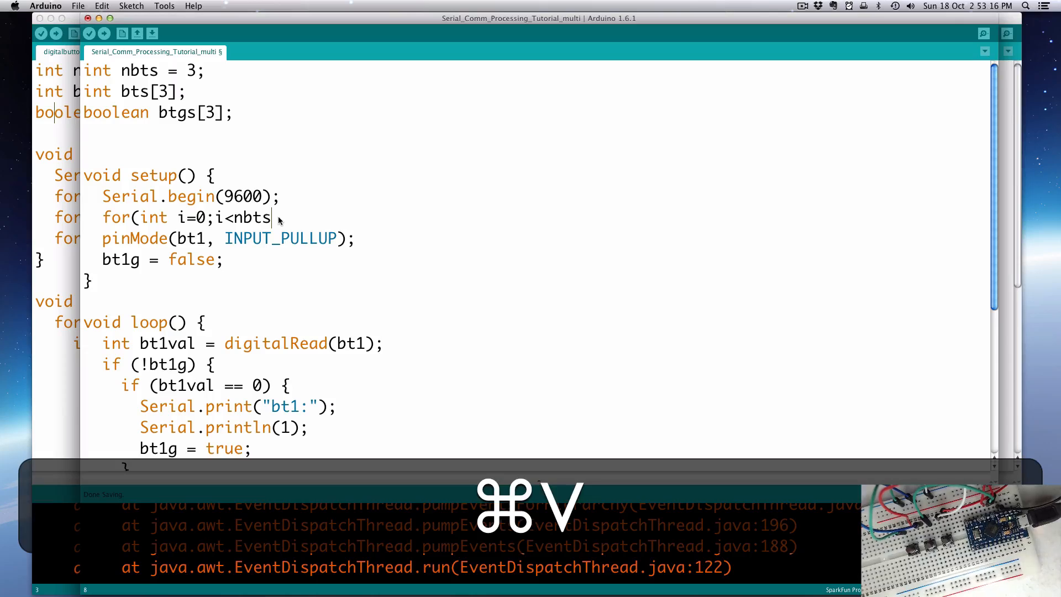
type(";i")
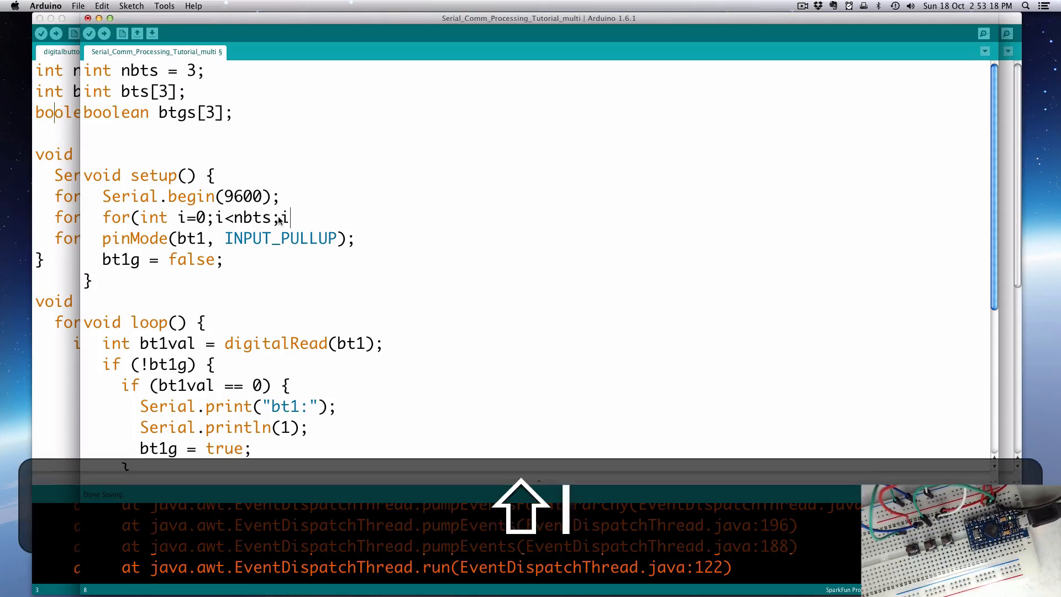
type("++)")
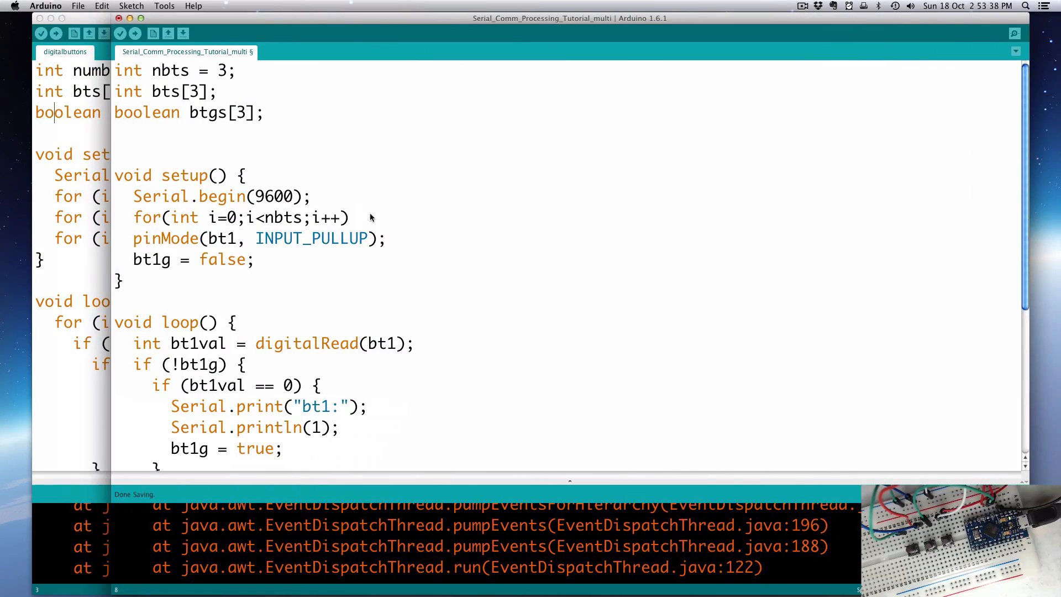
Step: Give the loop the body bts[i] = i+2; to assign each button pin
type("bts")
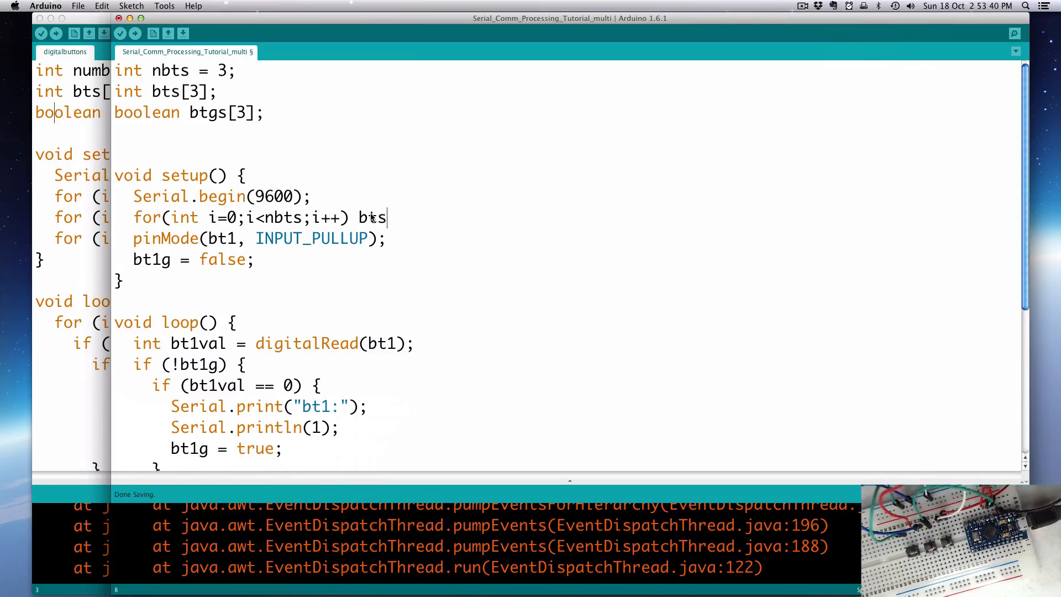
type("[i] =")
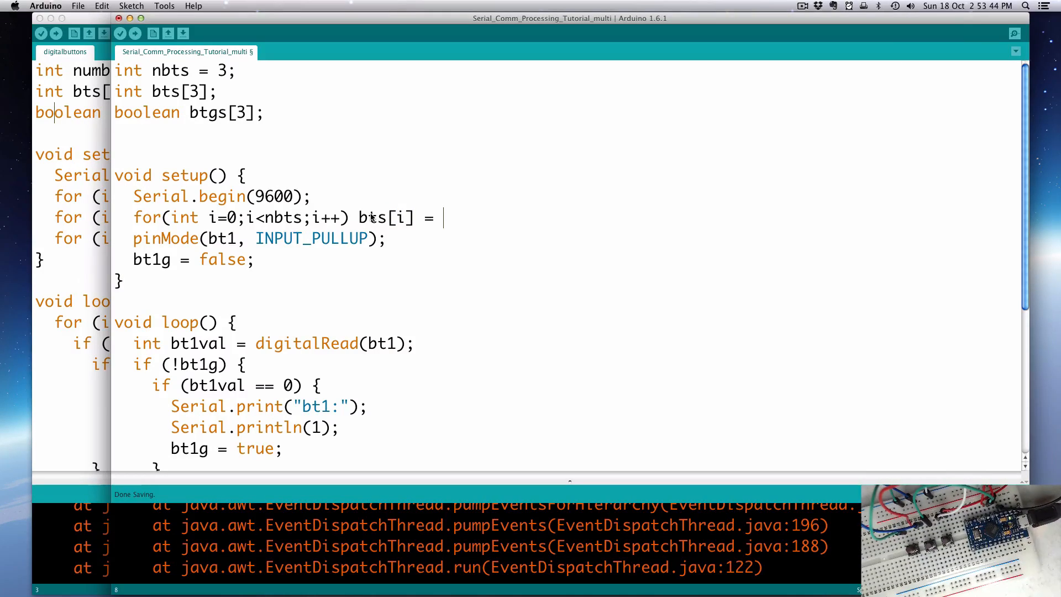
type("i;")
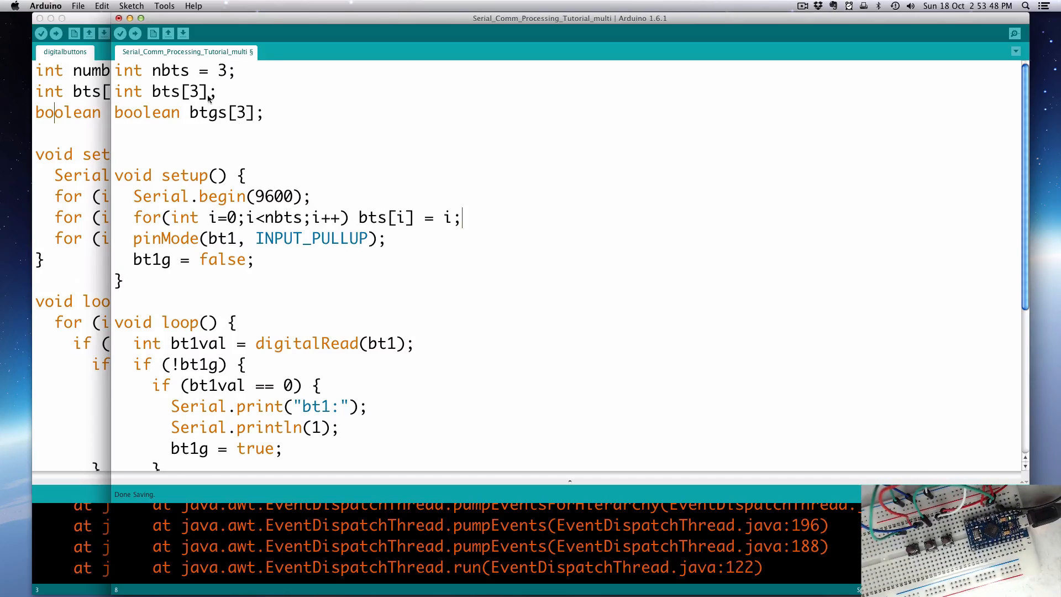
mouse_move(236, 93)
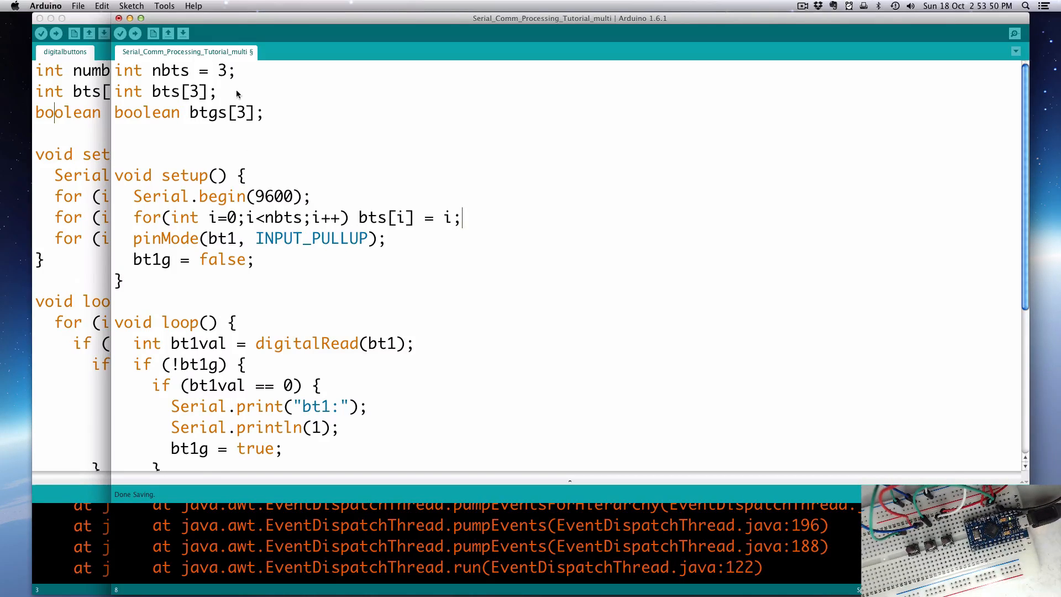
mouse_move(243, 159)
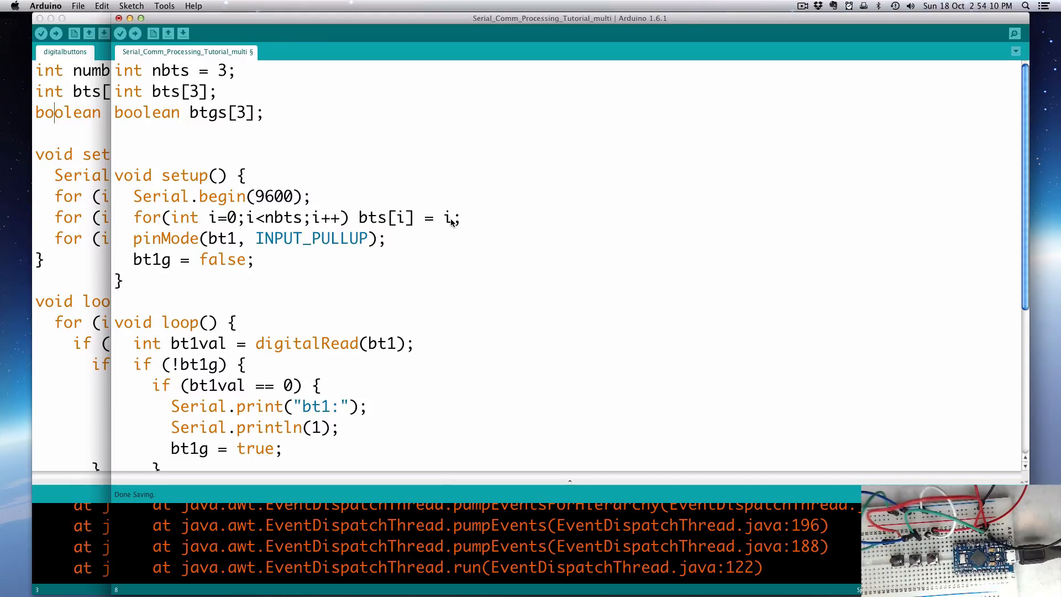
type("+")
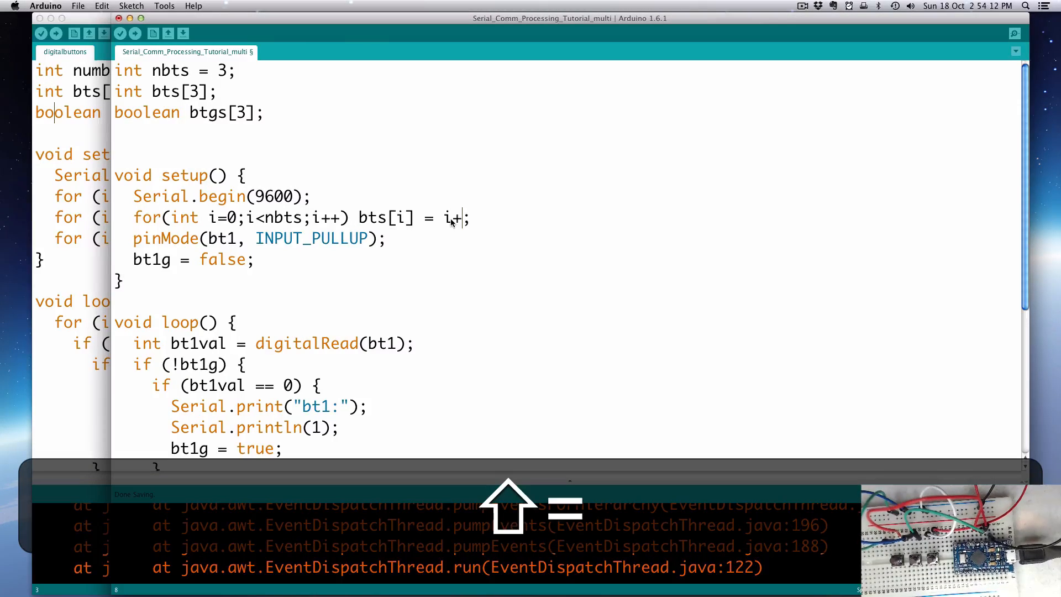
type("2")
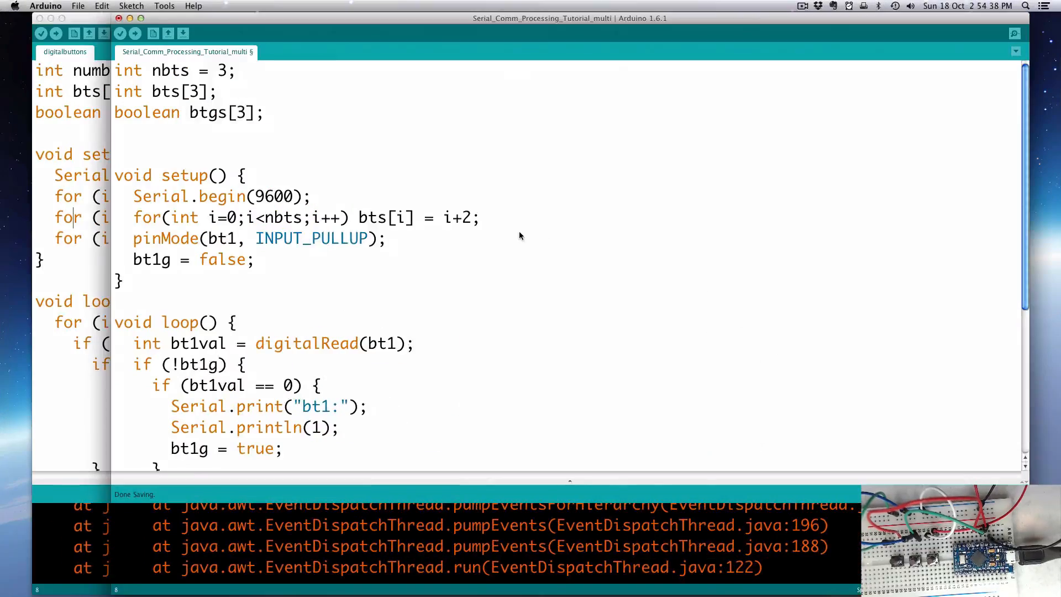
Step: Add a second setup loop for(int i=0;i<nbts;i++) btgs[i] = false; after the bts loop
left_click(481, 217)
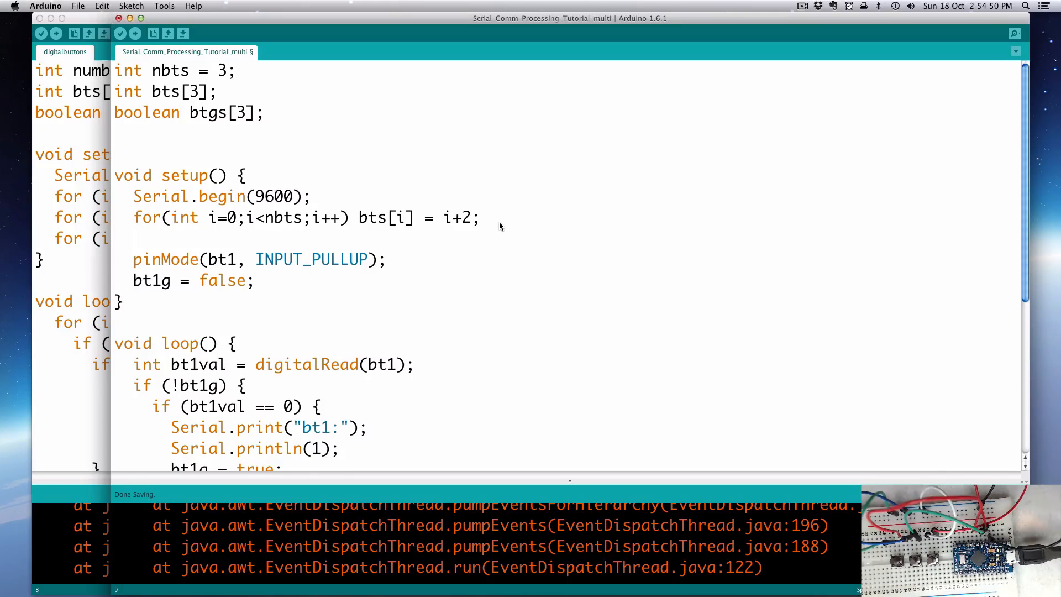
type("for(")
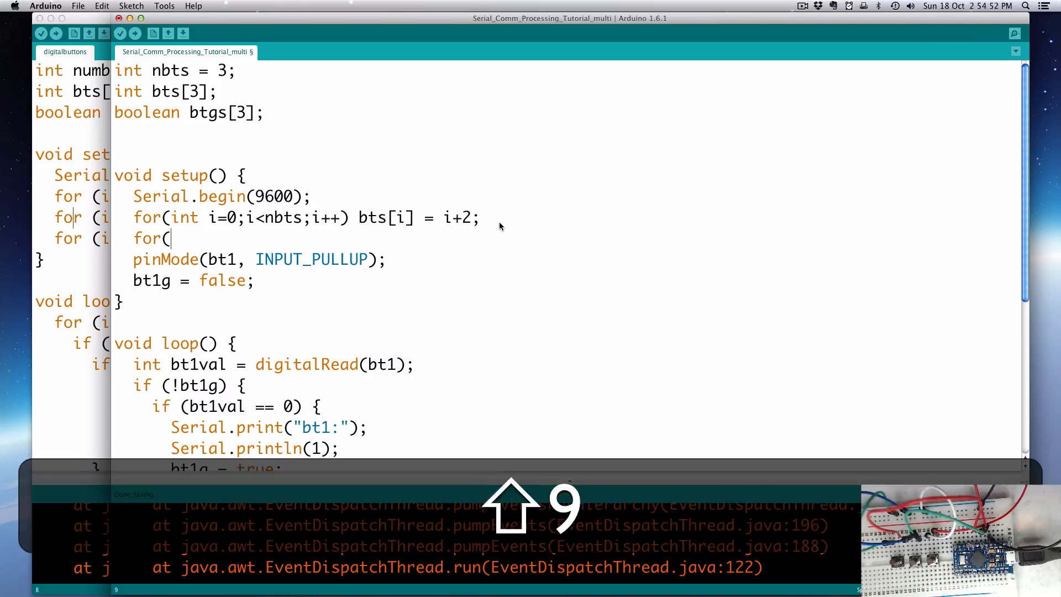
type("int i")
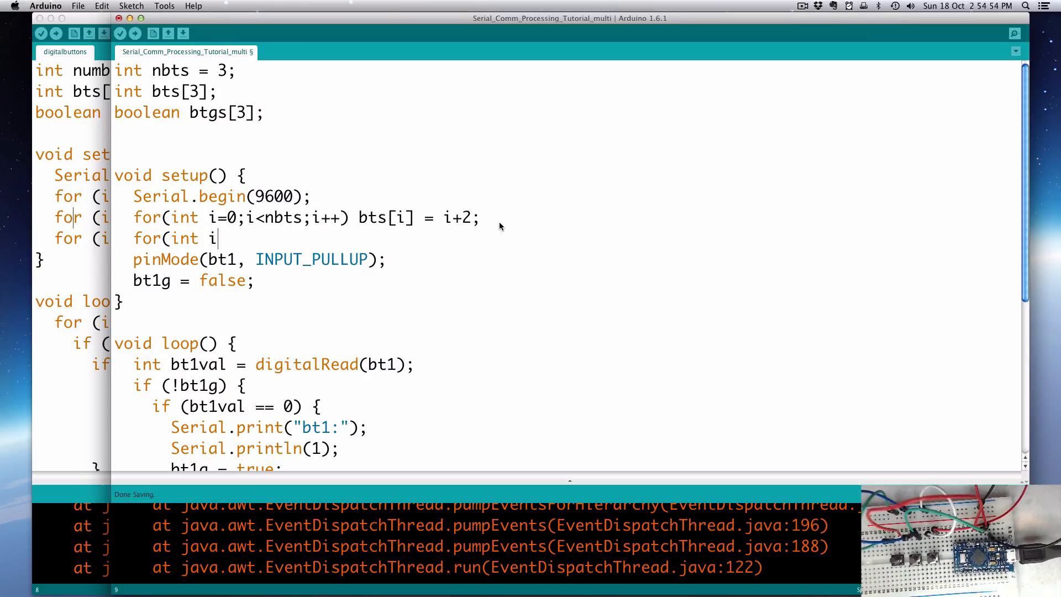
type("=0;")
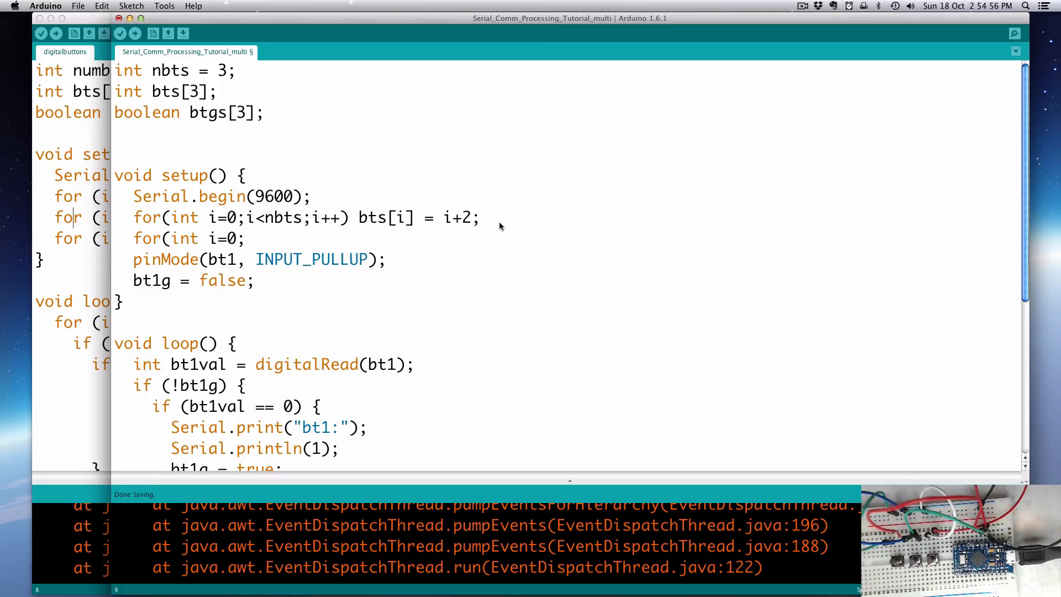
type("<n")
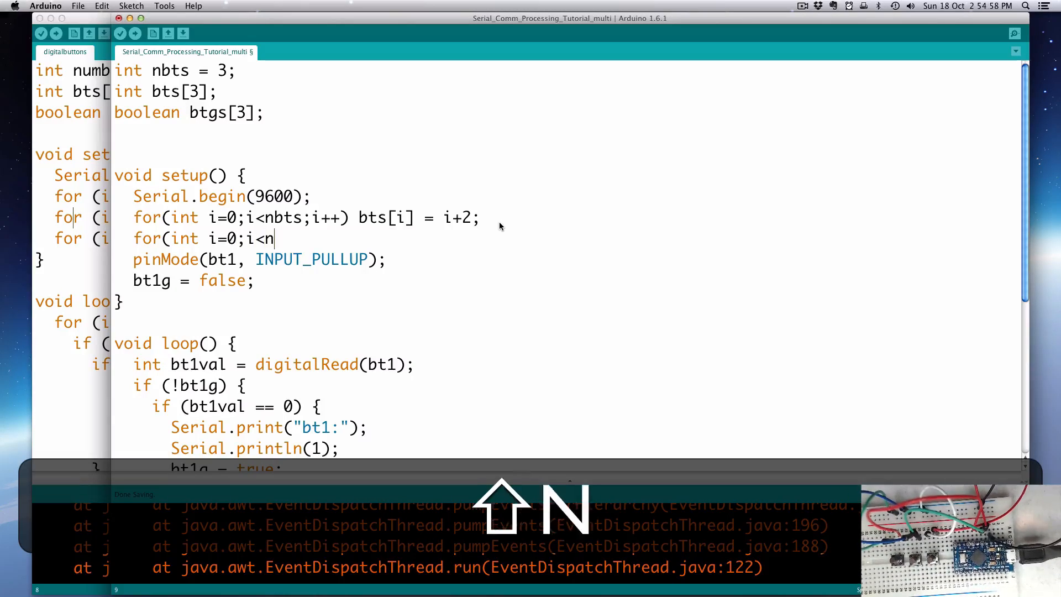
type("bts;i")
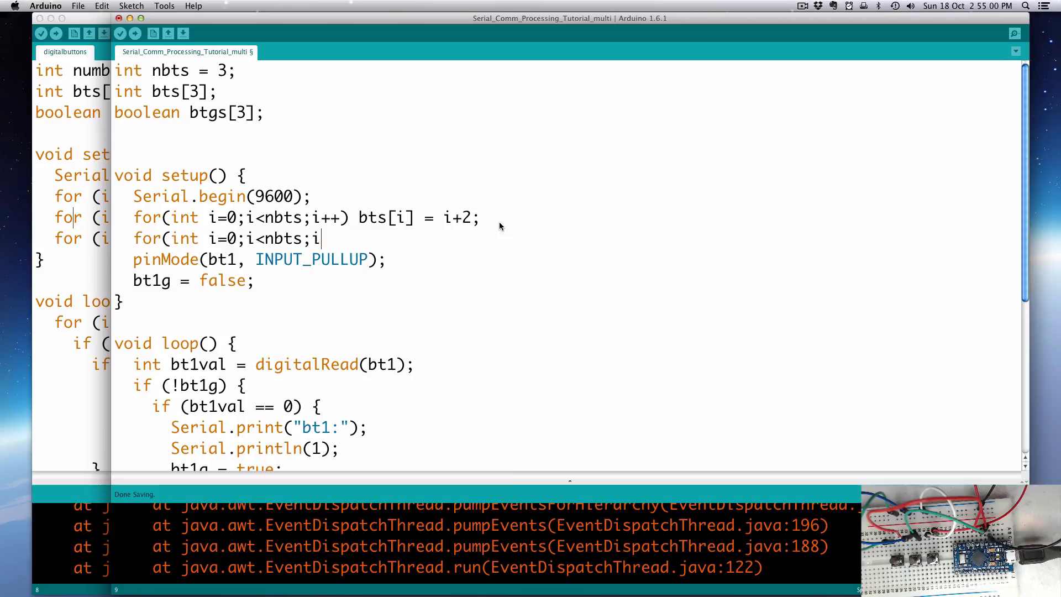
type("++)")
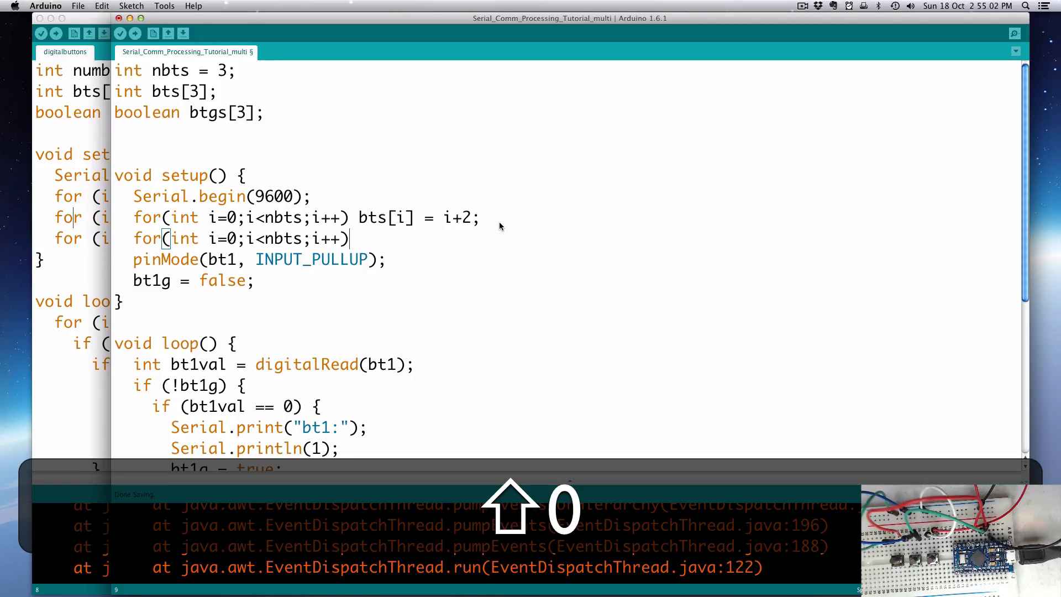
type("btgs")
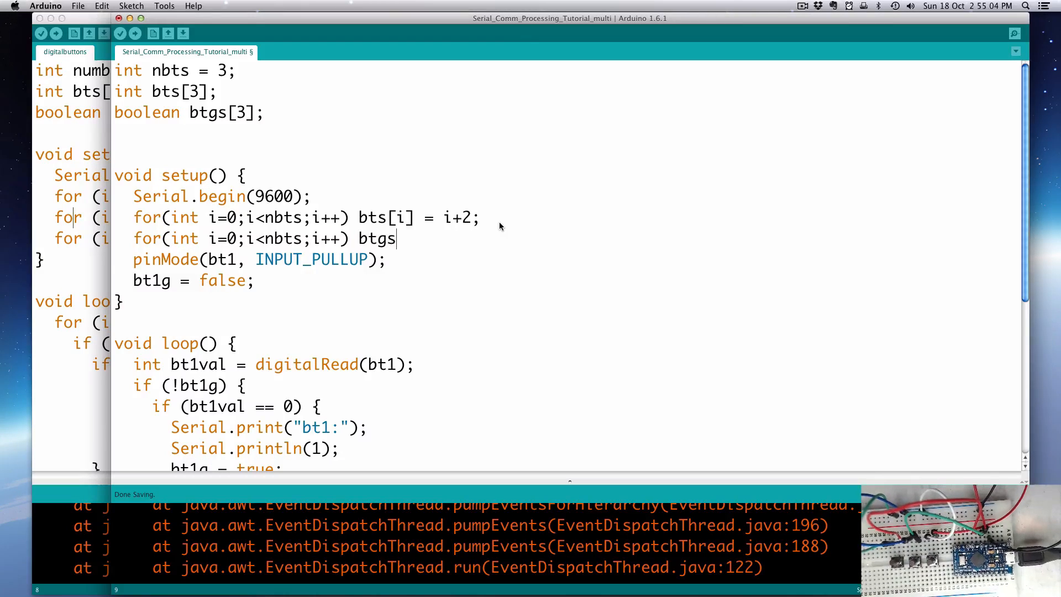
type("[i] =")
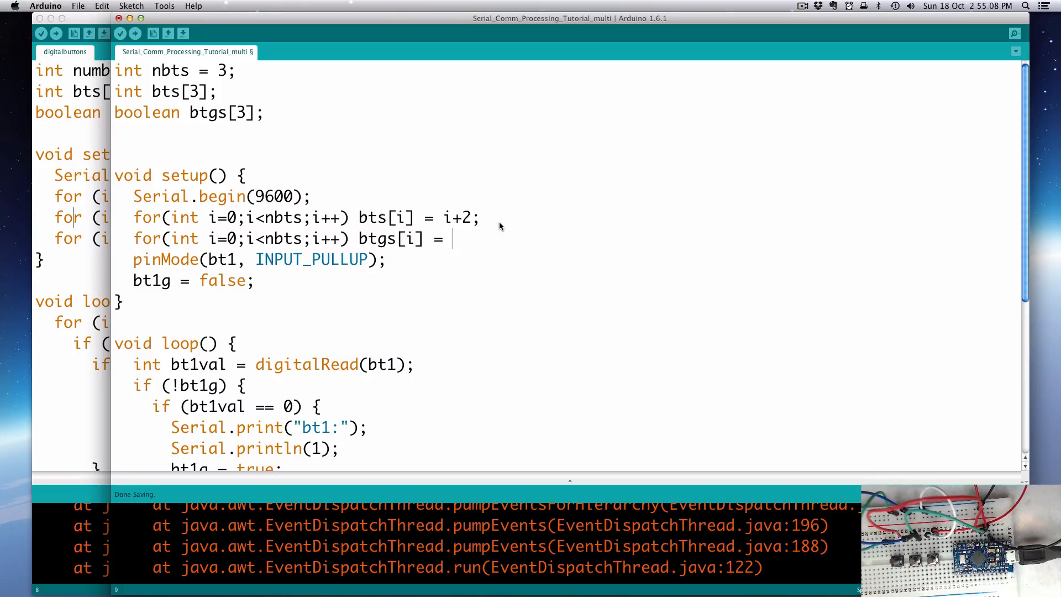
type("false;")
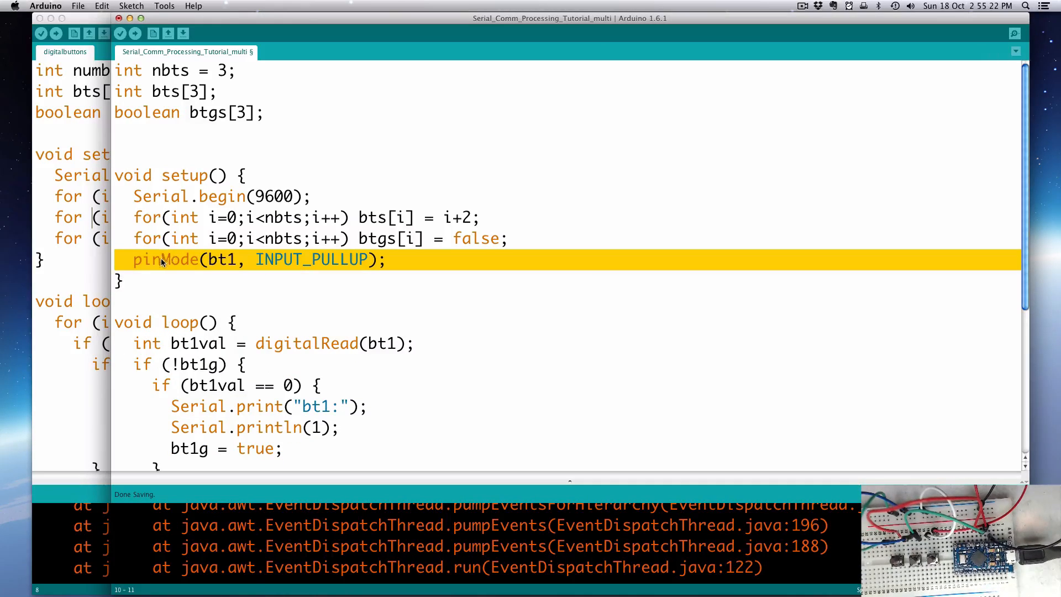
Step: Start a third setup loop for(int i=0;i<nbts;i++) after the btgs loop
double_click(221, 259)
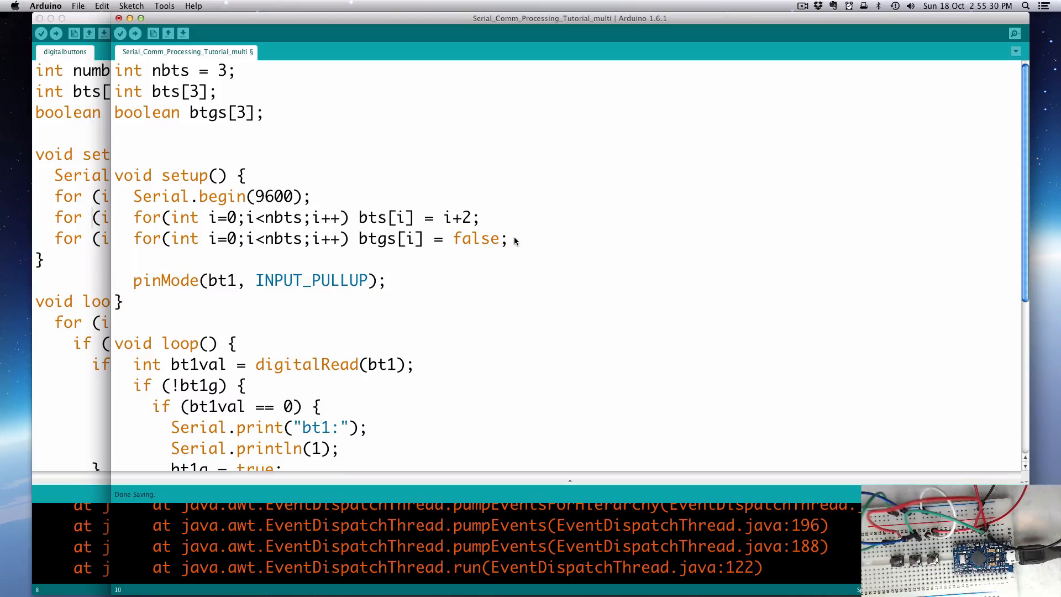
type("for(int i")
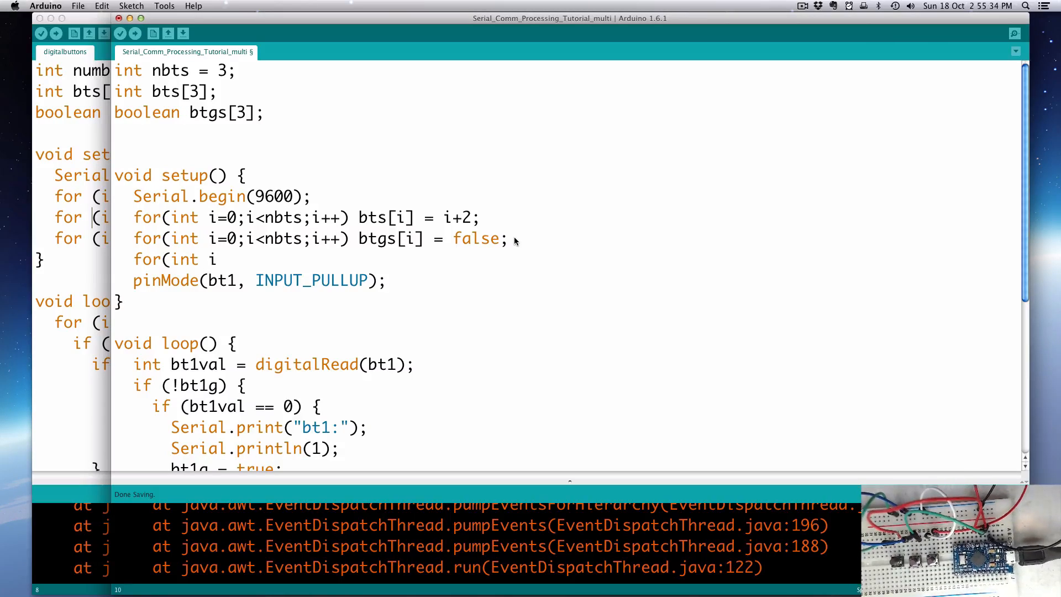
type("=0;i")
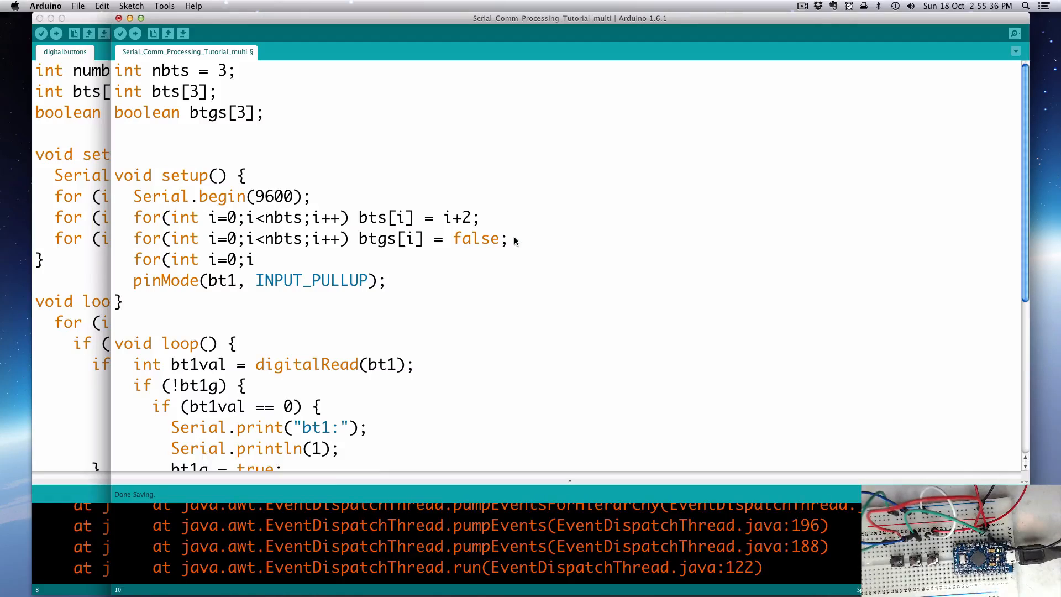
type("<nbts;i")
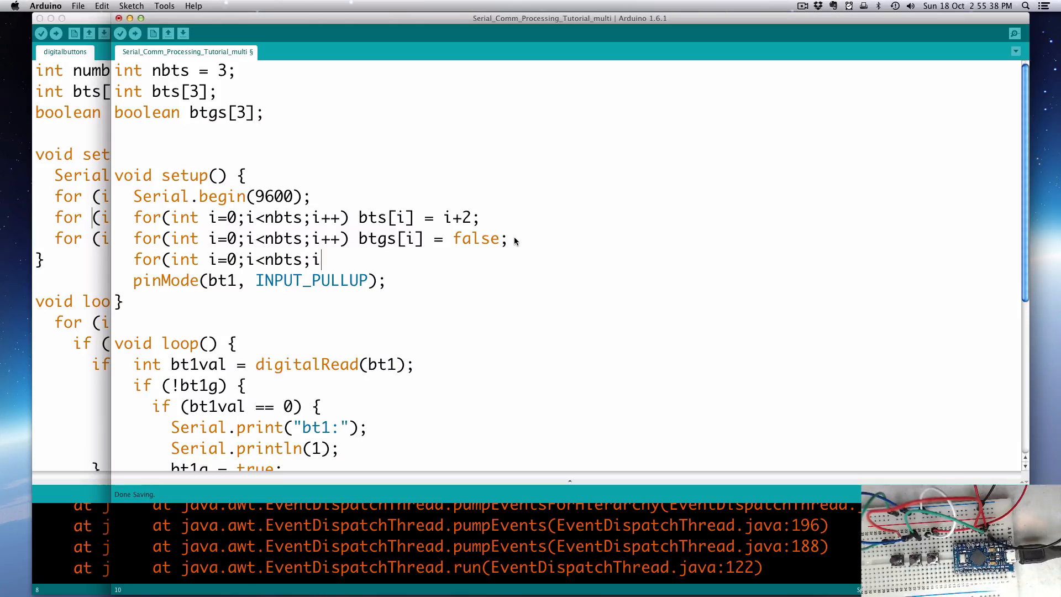
type("++)")
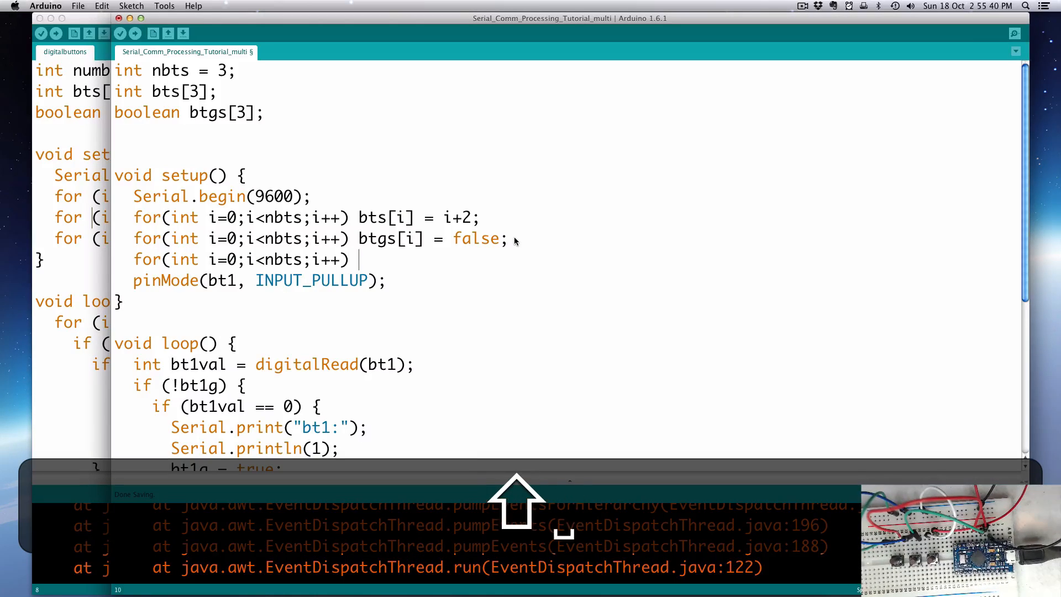
Step: Give it the body pinMode(bts[i], INPUT_PULLUP); and select the old bt1 pinMode line for removal
type("pinMode(")
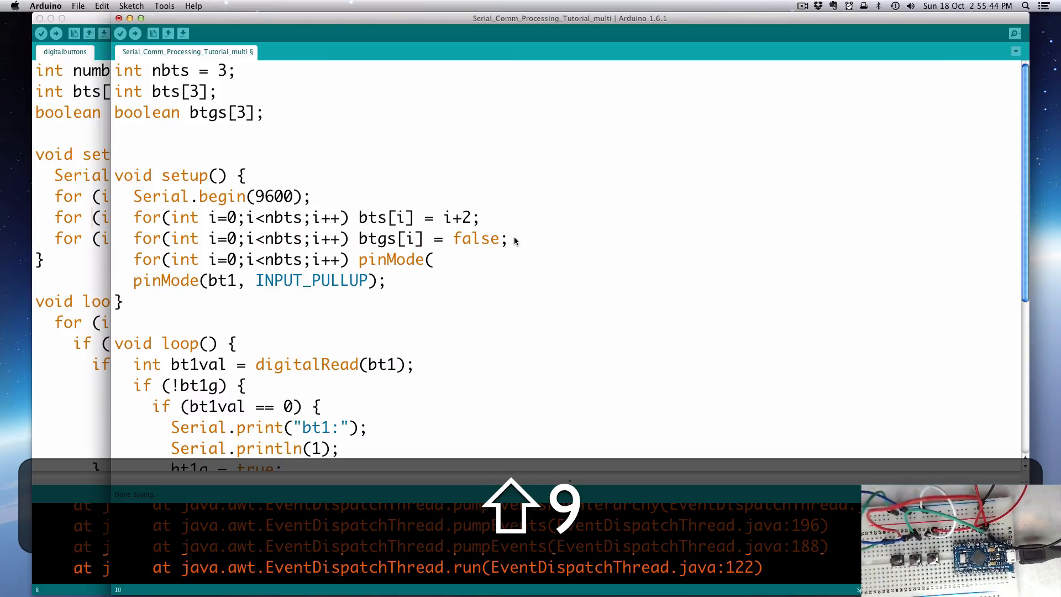
type("bts[")
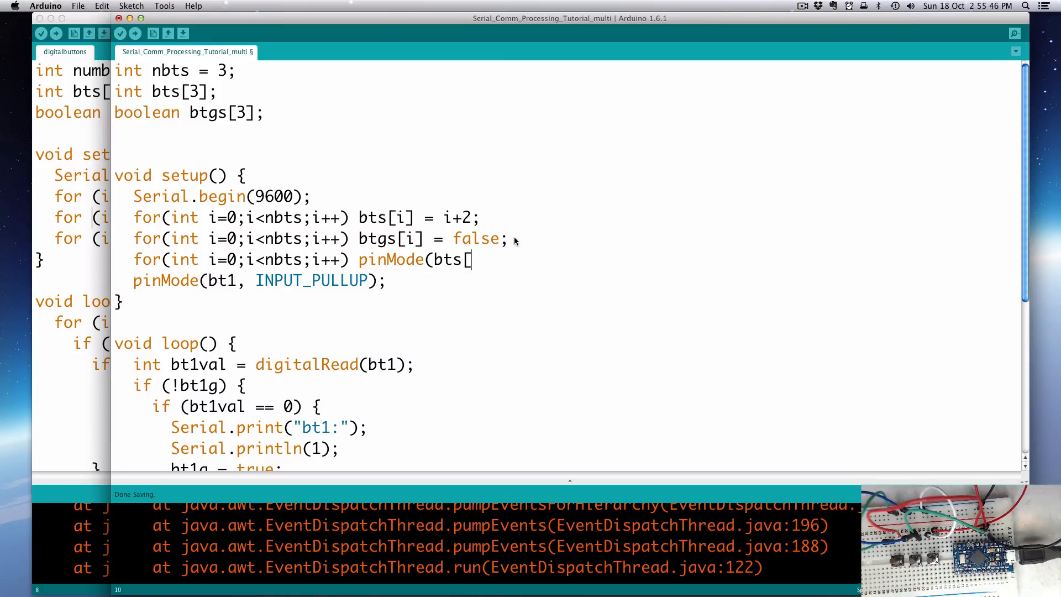
type("i]")
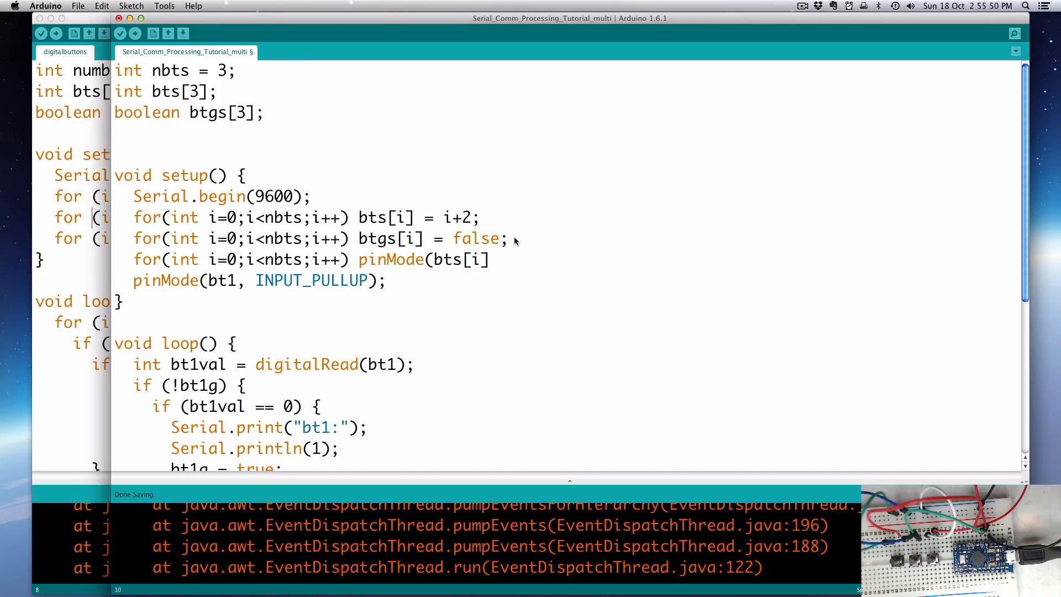
type(",")
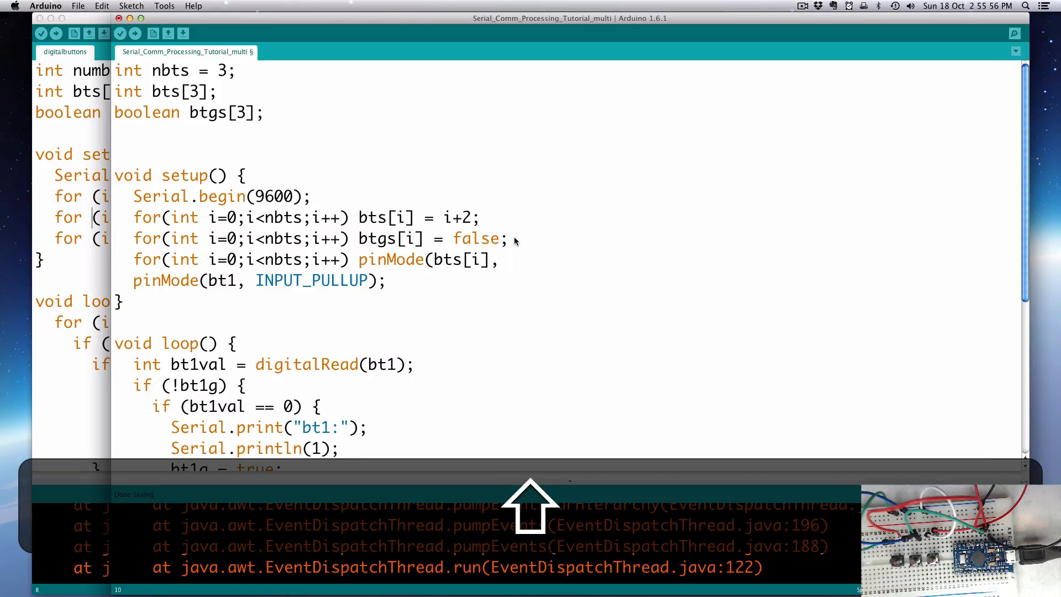
type("INPUT_PULL")
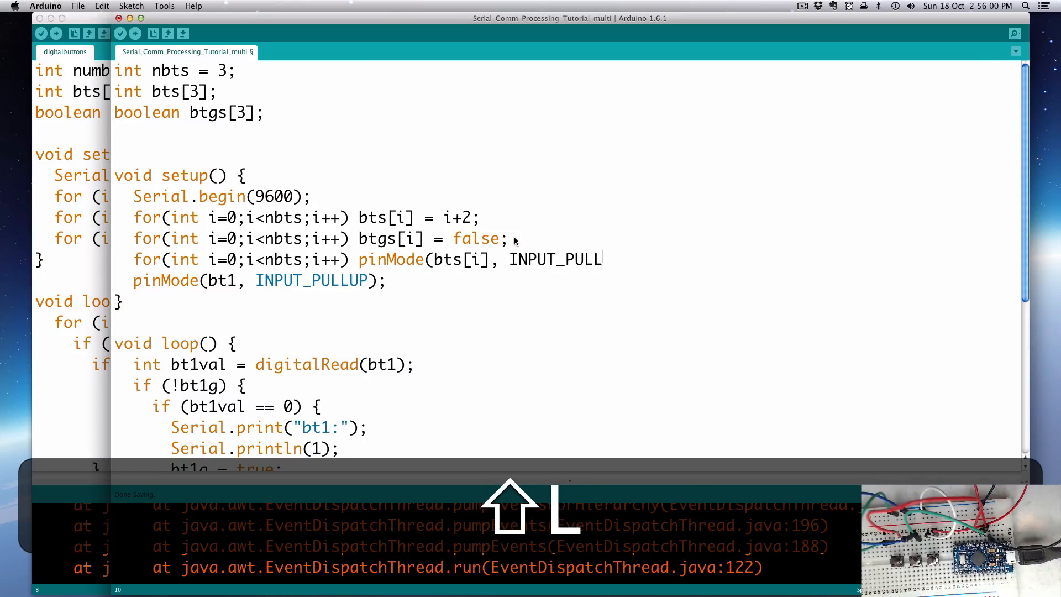
type("UP);")
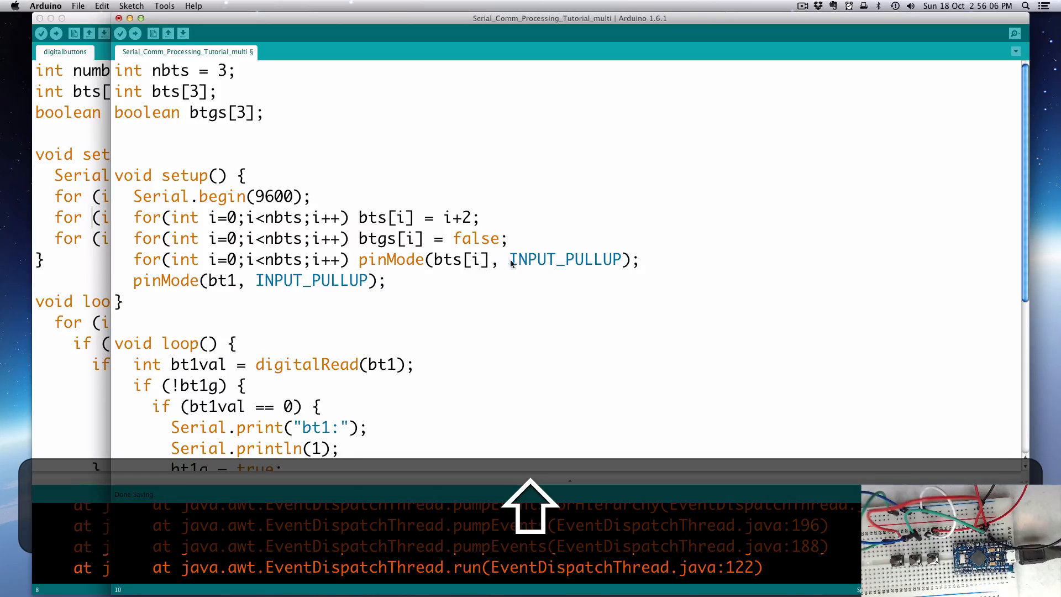
triple_click(243, 280)
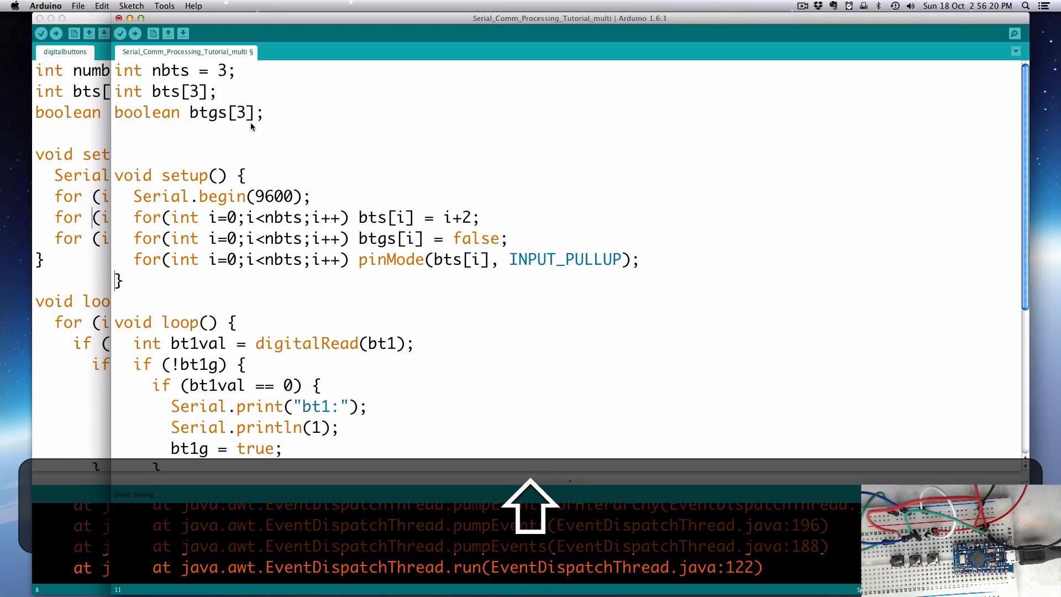
mouse_move(217, 81)
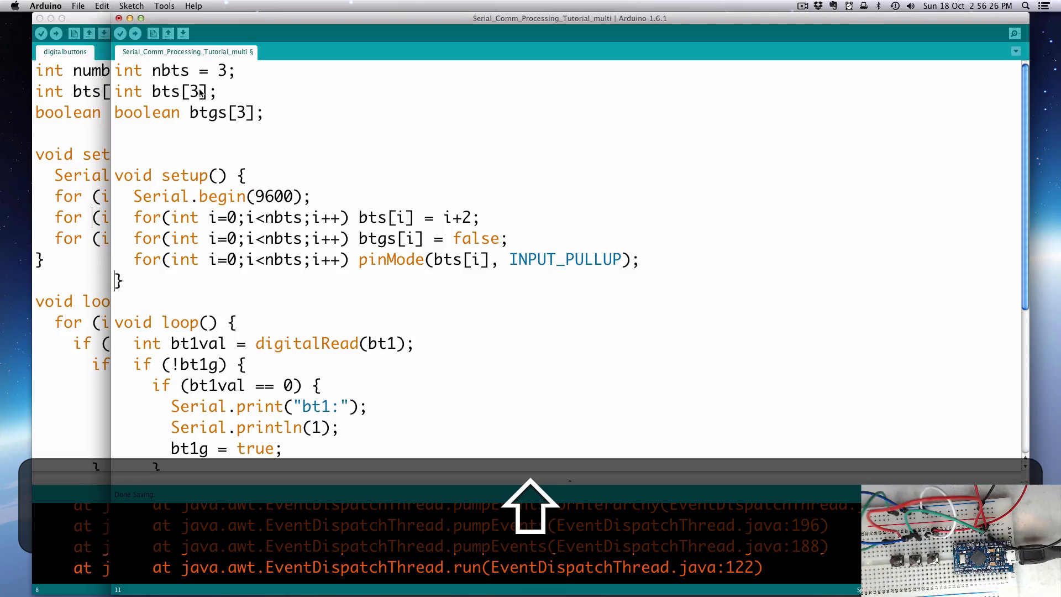
mouse_move(226, 125)
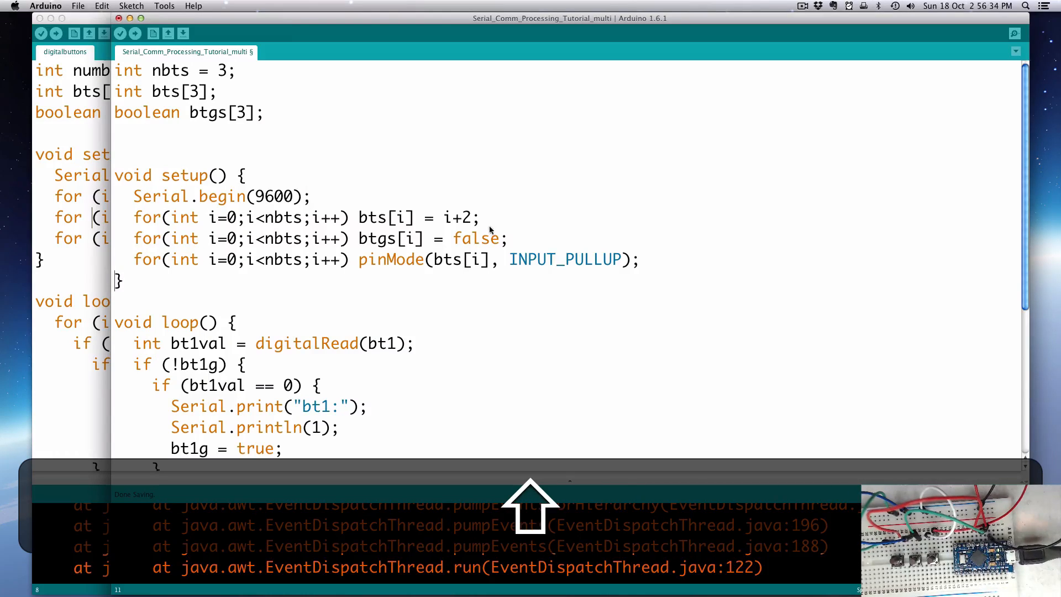
left_click(476, 218)
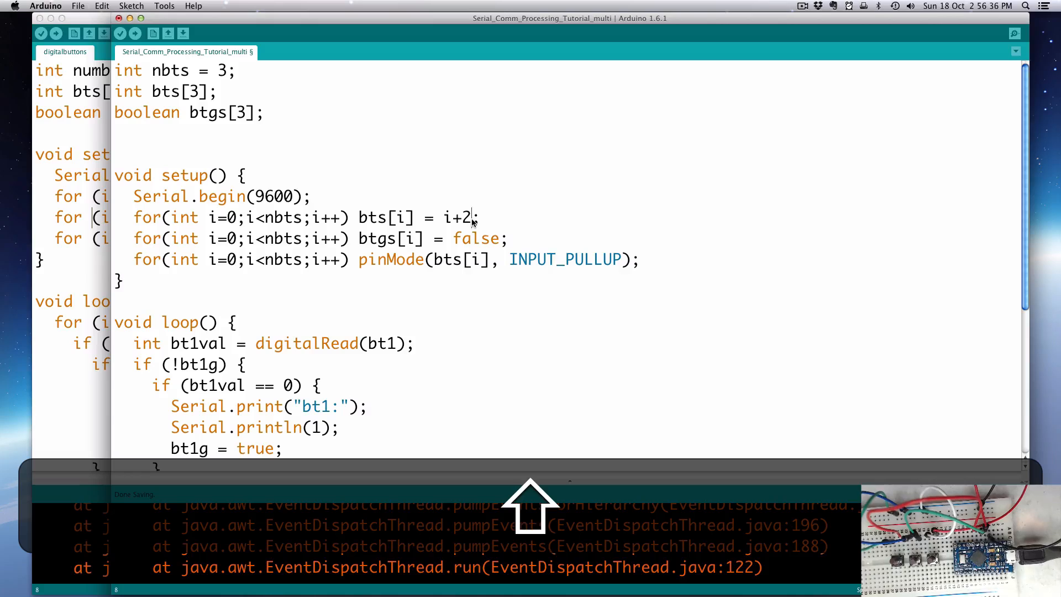
double_click(466, 217)
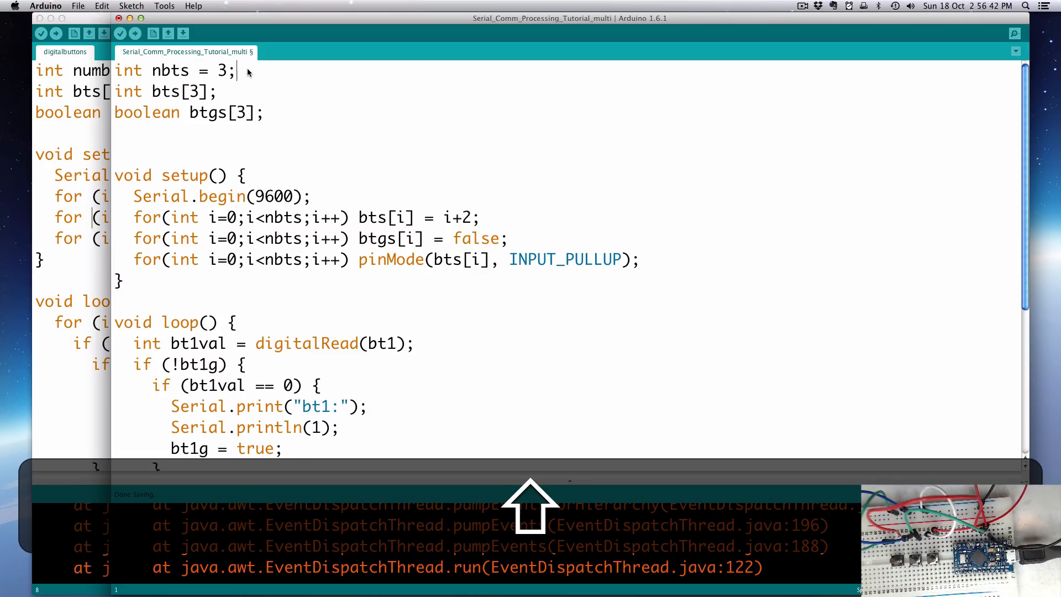
Step: Declare int startpin = 2; below nbts, fixing a capitalised INT typo
type("INT")
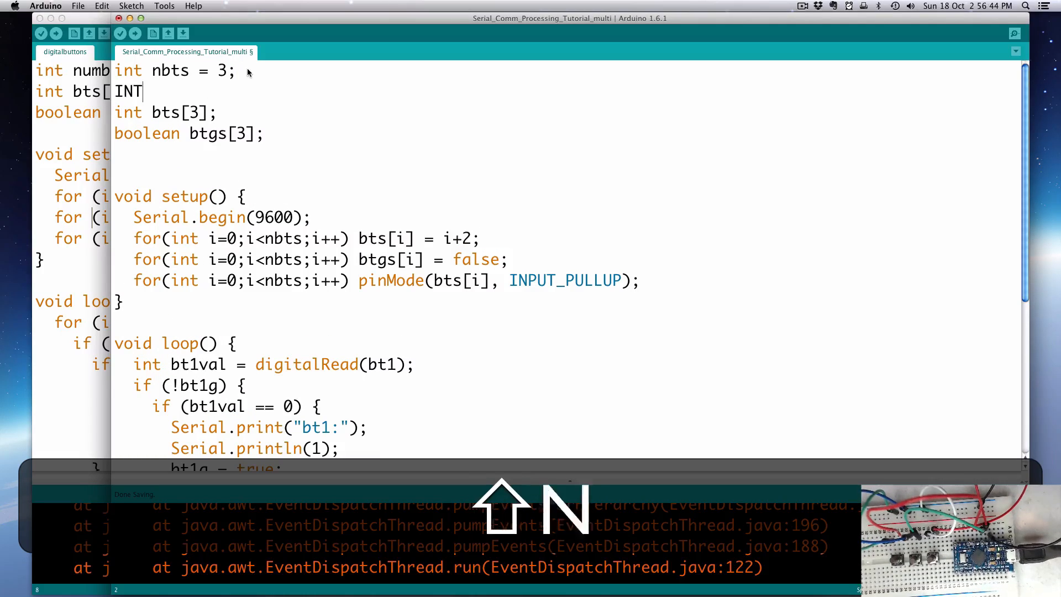
key("backspace")
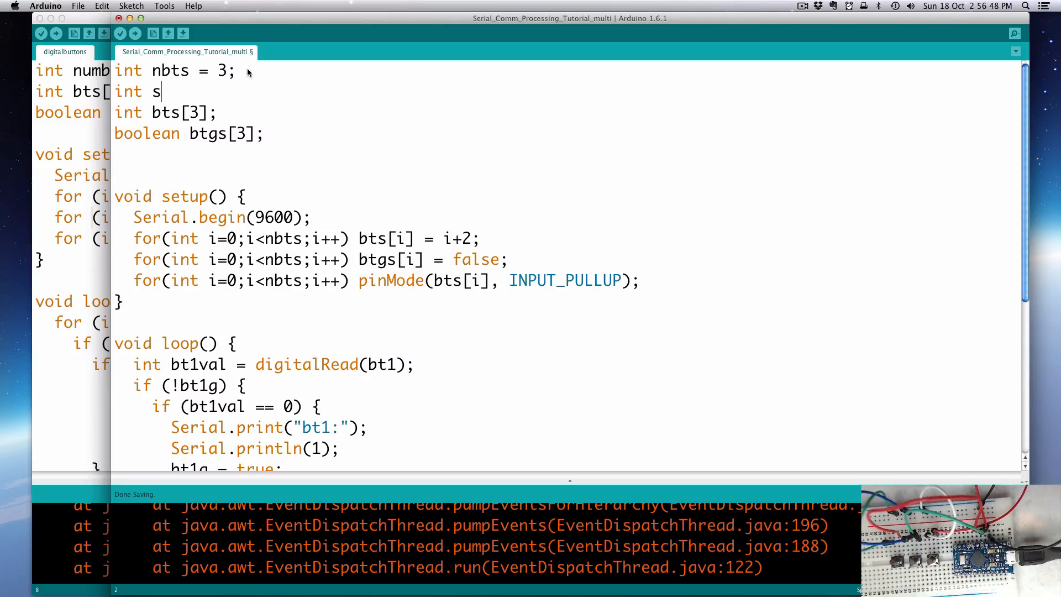
type("tart")
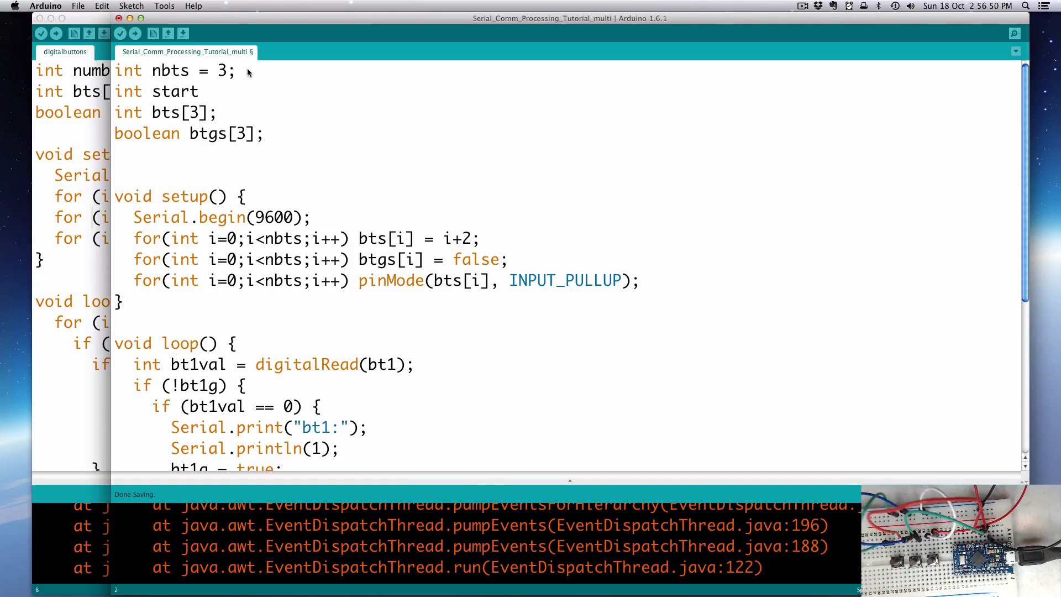
type("pin")
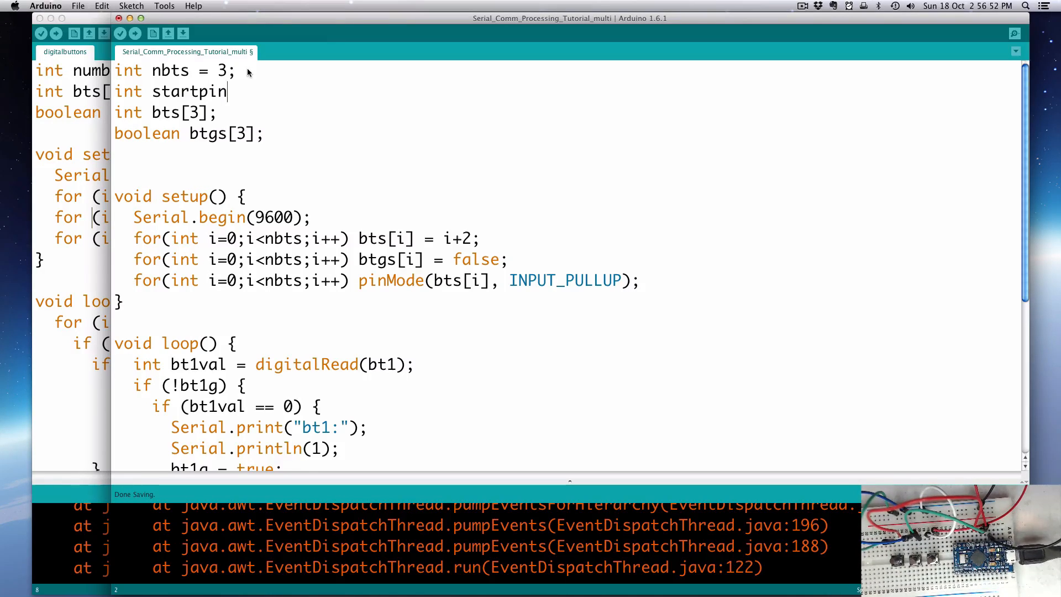
type("= 2;")
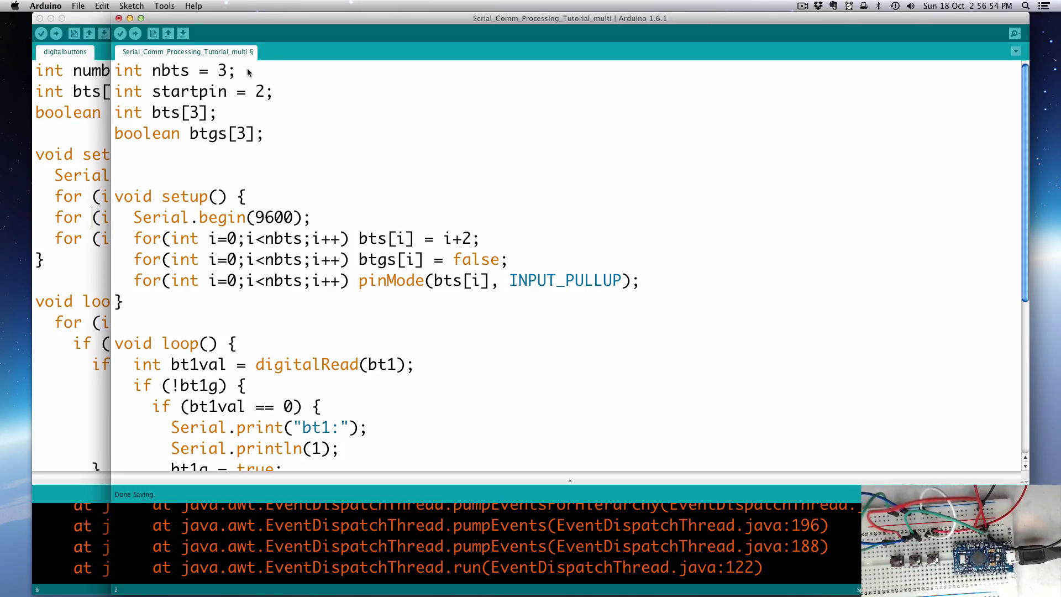
Step: Change the pin assignment from i+2 to i+startpin
double_click(466, 239)
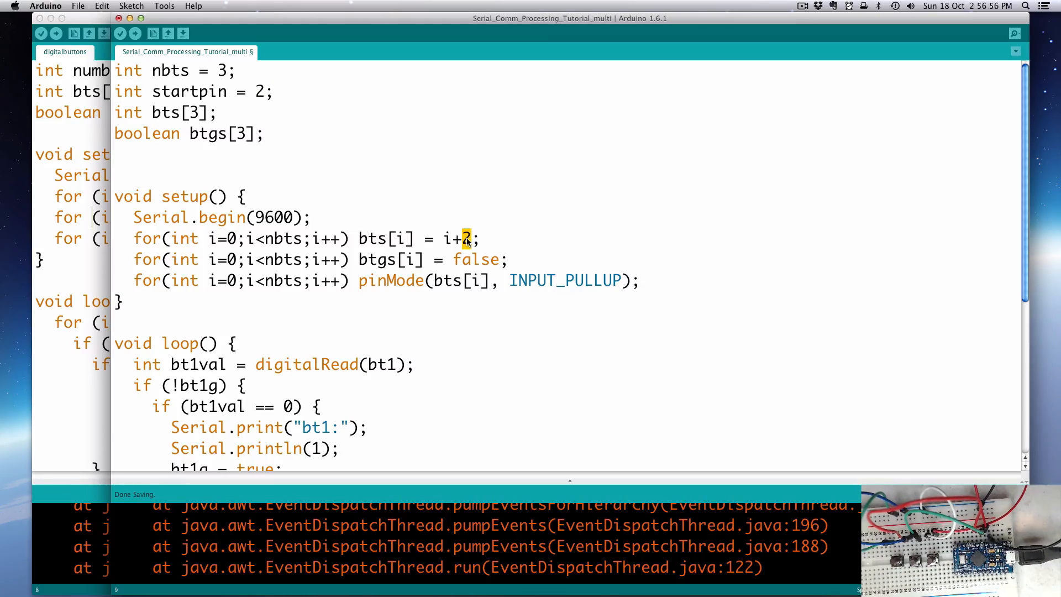
type("startpin")
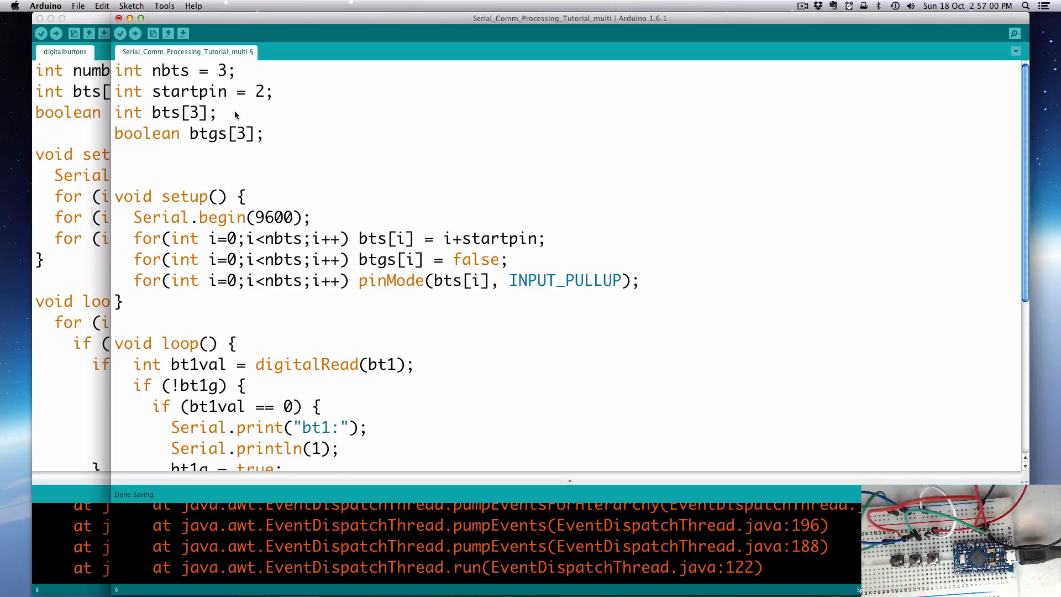
mouse_move(264, 108)
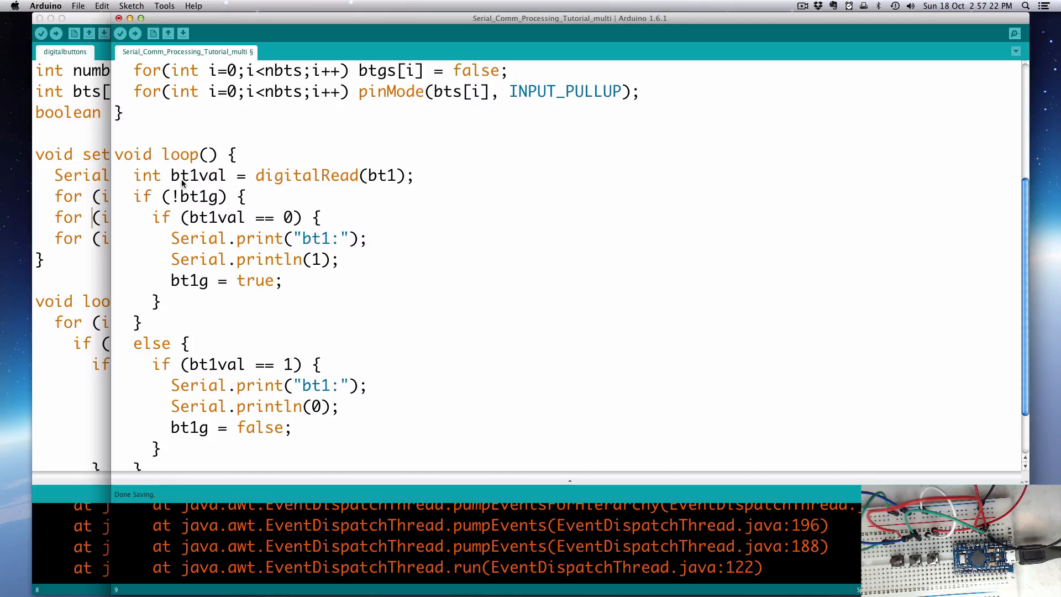
mouse_move(256, 167)
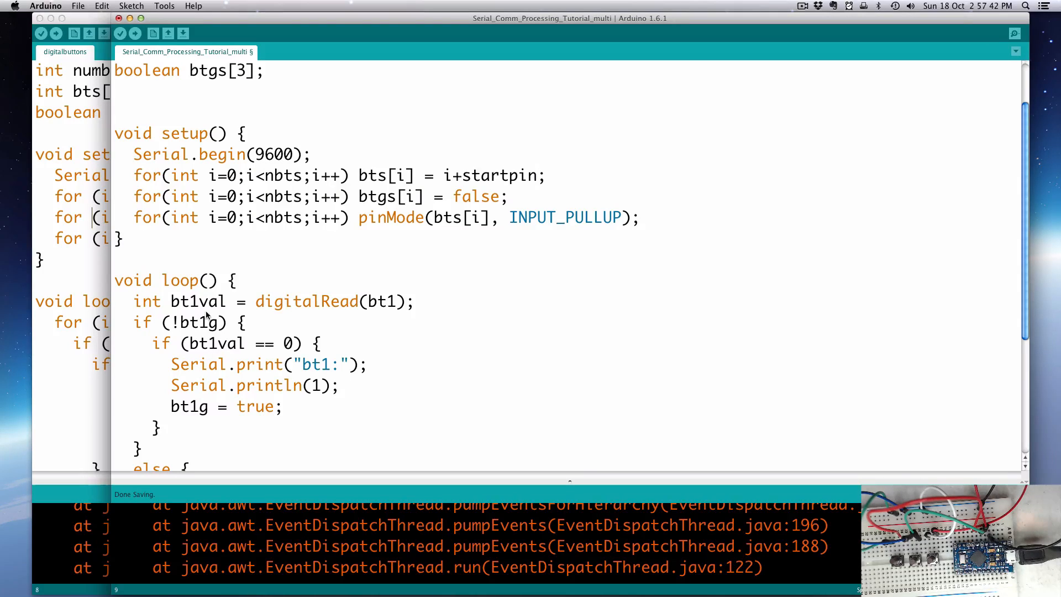
mouse_move(245, 287)
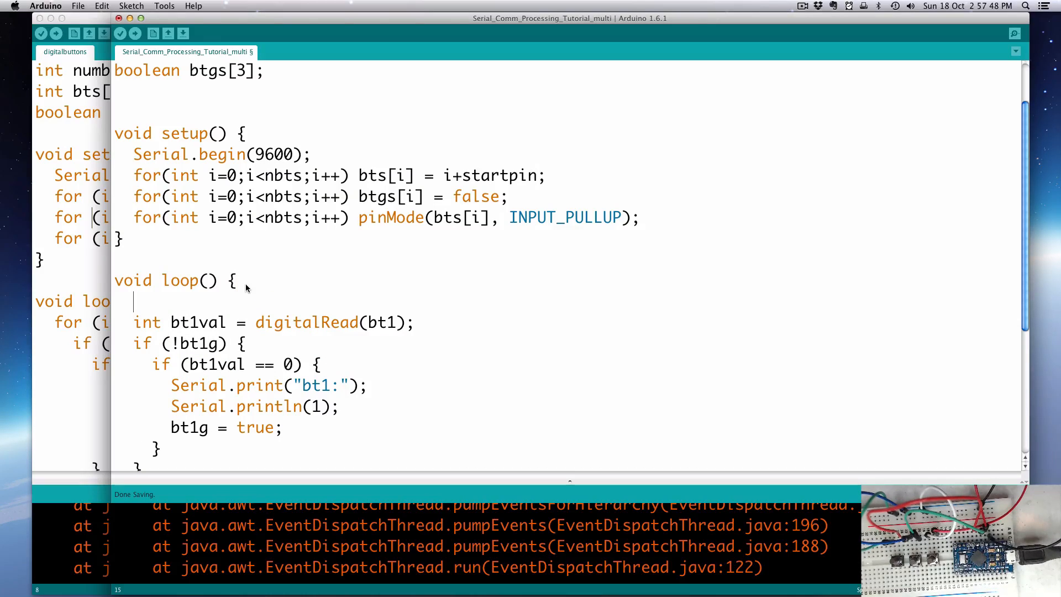
Step: Begin a for statement at the top of loop() and scroll the digitalbuttons reference loop
type("for")
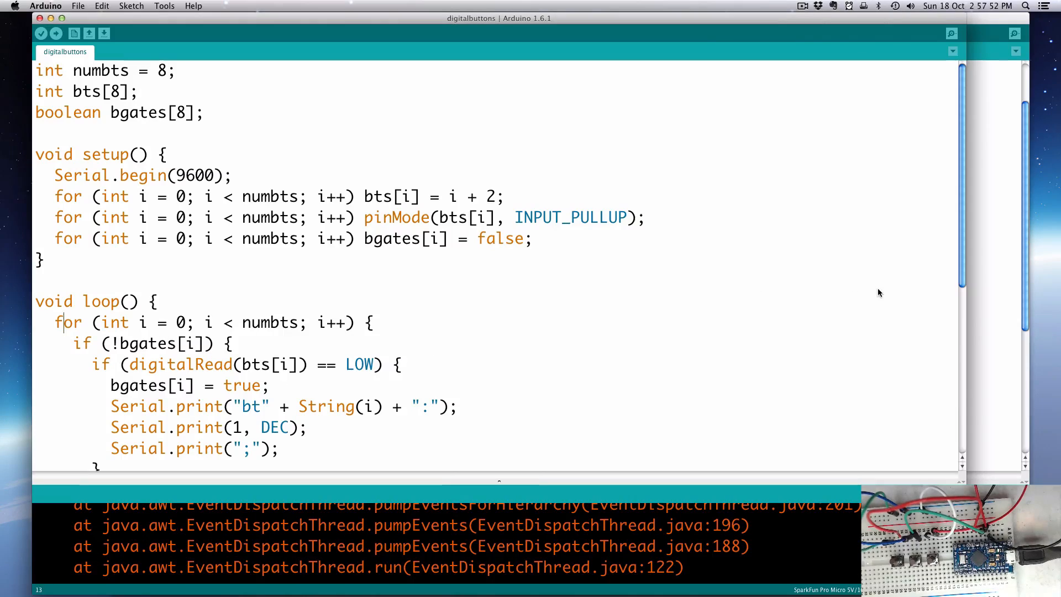
scroll("down", 3)
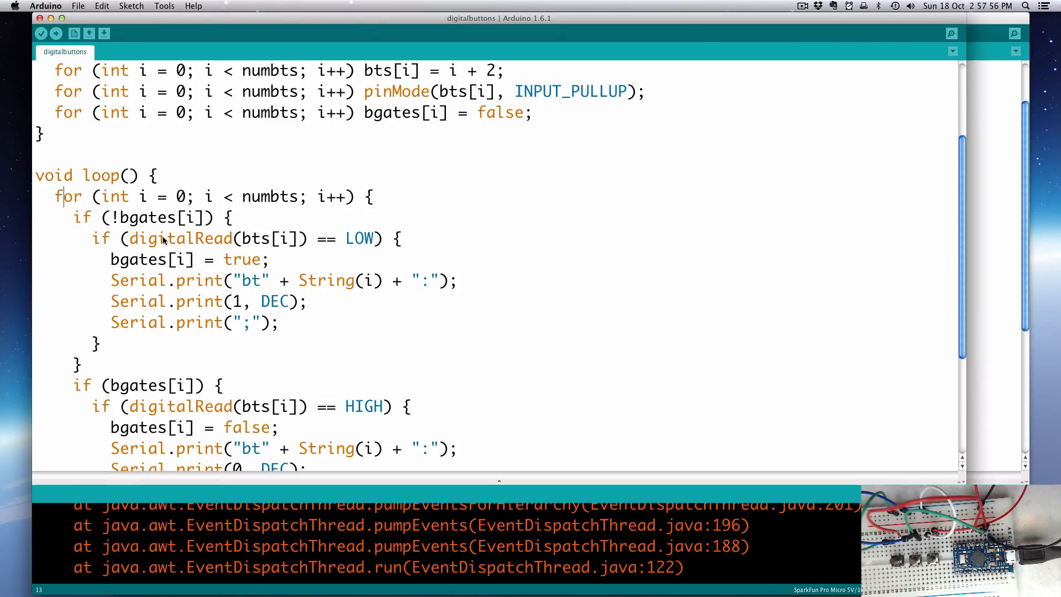
mouse_move(998, 258)
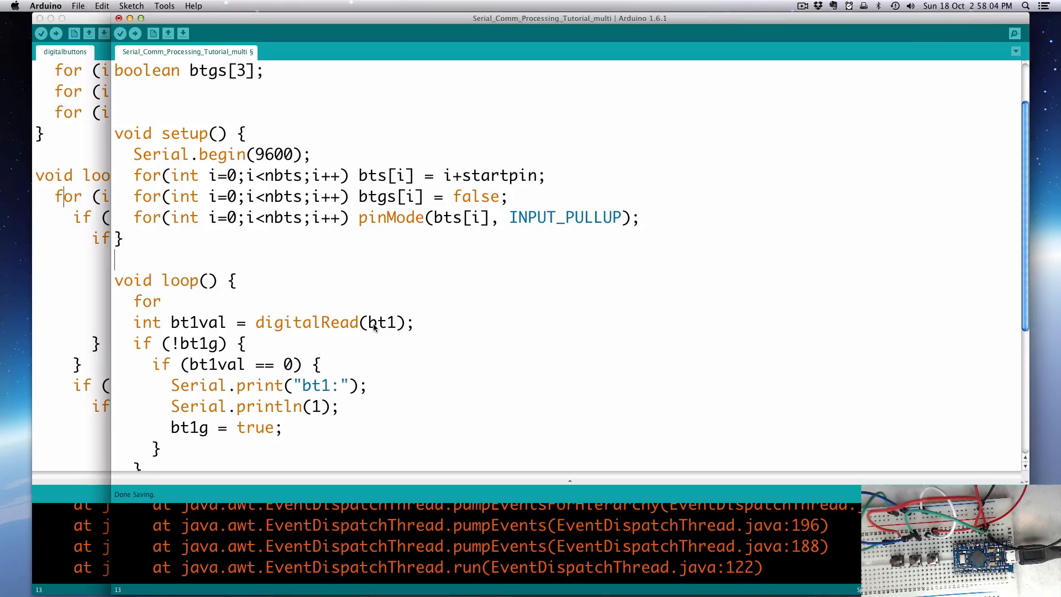
mouse_move(237, 325)
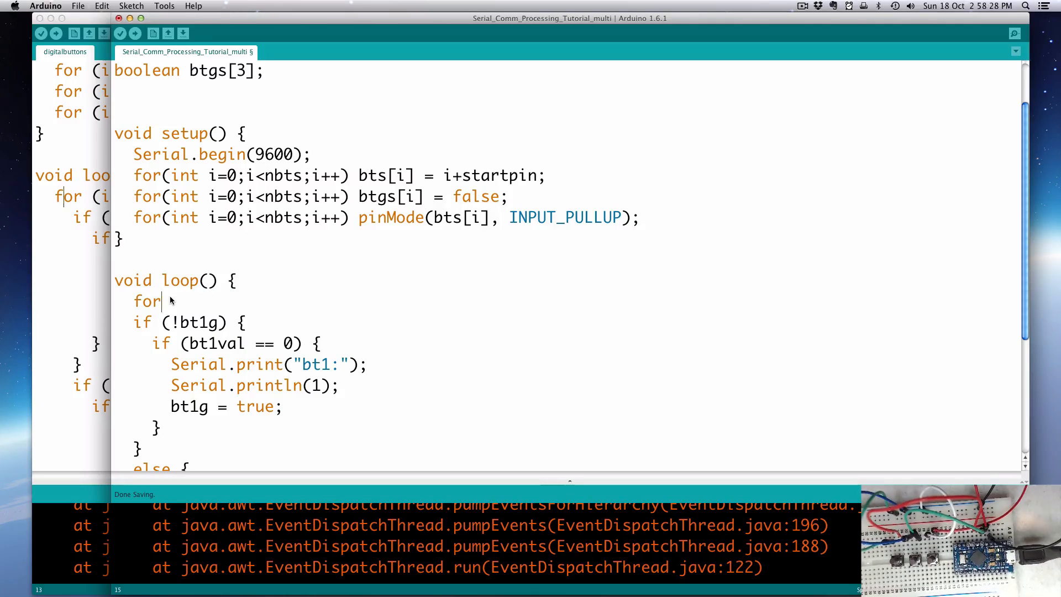
Step: Complete the loop() header as for(int i=0;i<nbts;i++) and scroll down to the else block
type("(int i")
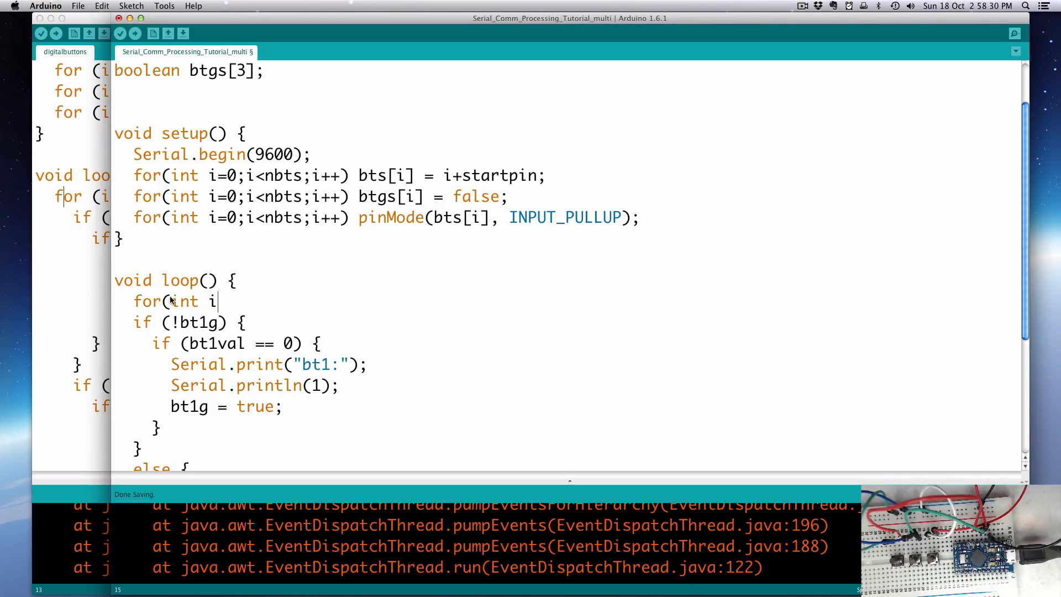
type("=0;")
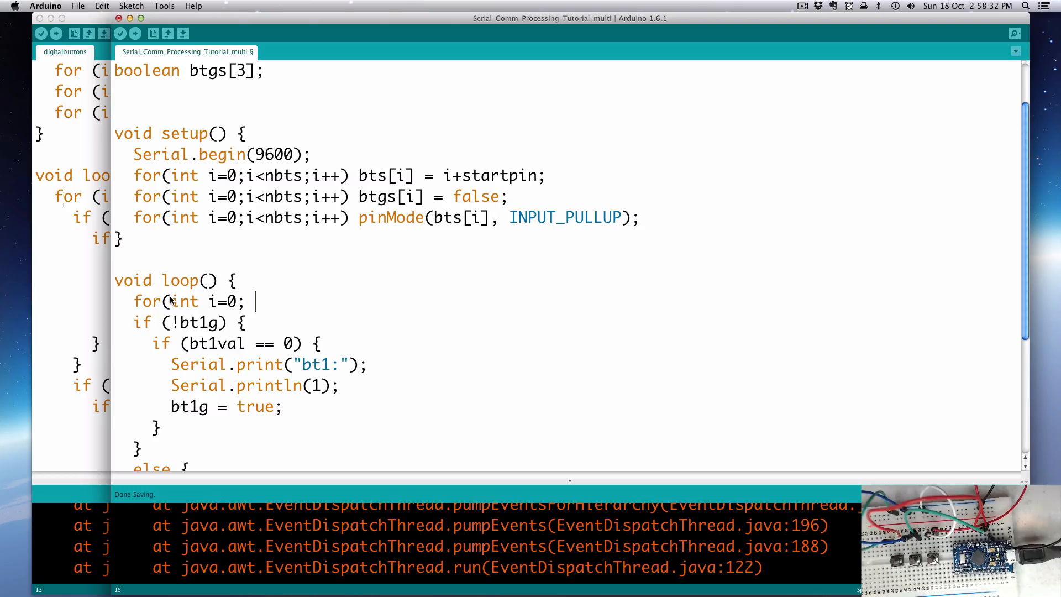
type("i<nu")
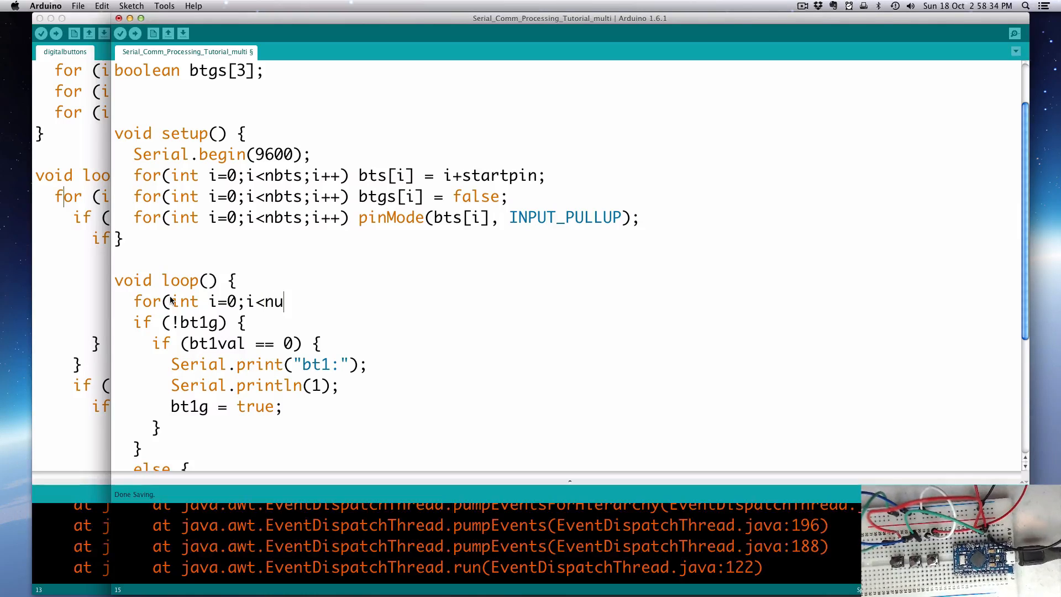
key("Backspace")
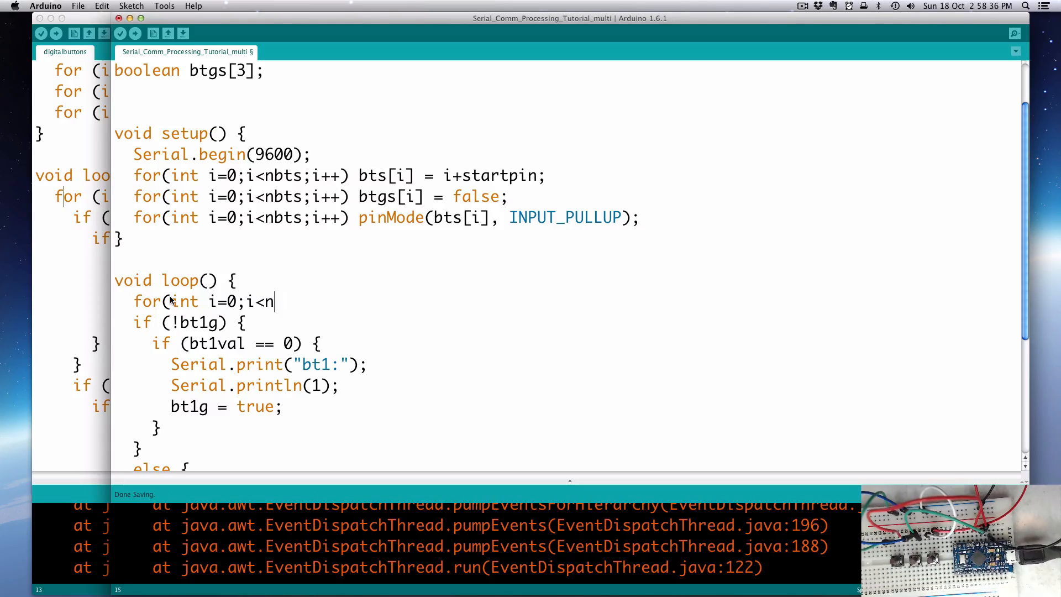
type("bts;i++)")
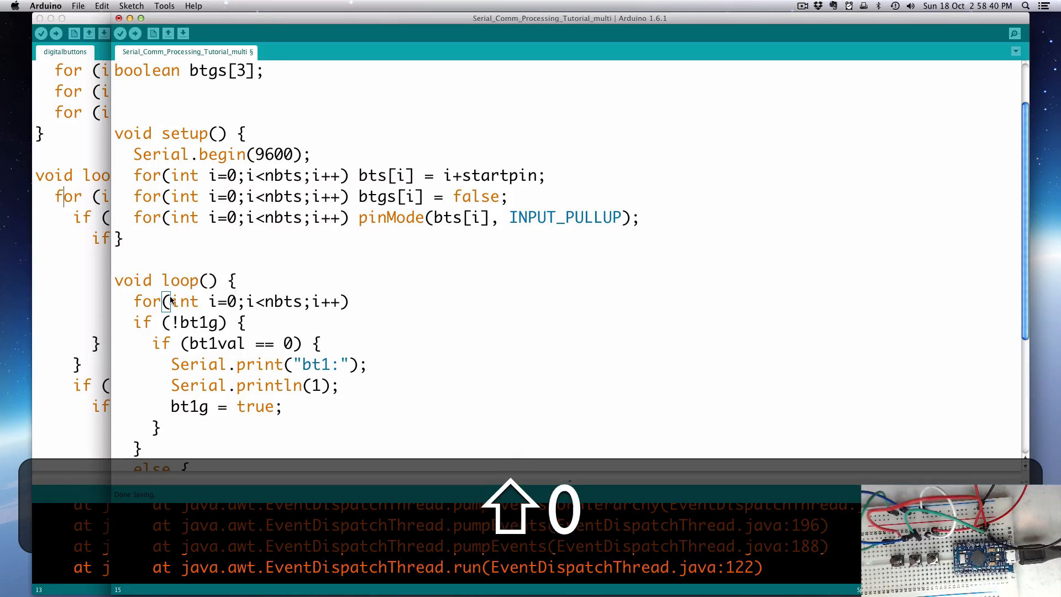
scroll("down", 3)
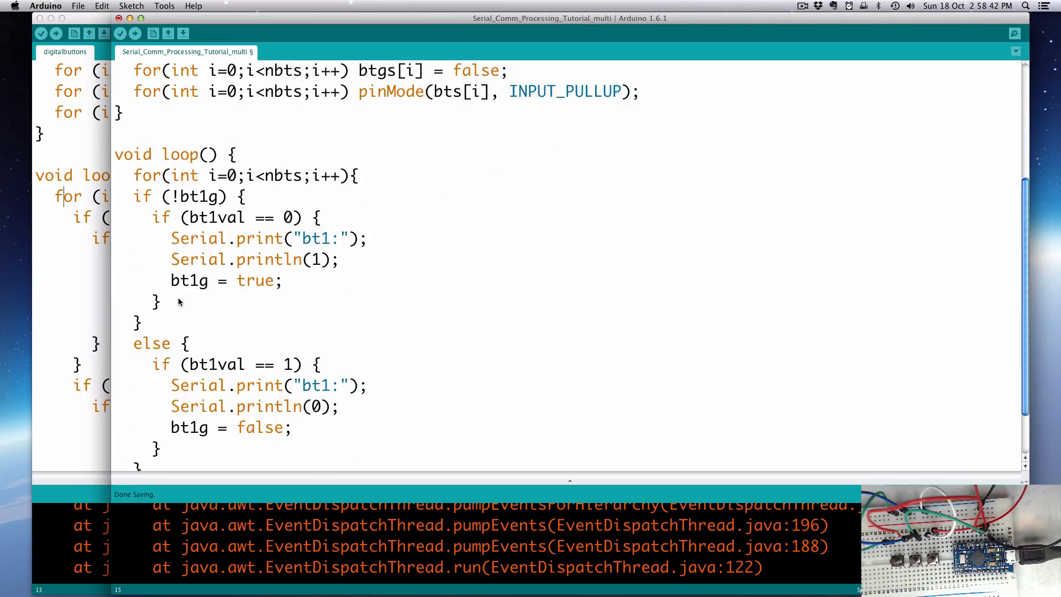
scroll("down", 3)
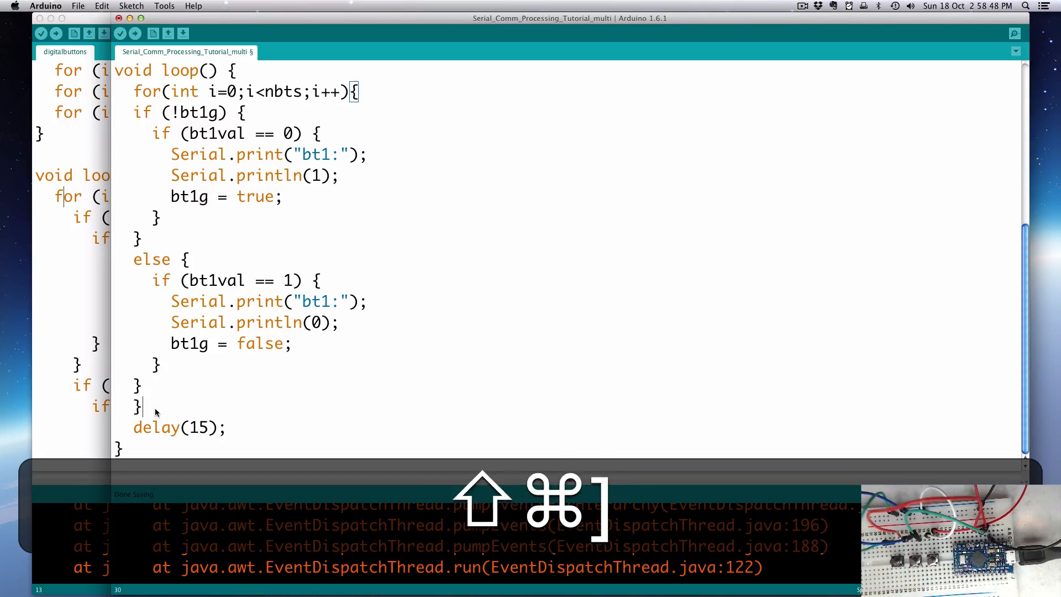
Step: Auto Format the sketch (Cmd+T), change the gate check to !btgs[i], and bring up the digitalbuttons sketch
key("cmd+t")
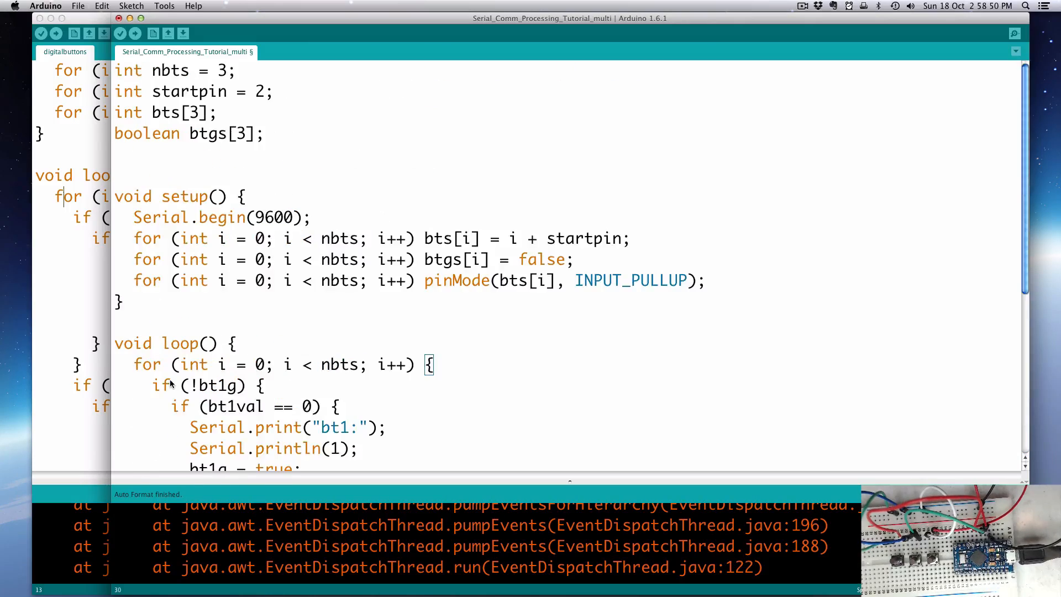
scroll("down", 3)
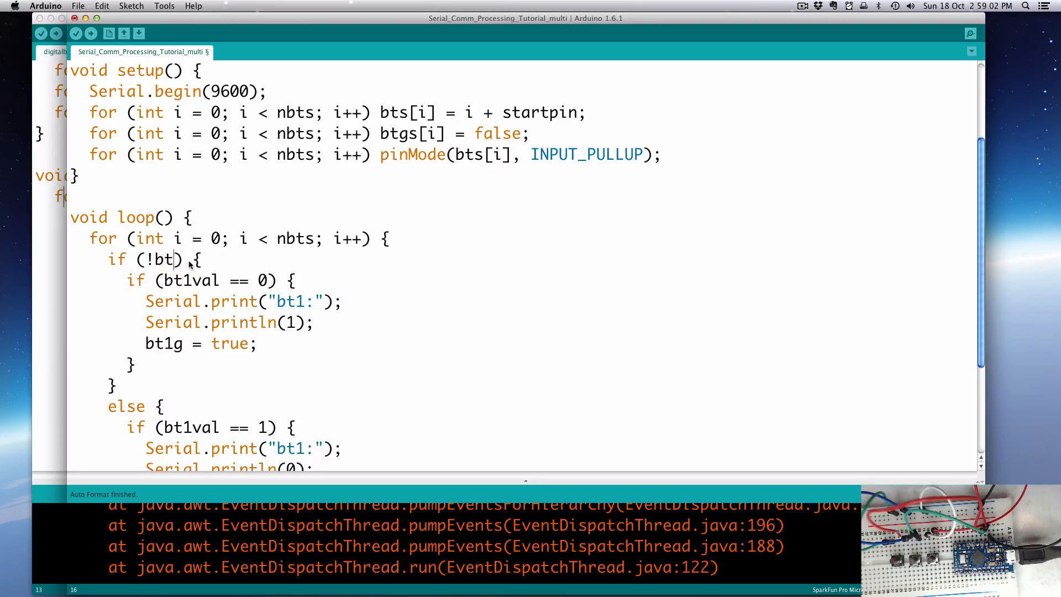
type("gs[")
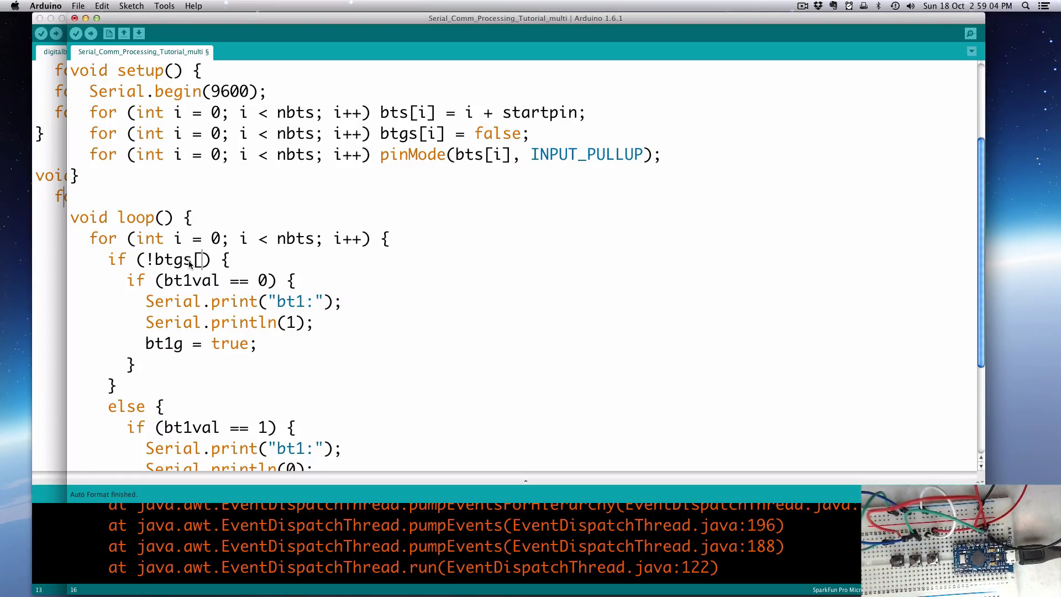
type("i")
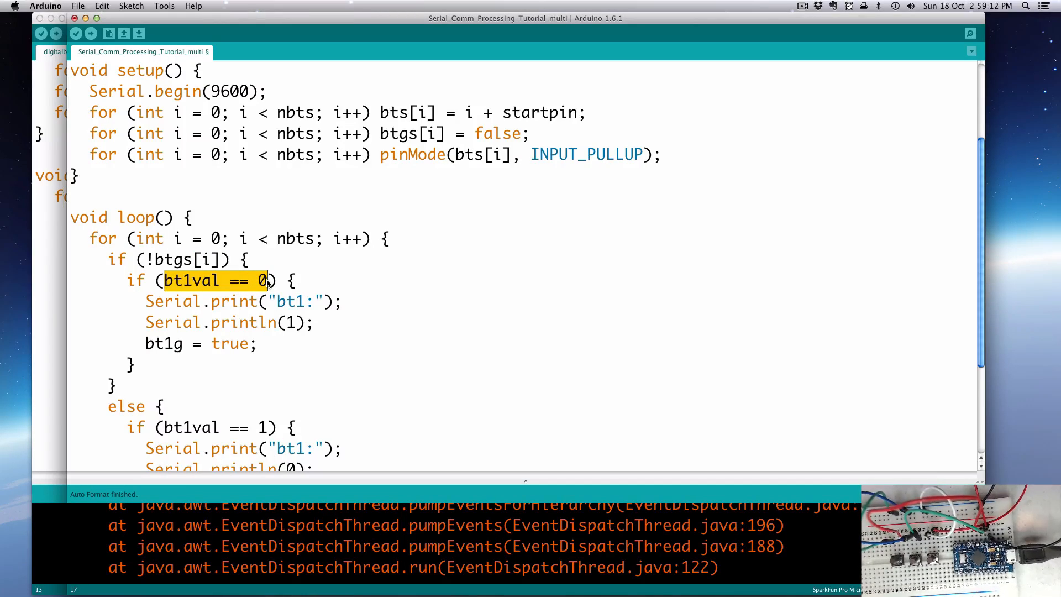
type("digit")
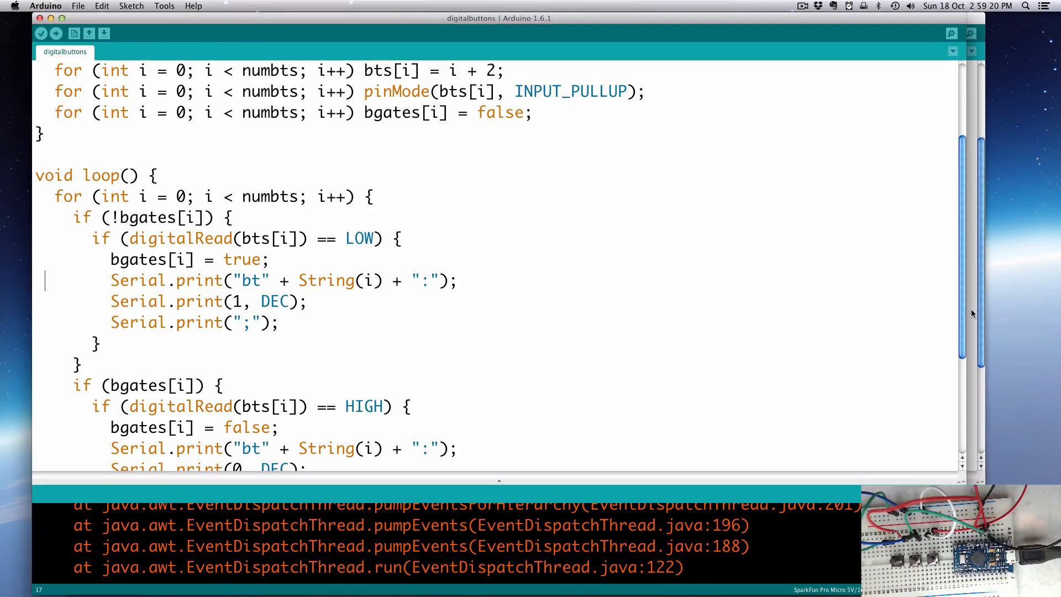
Step: Rewrite the inner condition as digitalRead(bts[i])==LOW, checking the digitalbuttons sketch for reference
left_click(143, 52)
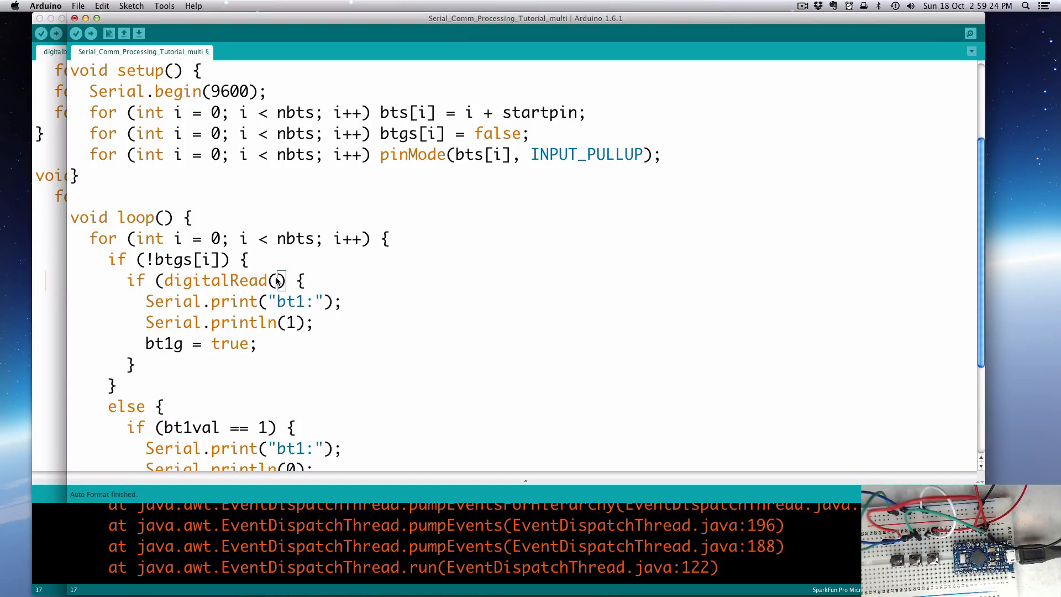
type("bts[]")
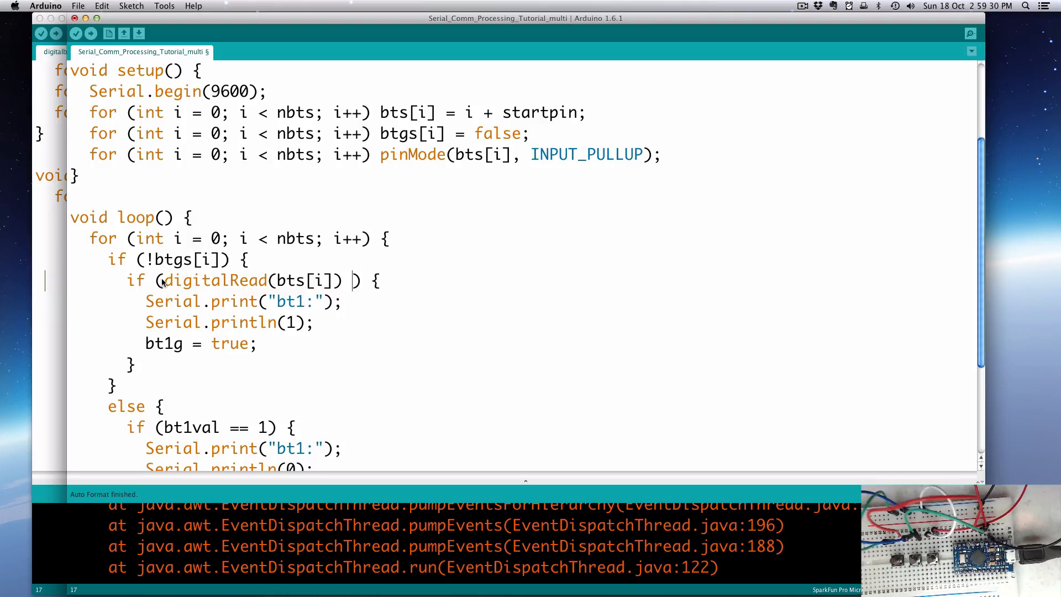
left_click(55, 52)
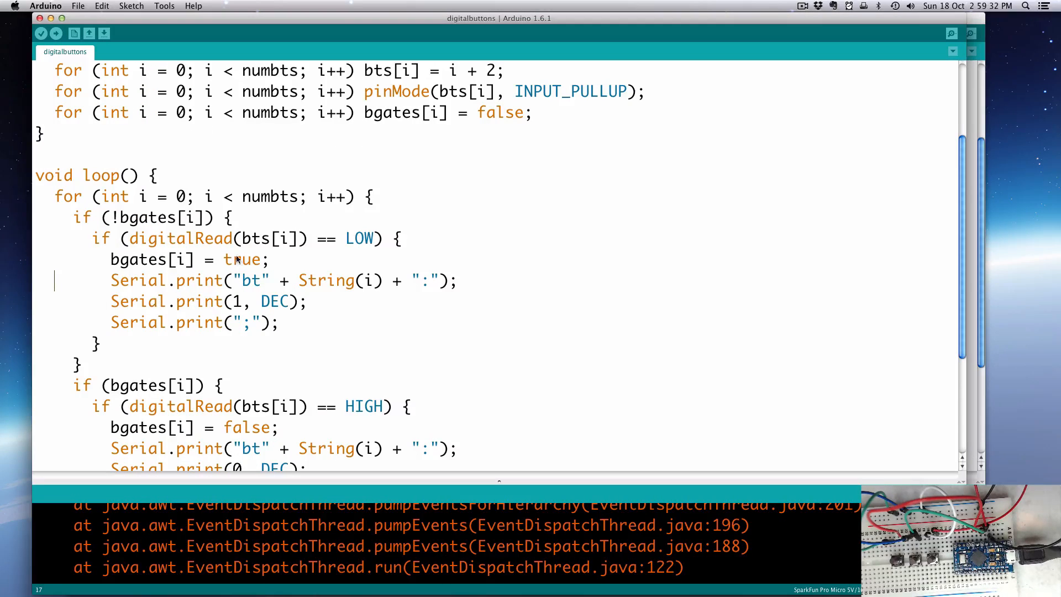
left_click(142, 52)
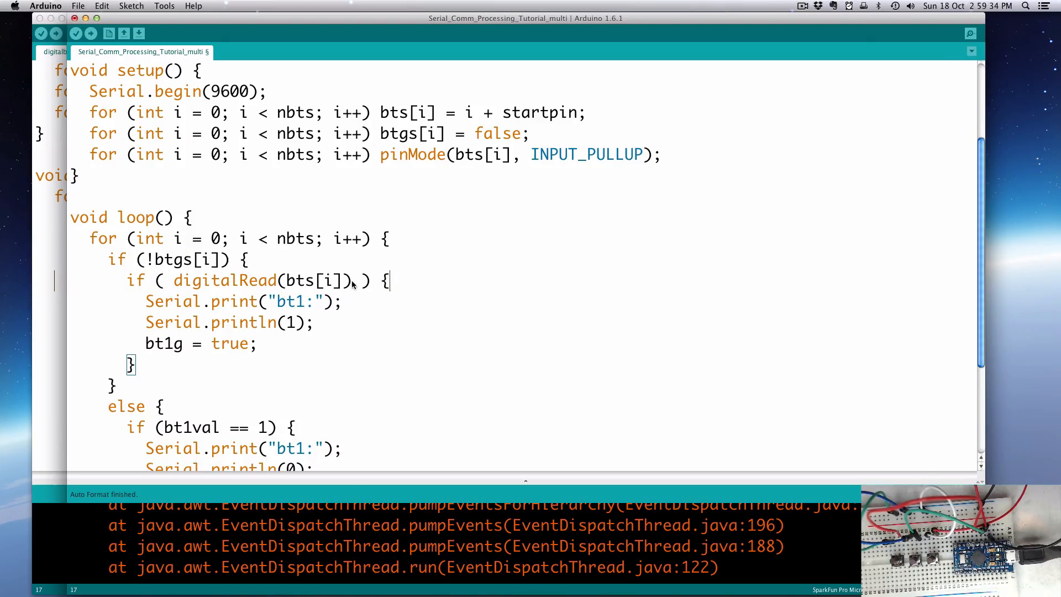
type("==")
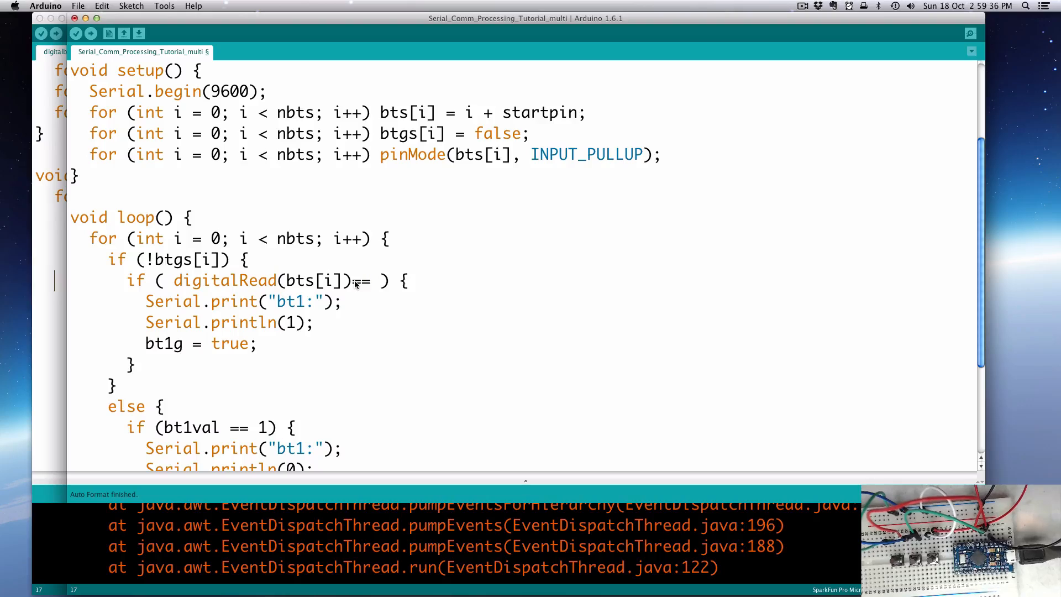
type("LOW")
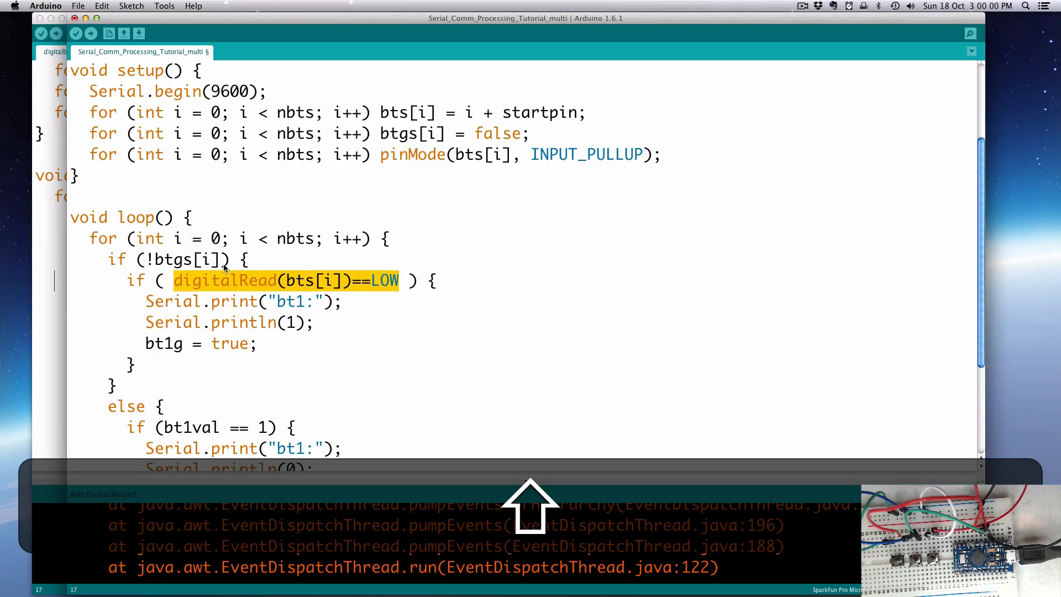
mouse_move(389, 284)
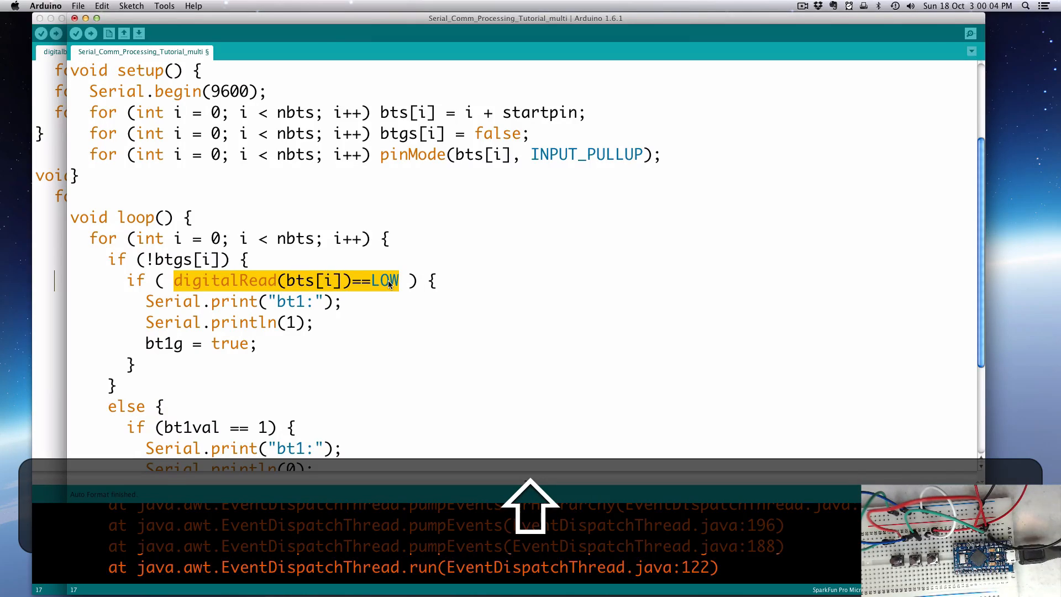
mouse_move(147, 225)
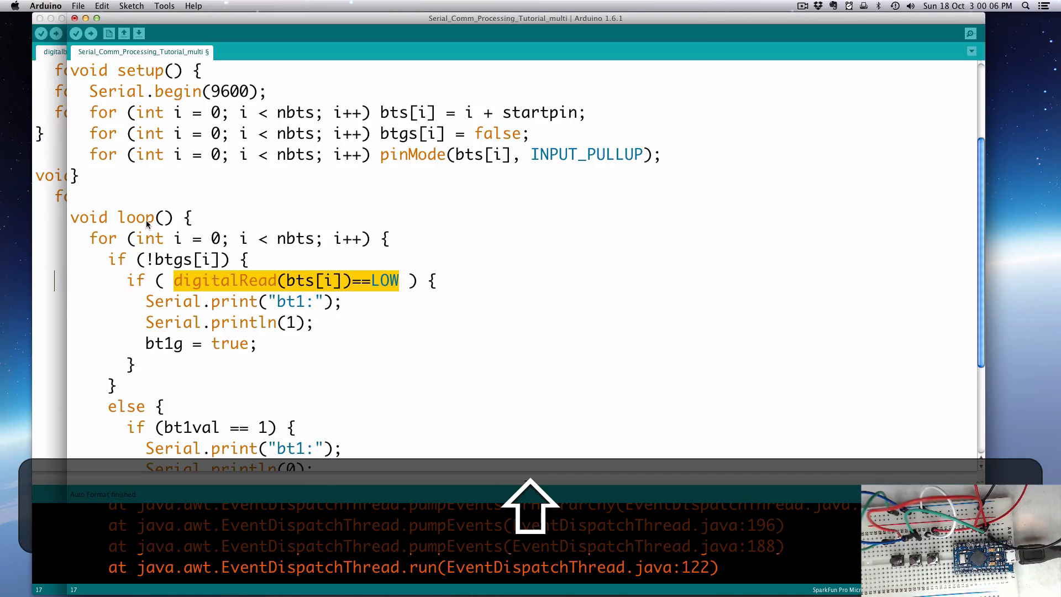
mouse_move(258, 269)
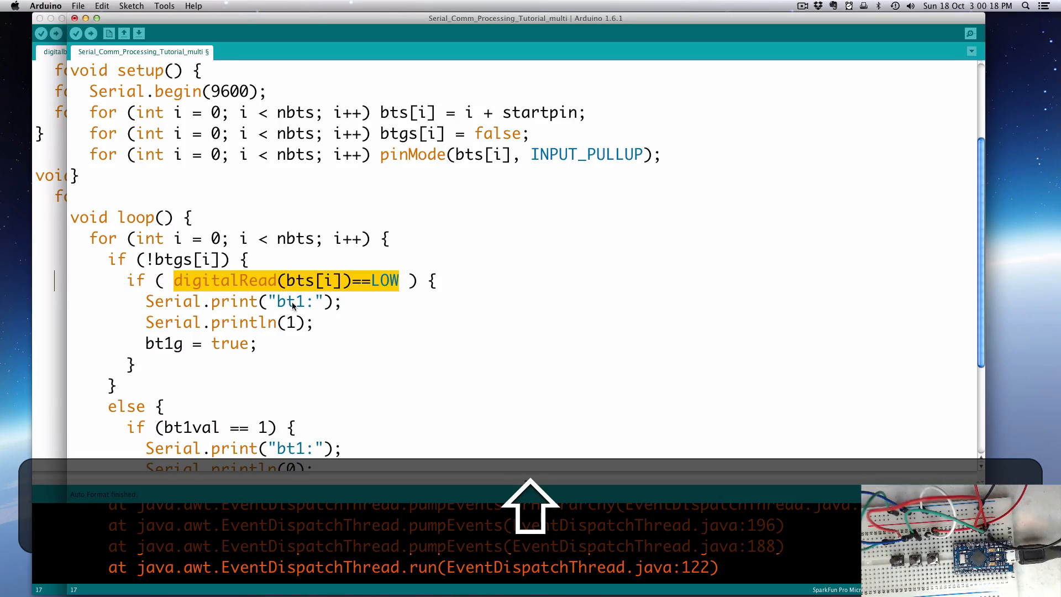
mouse_move(216, 277)
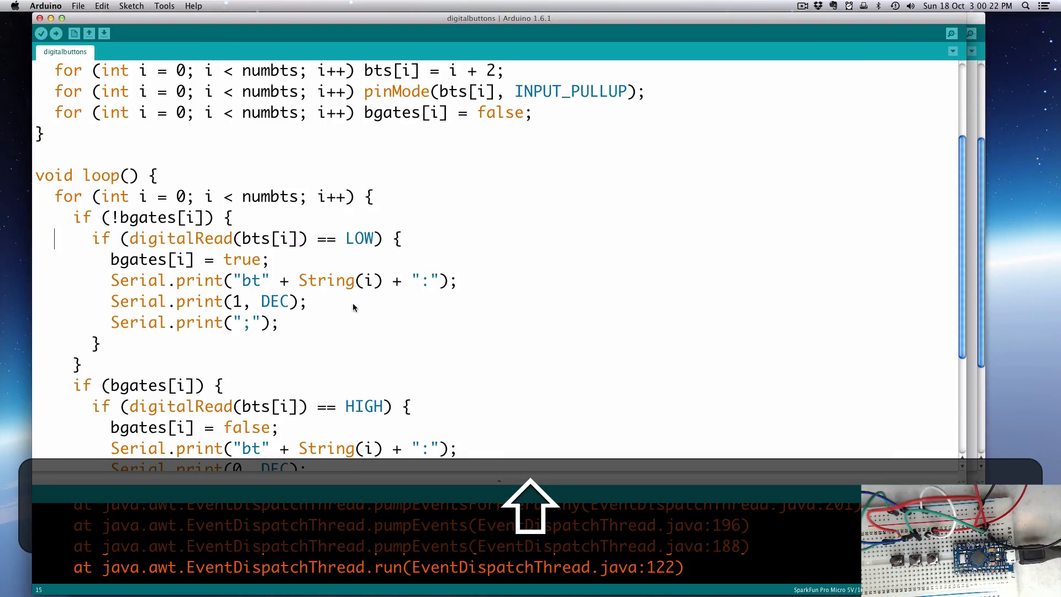
mouse_move(325, 298)
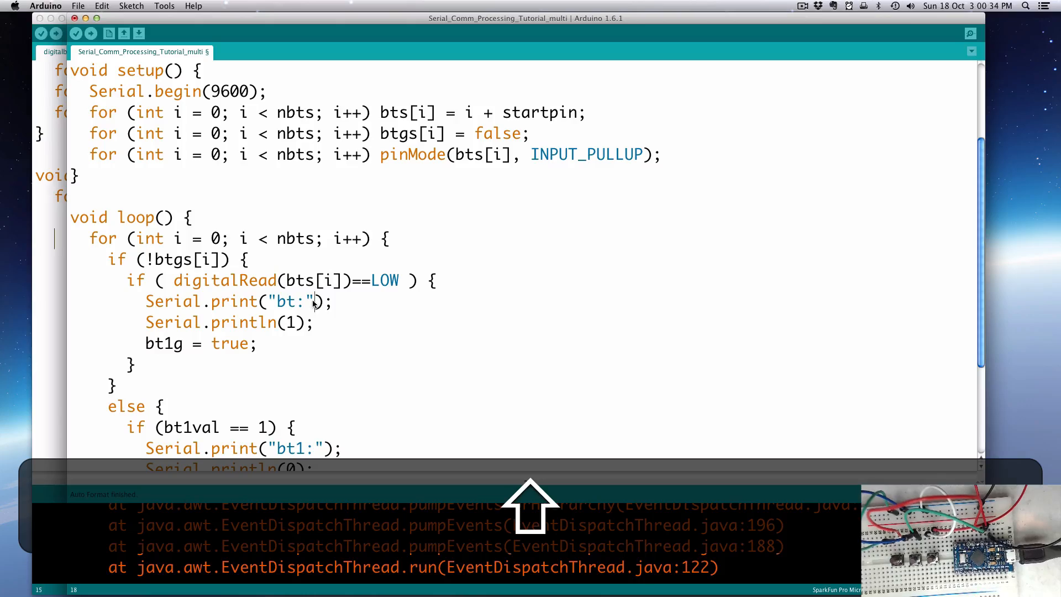
Step: Change the print label to "bt" + String(i) + ":" and select the old bt1g name for replacement
type("+ String(i) + \":\");")
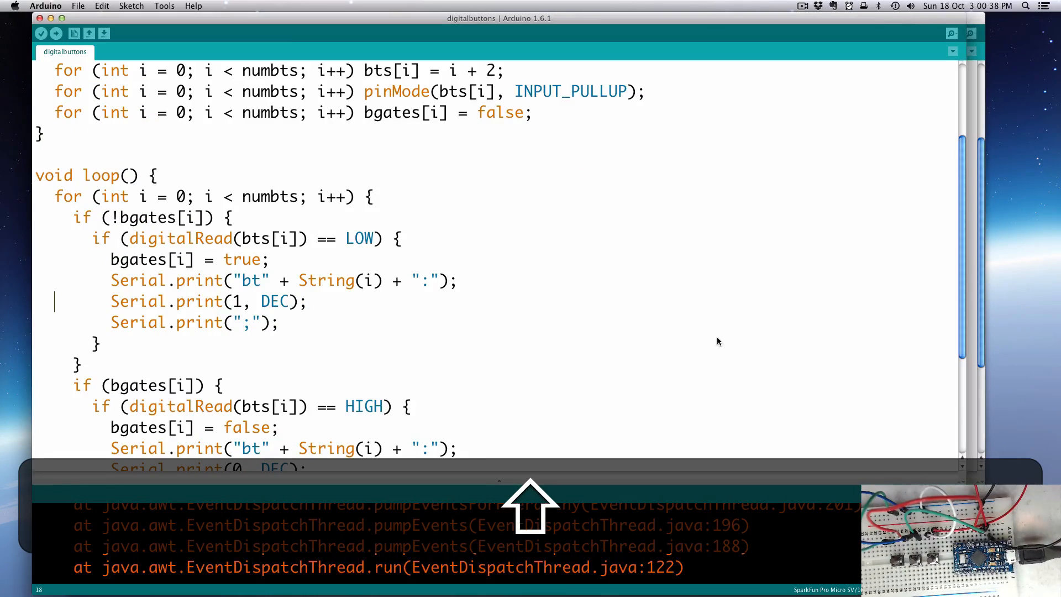
left_click(143, 52)
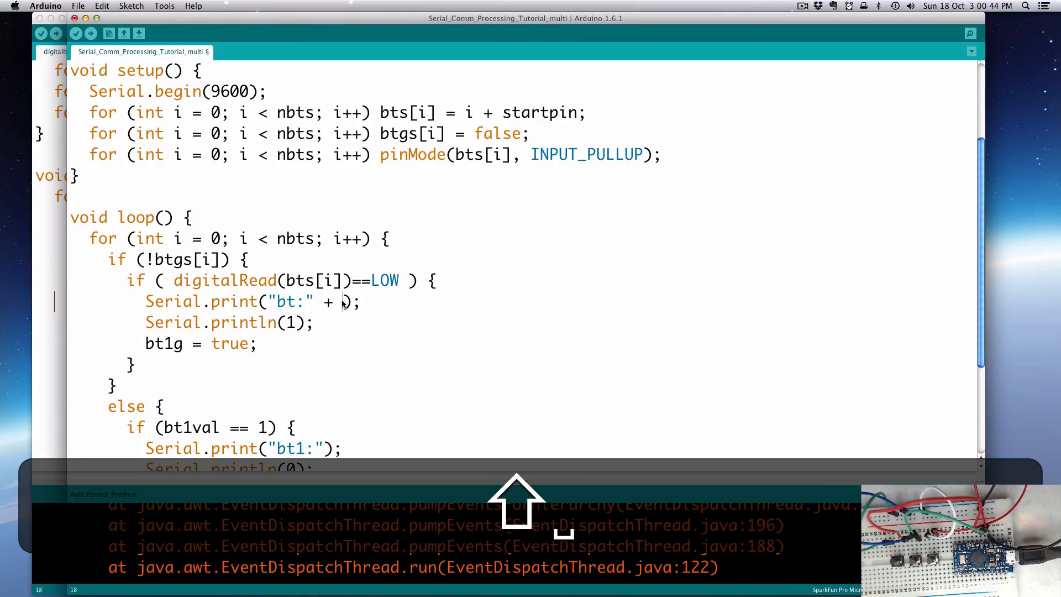
type("STRIN")
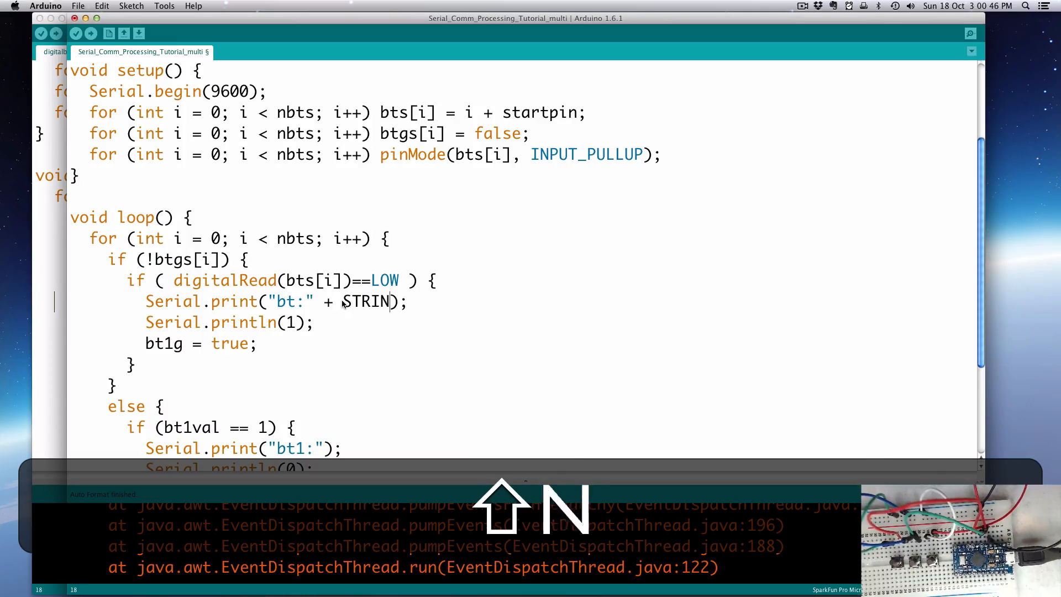
key("backspace")
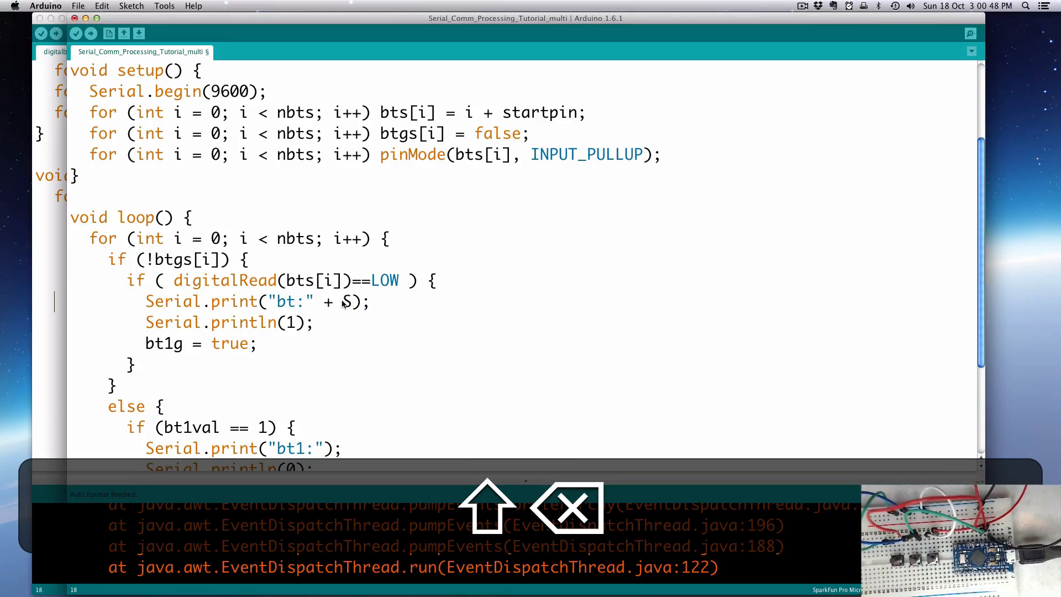
type("tring")
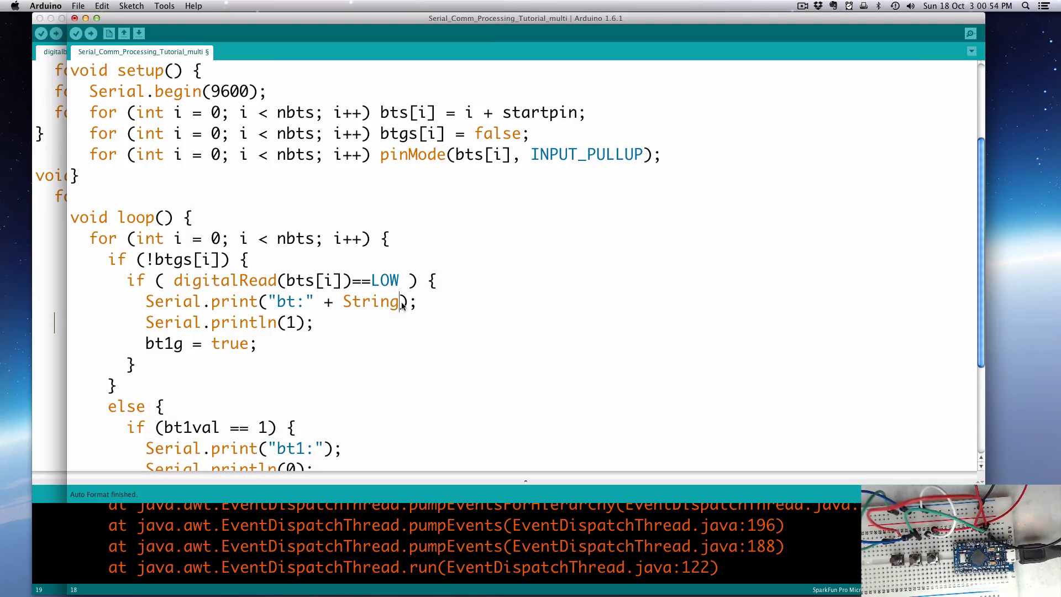
type("(")
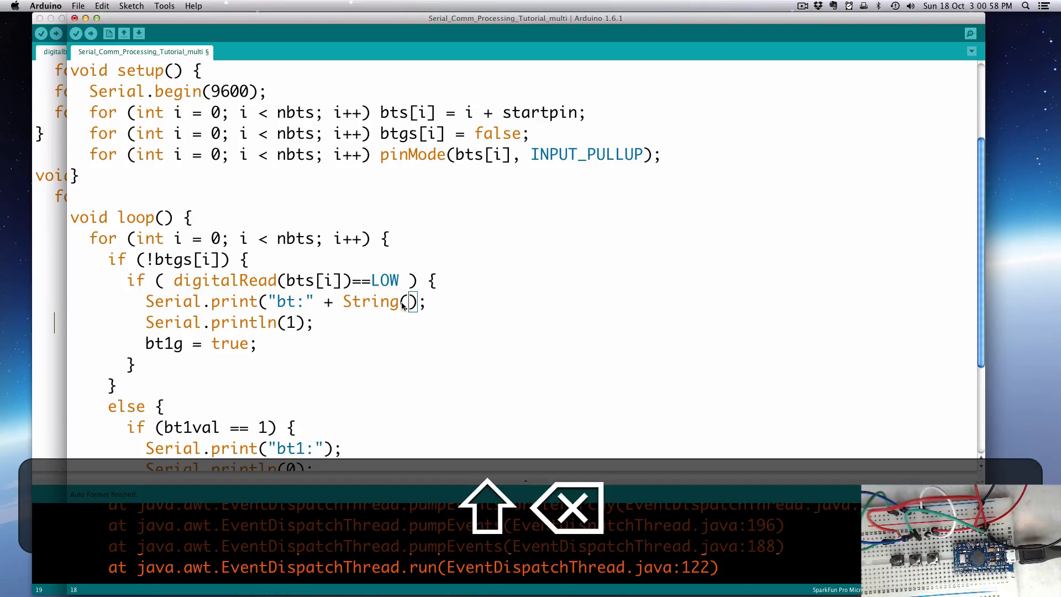
type("i")
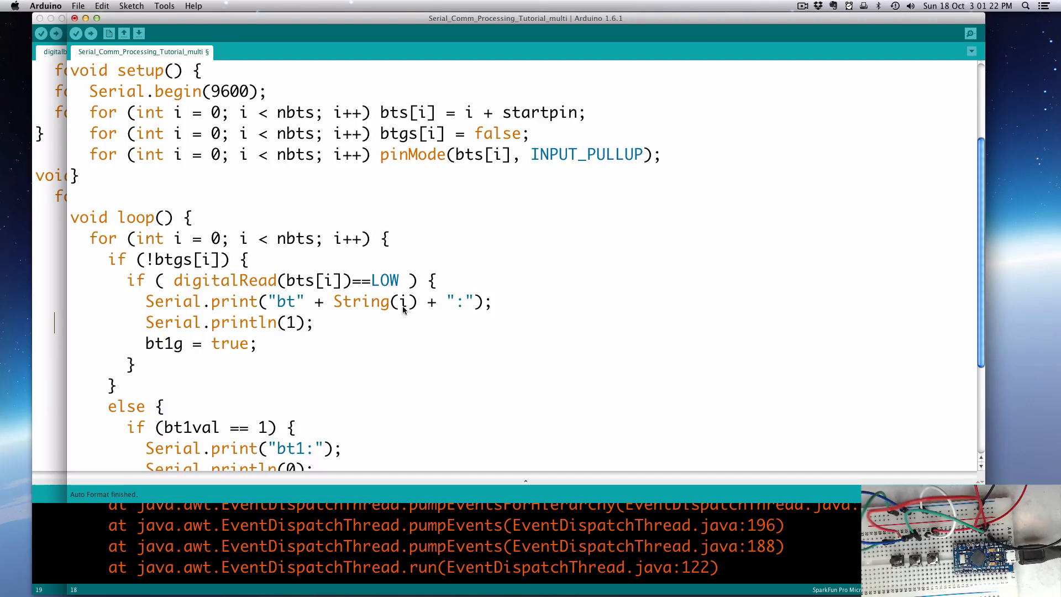
mouse_move(168, 328)
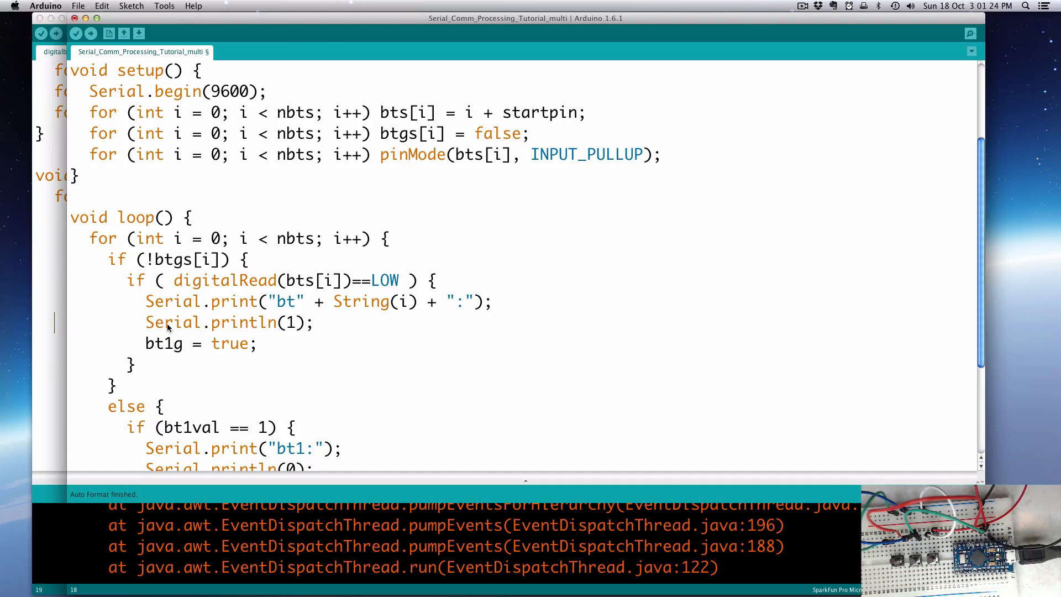
double_click(288, 323)
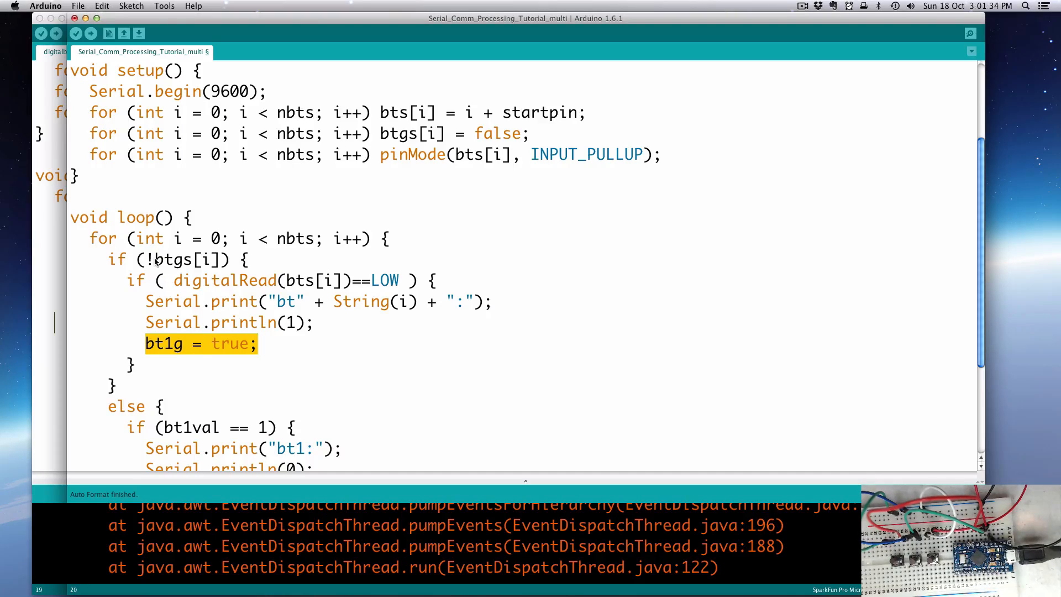
Step: Make the pressed branch set btgs[i] = true in place of bt1g
double_click(181, 259)
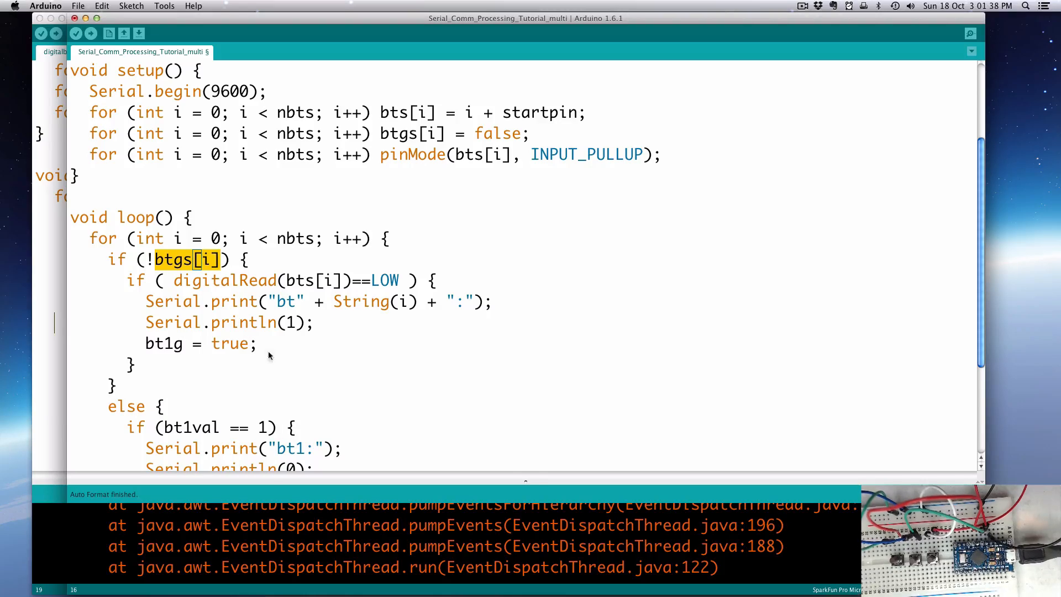
key("cmd+v")
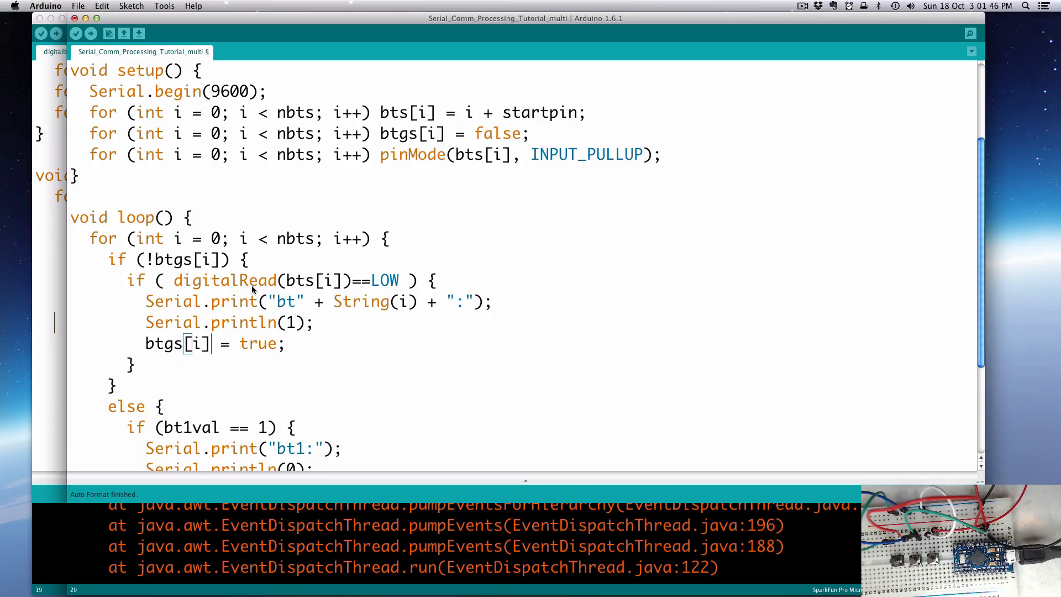
mouse_move(344, 310)
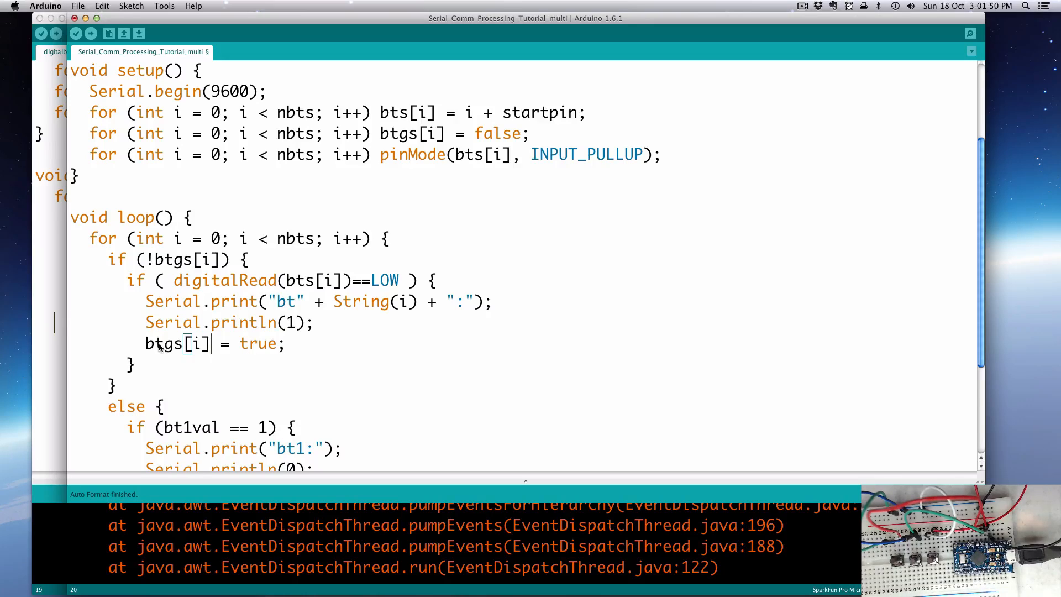
scroll("down", 3)
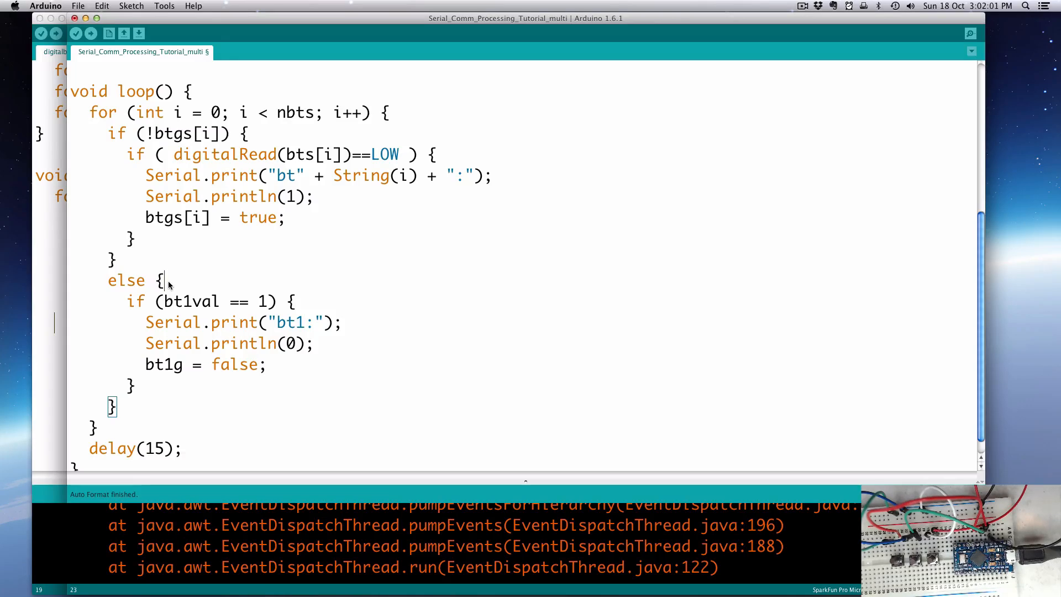
Step: Give the else branch the condition digitalRead(bts[i])==HIGH, copied from the first branch
left_click(115, 259)
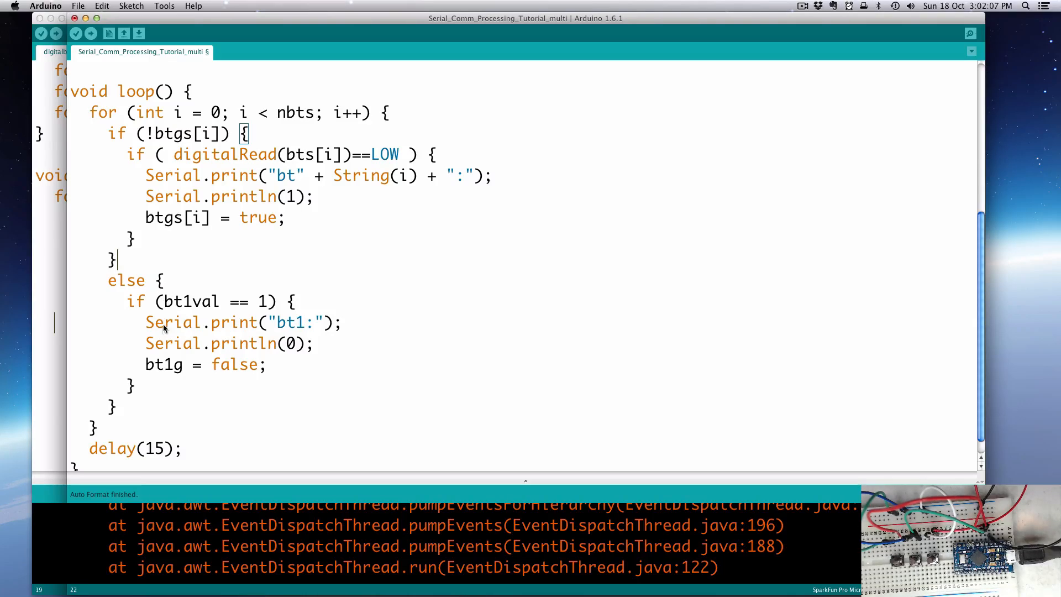
mouse_move(164, 310)
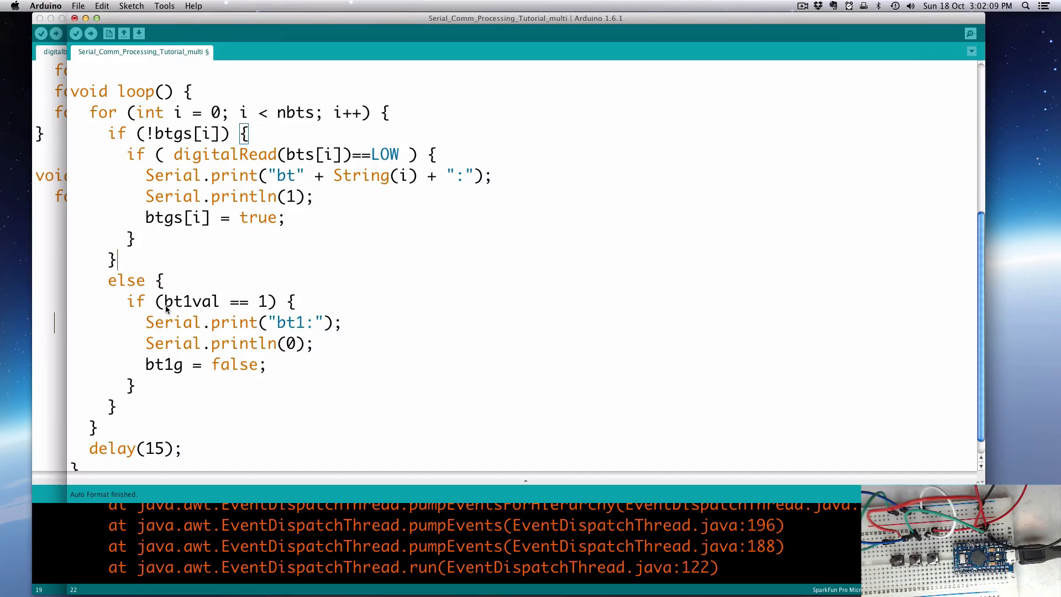
mouse_move(210, 140)
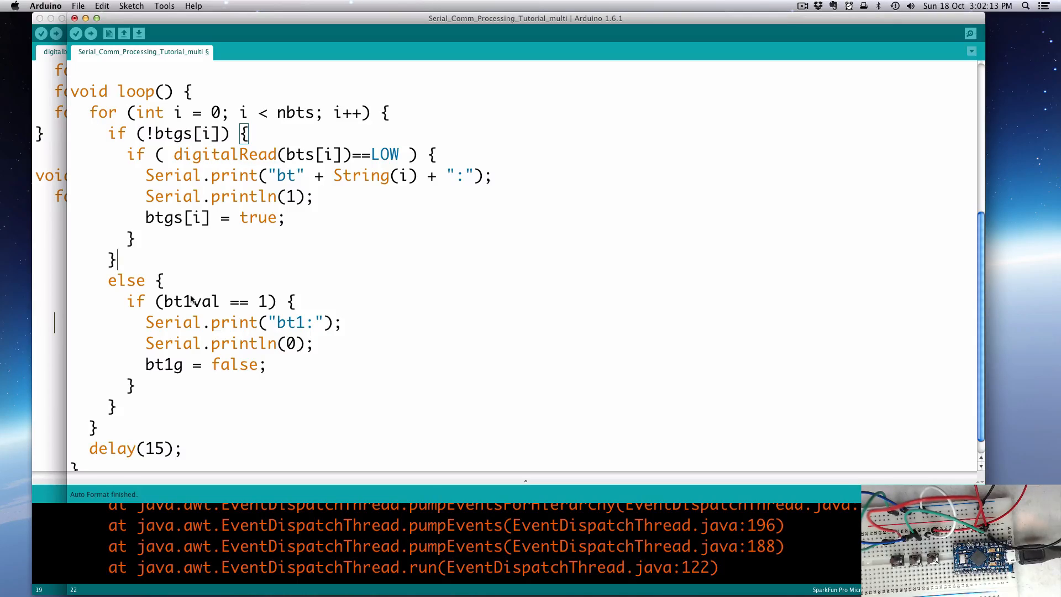
mouse_move(205, 157)
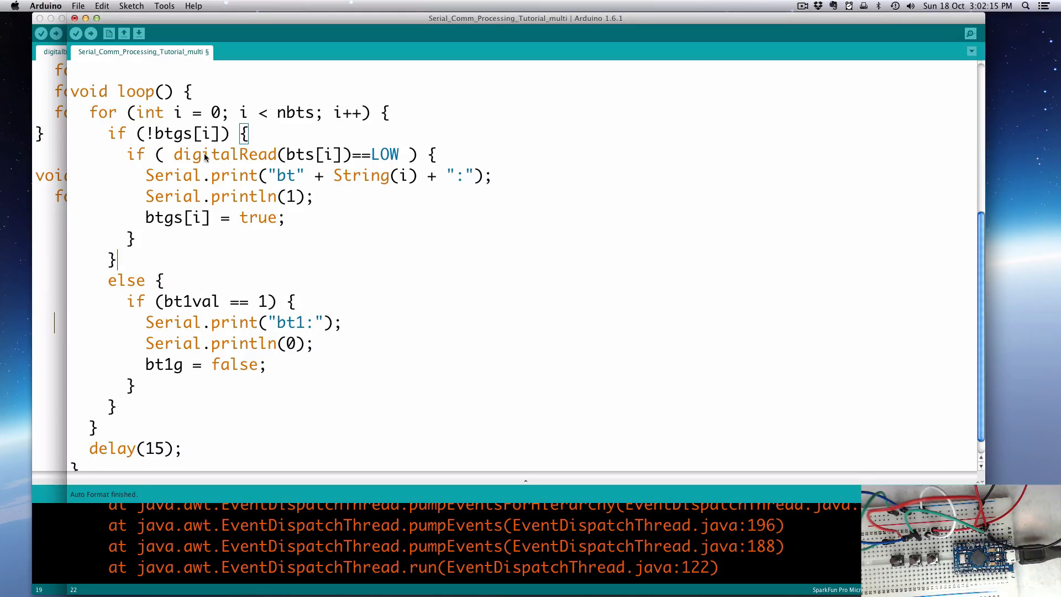
left_click_drag(174, 155, 399, 155)
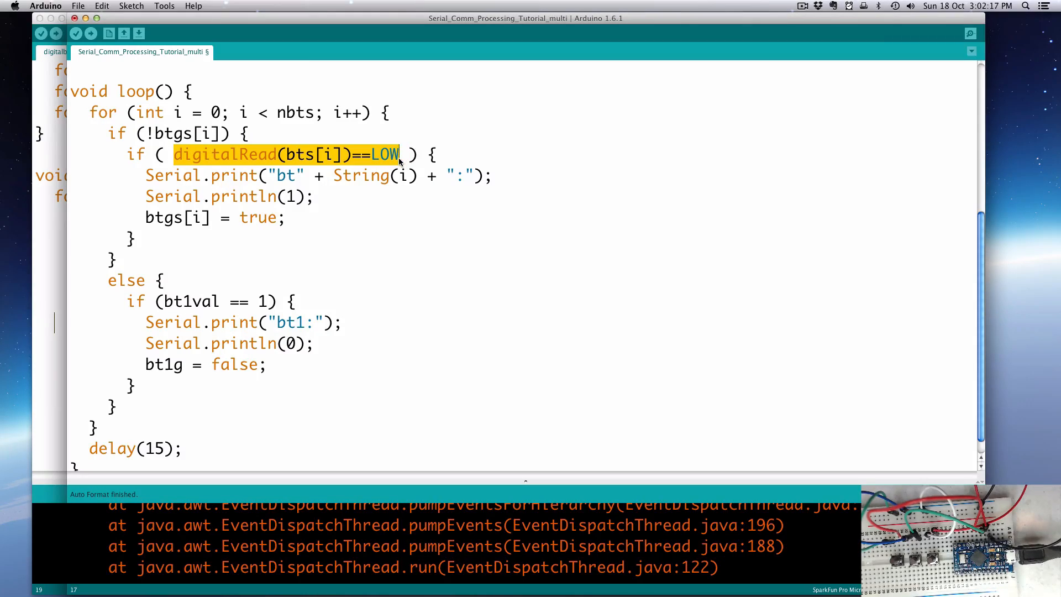
key("cmd+c")
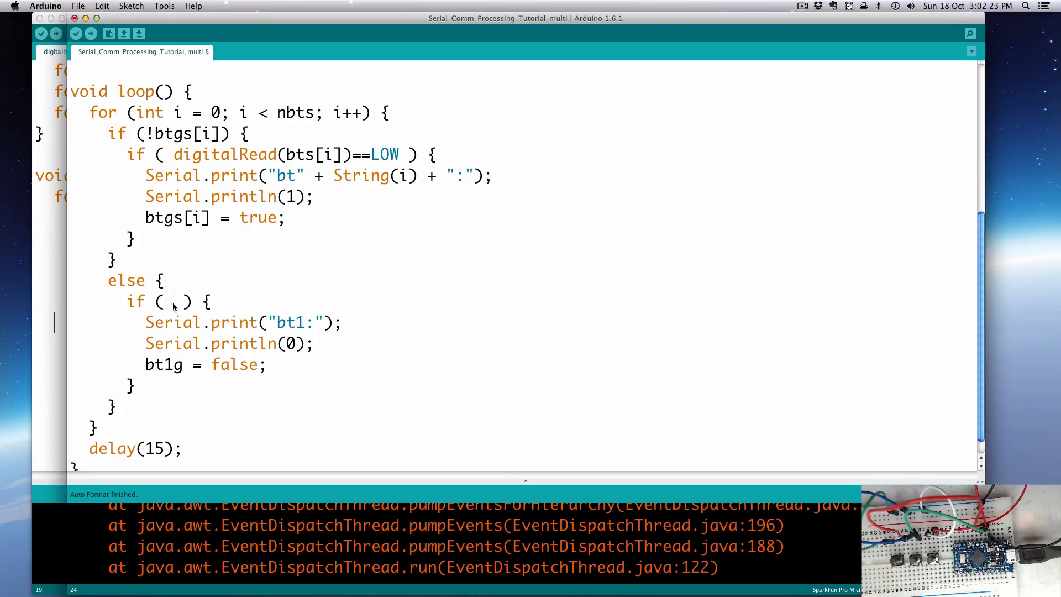
type("digitalRead(bts[i])==LOW")
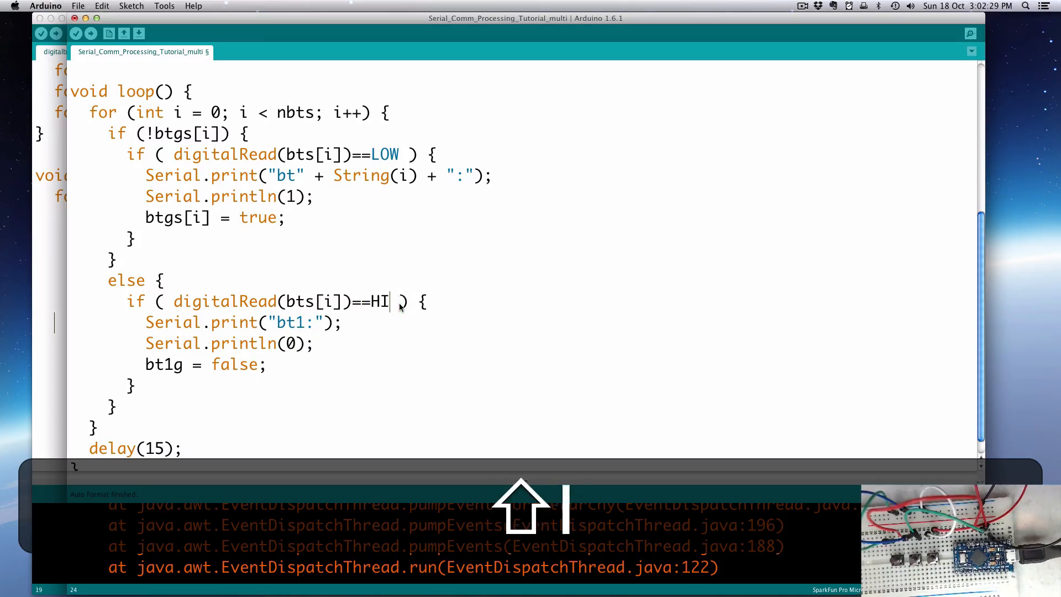
type("GH")
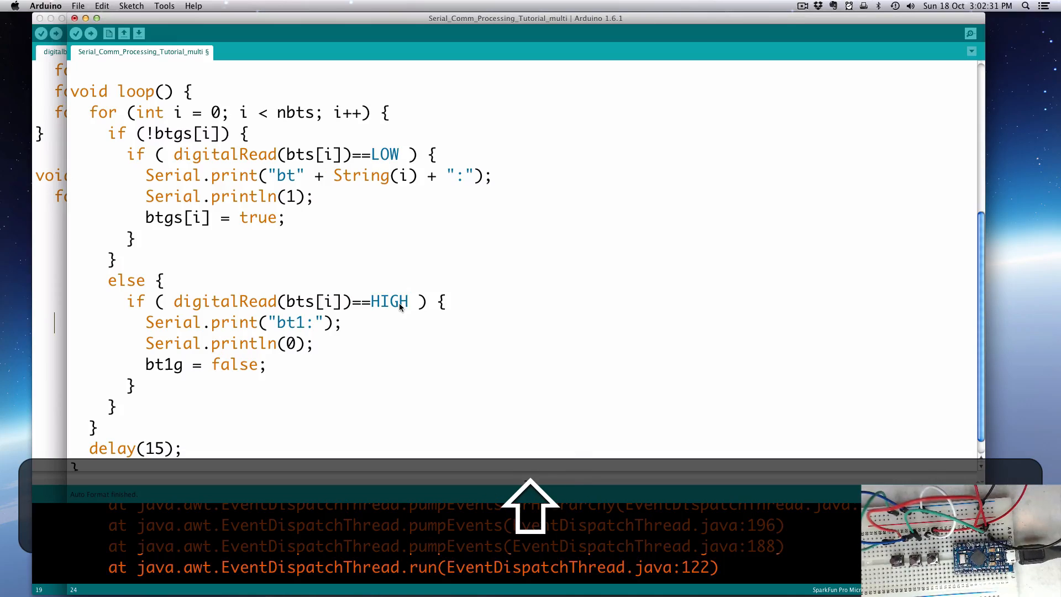
mouse_move(330, 338)
type("\" + String(i) + \"")
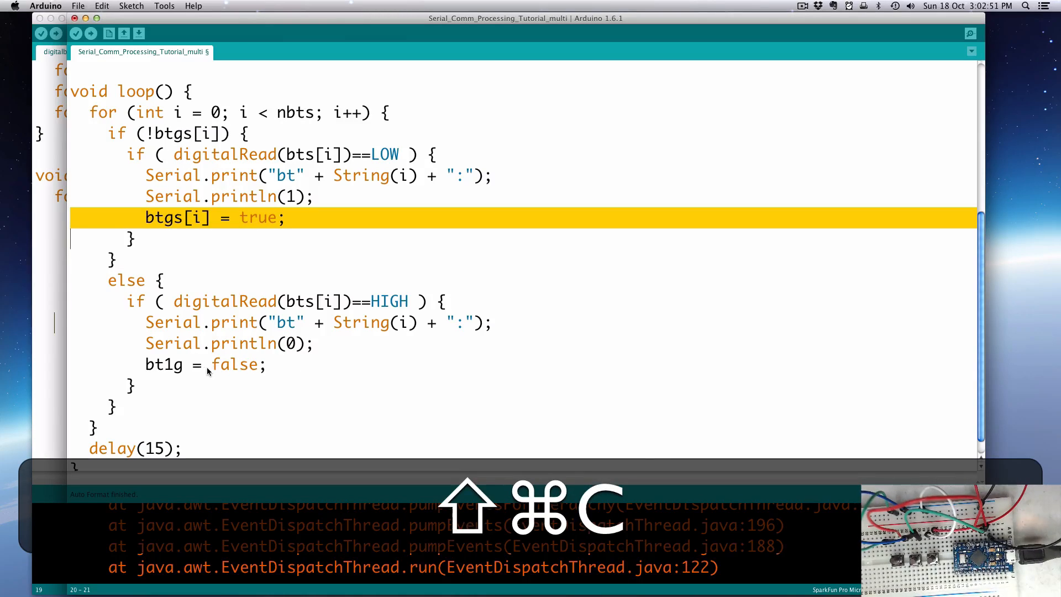
Step: Paste the btgs[i] gate line over the old bt1 code in the else branch
key("cmd+v")
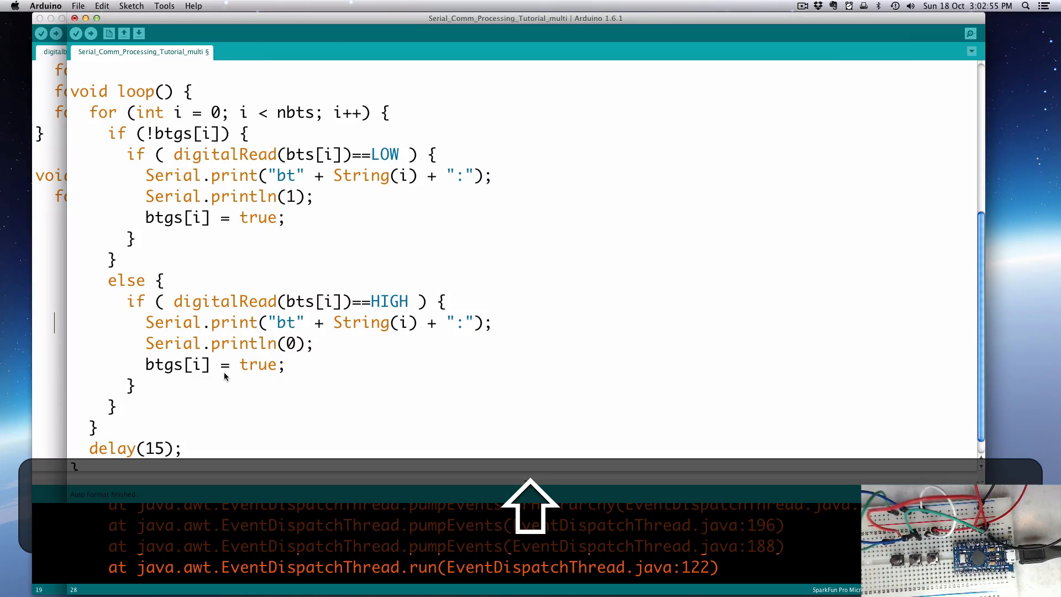
scroll("down", 3)
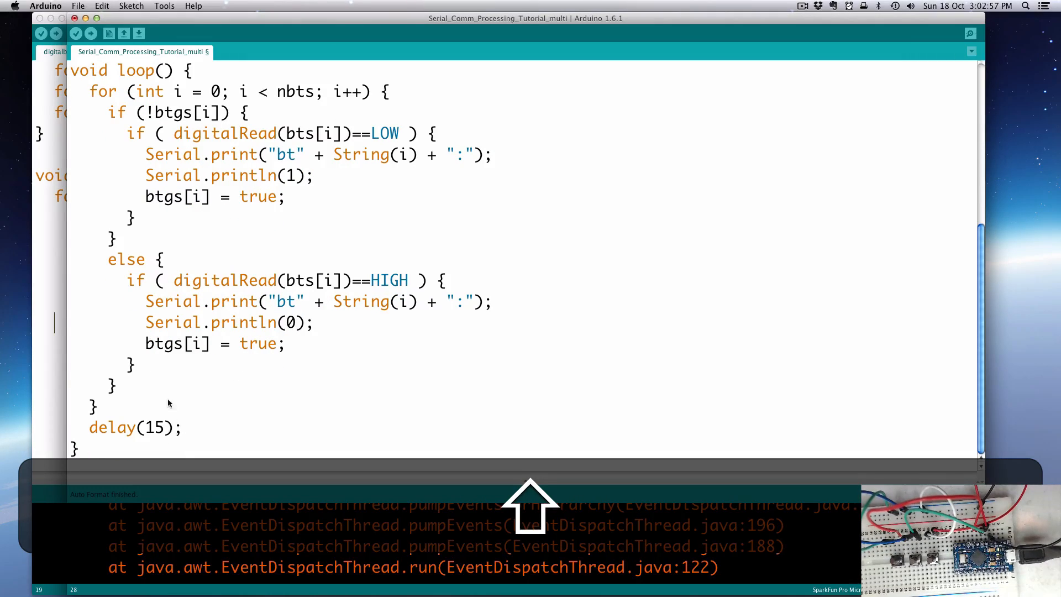
Step: Save and upload the sketch, watch the bt0:0/bt1:0/bt2:0 flood in the Serial Monitor, then close it
key("cmd+s")
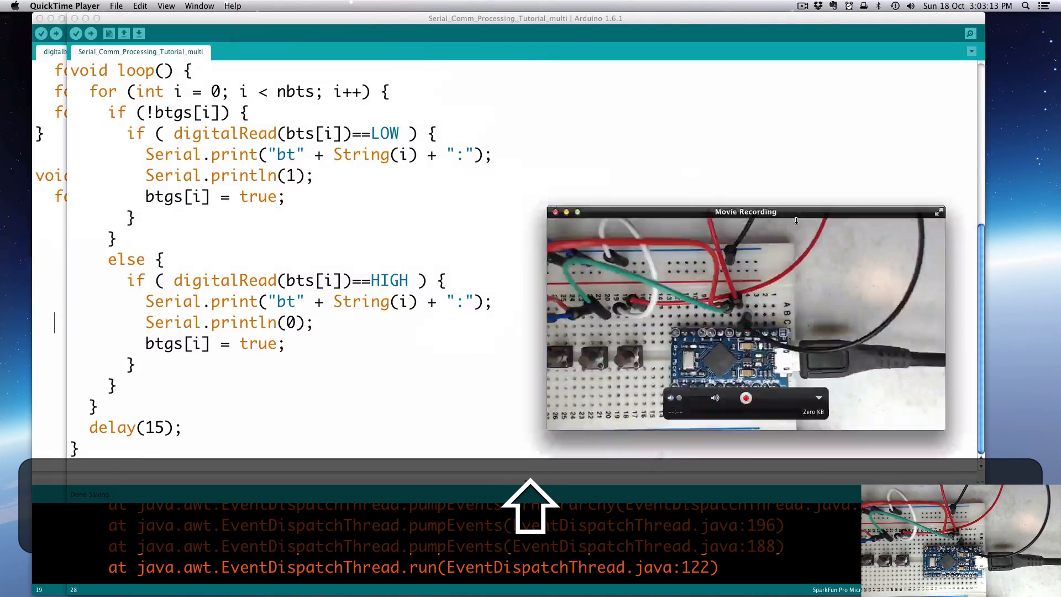
left_click_drag(745, 211, 844, 214)
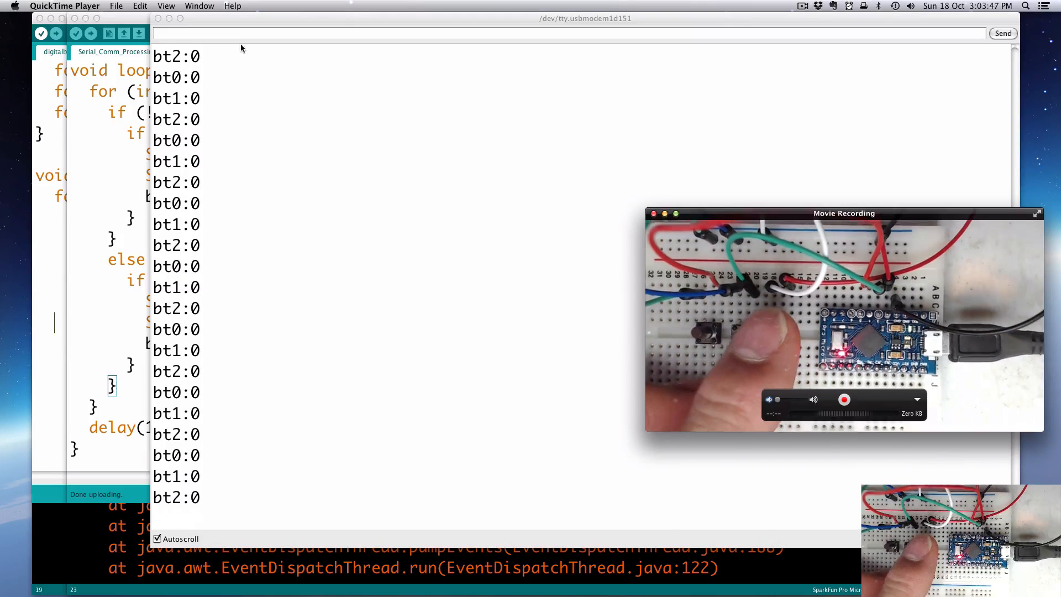
left_click(653, 213)
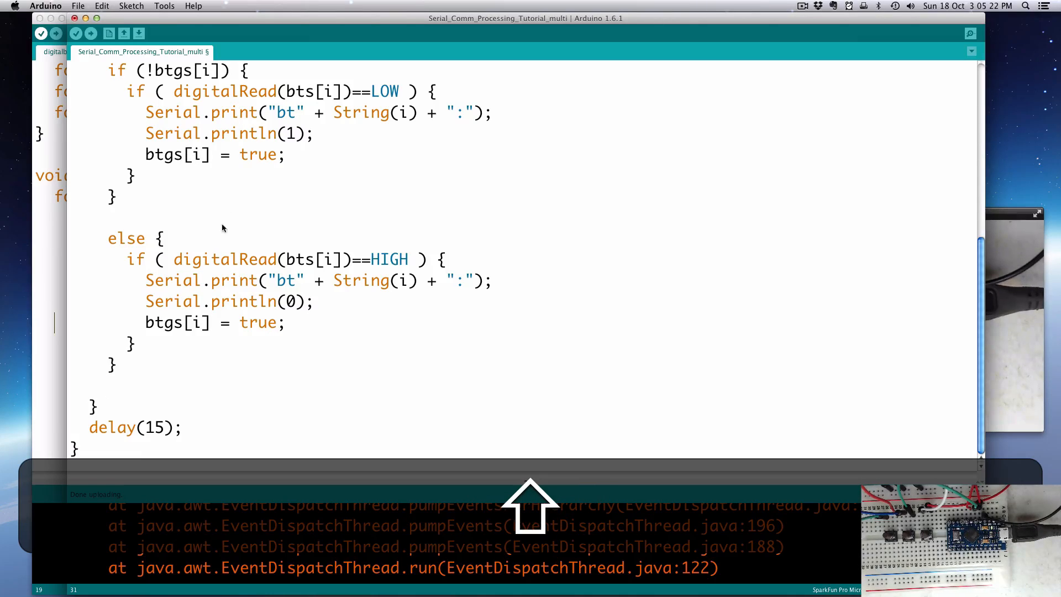
Step: Make the else branch reset btgs[i] = false and upload the corrected sketch
left_click(110, 218)
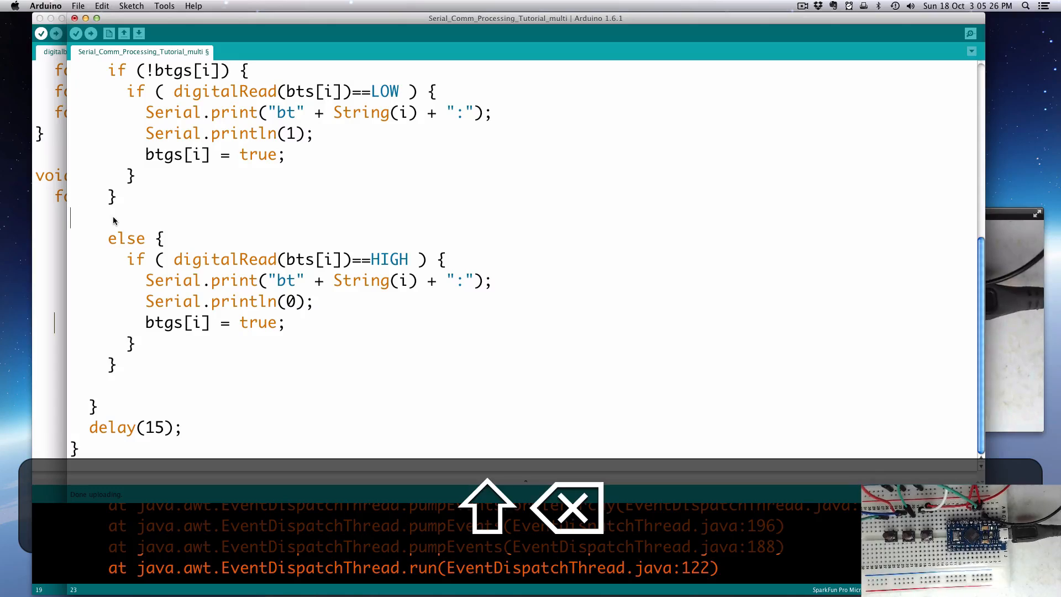
double_click(258, 301)
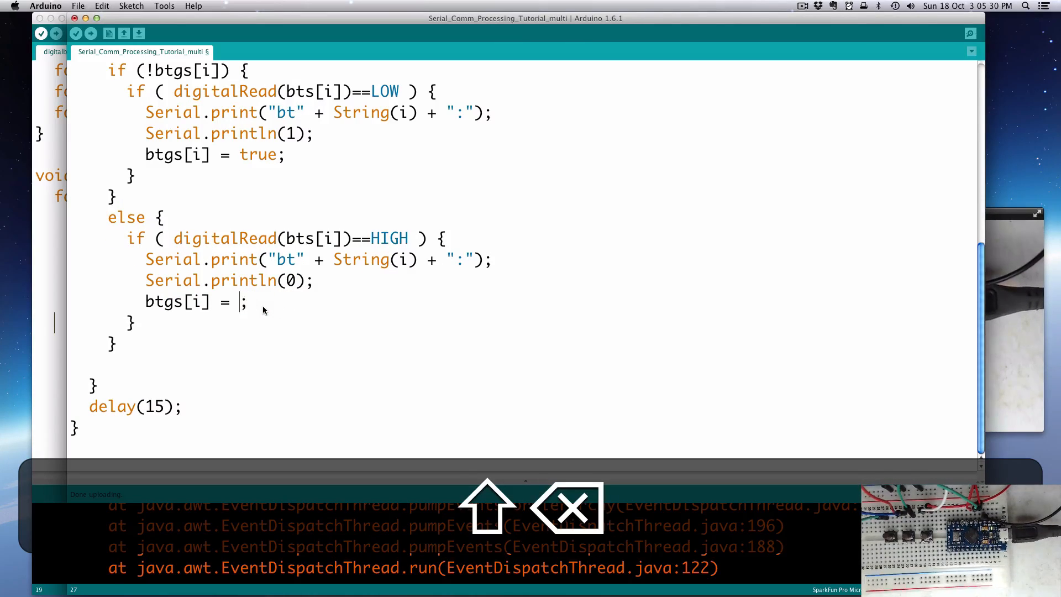
type("false")
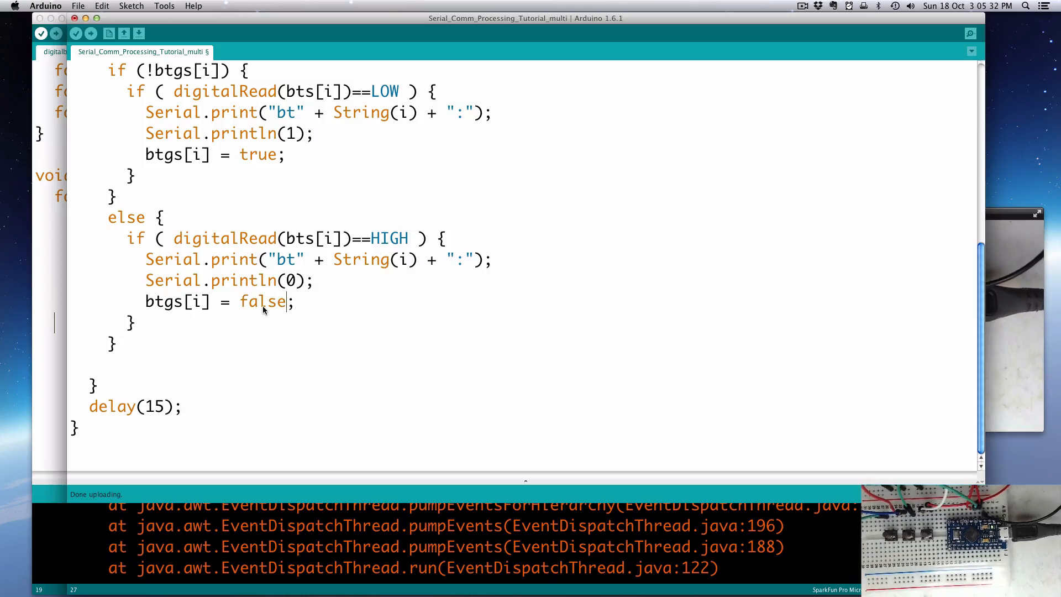
mouse_move(163, 95)
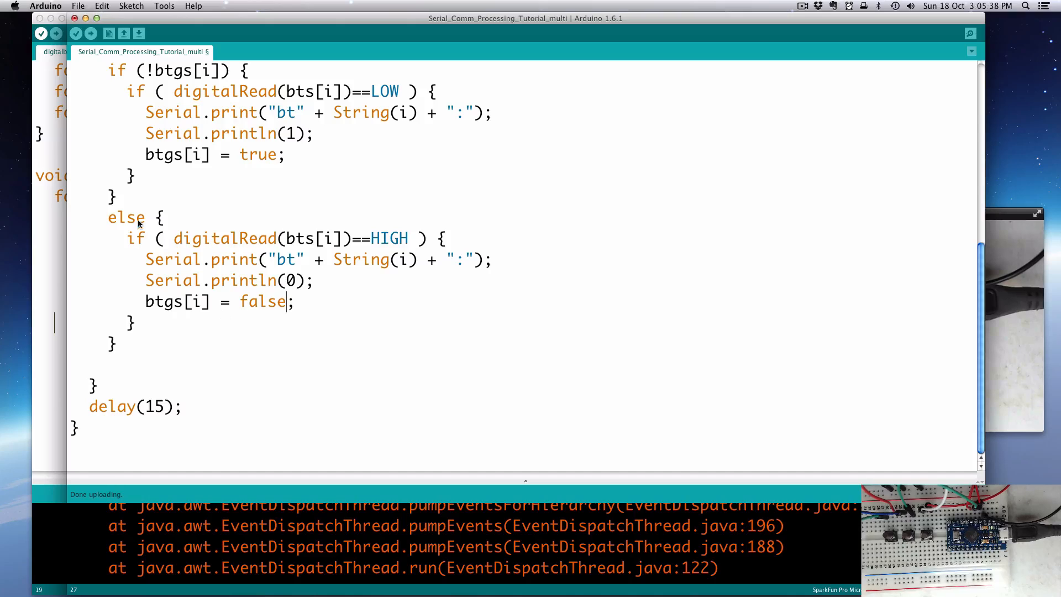
mouse_move(294, 286)
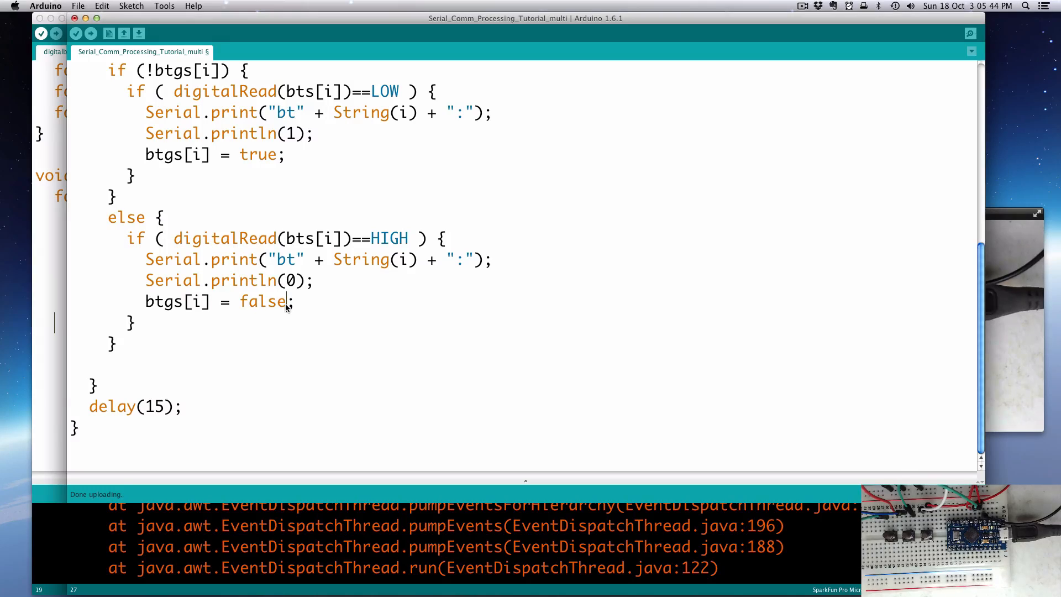
mouse_move(225, 340)
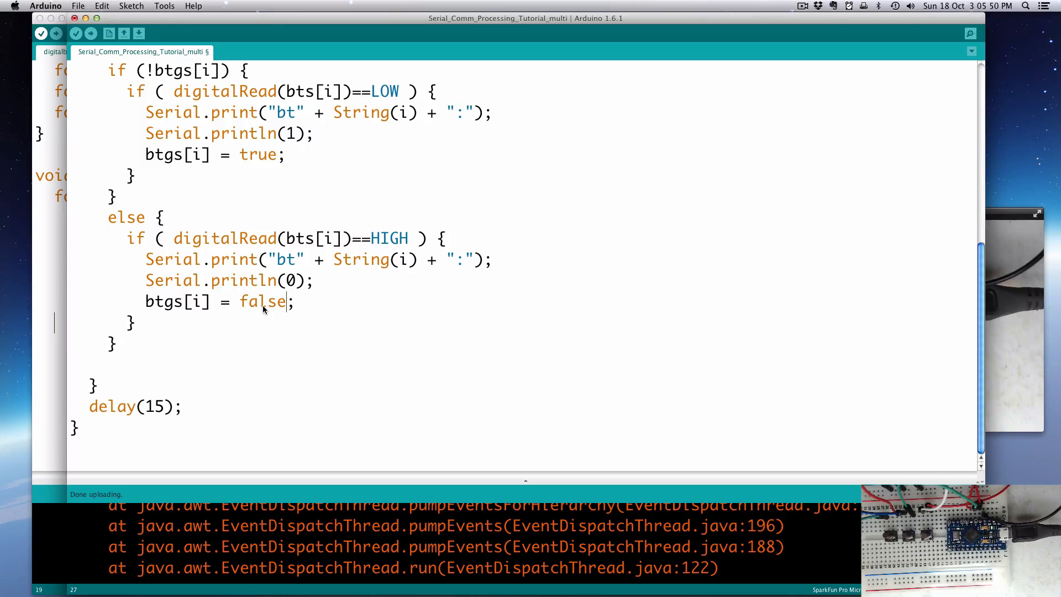
left_click(90, 33)
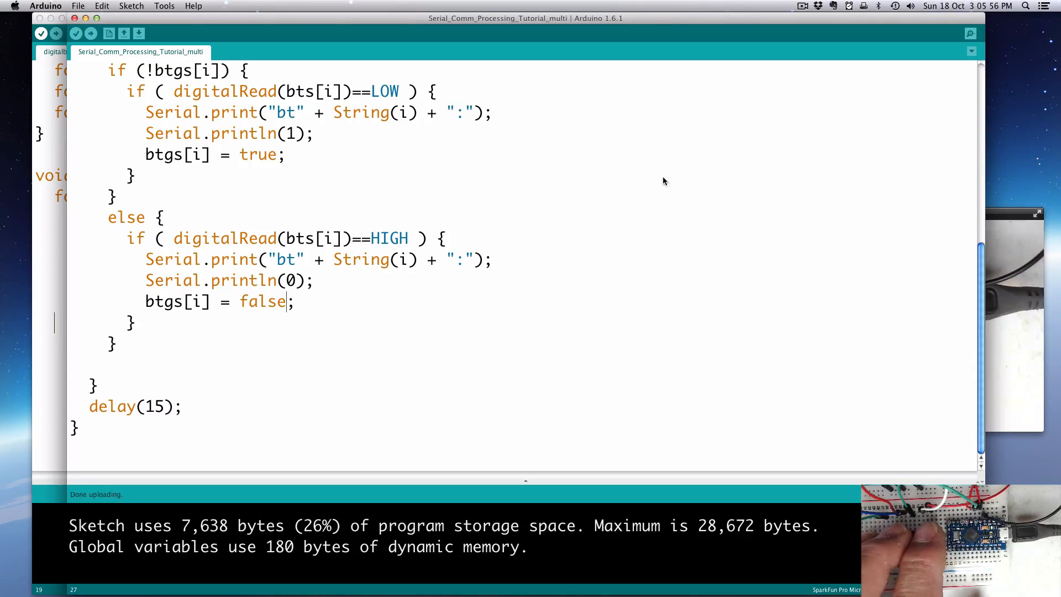
Step: Test the buttons in the Serial Monitor, seeing one bt<i>:1 and bt<i>:0 pair per press, then close it
left_click(969, 33)
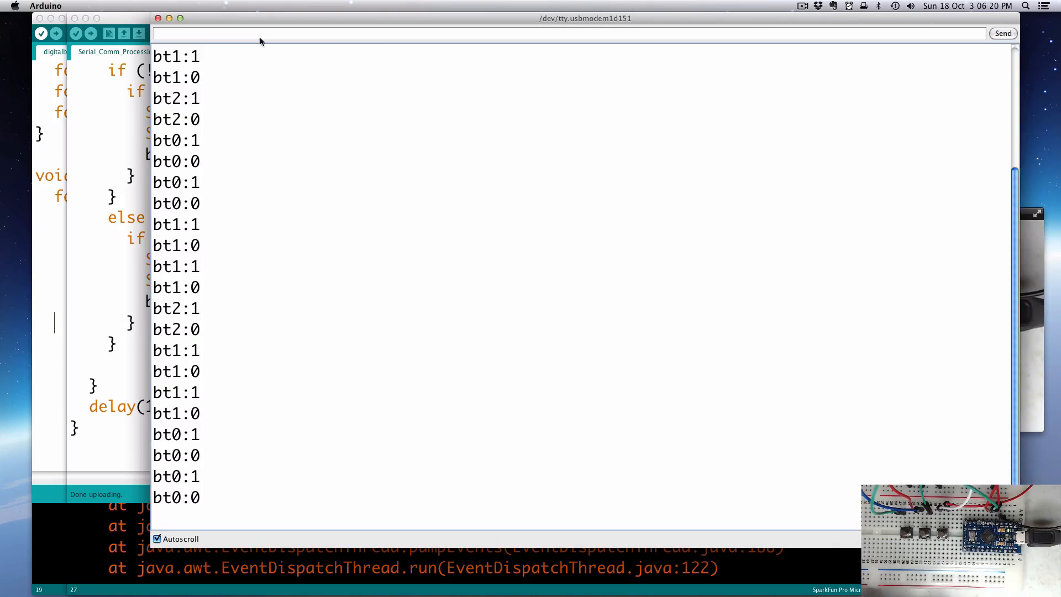
left_click(158, 19)
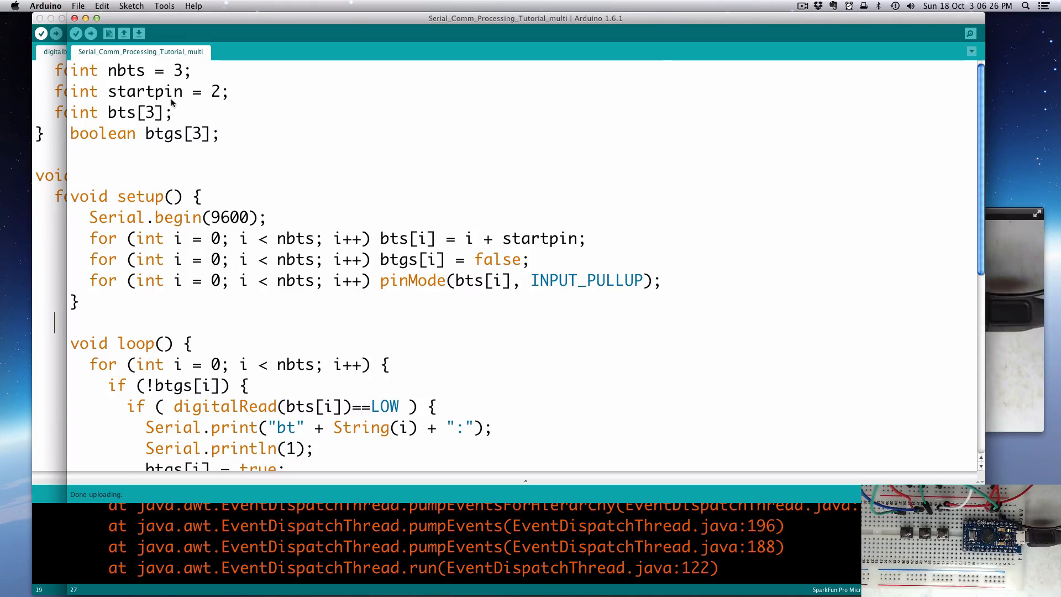
Step: Try sizing bts with nbts, hit the compile error, and restore bts[3]
double_click(178, 71)
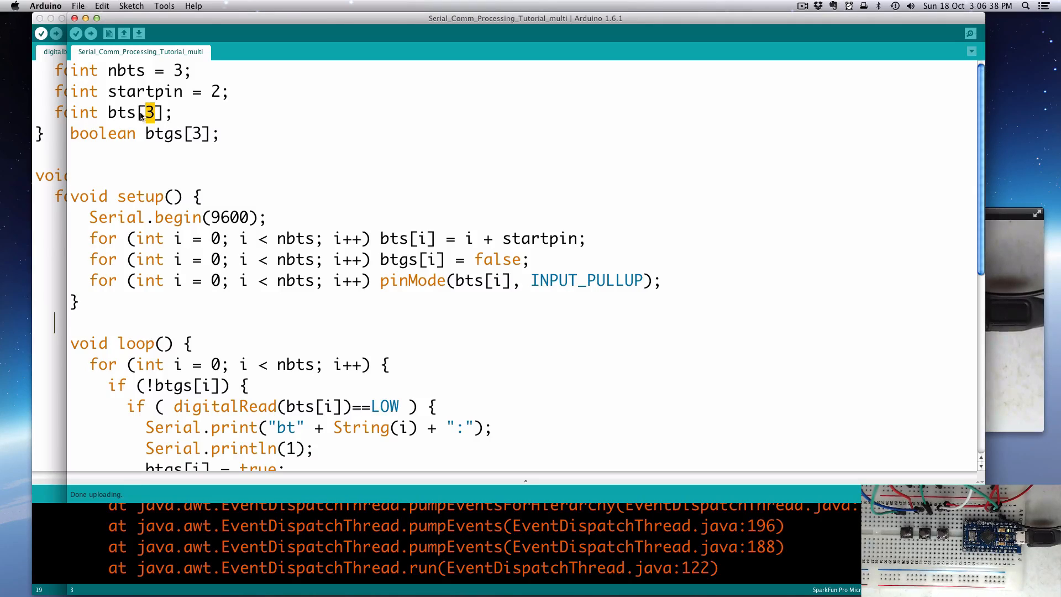
key("cmd+c")
type("nbts")
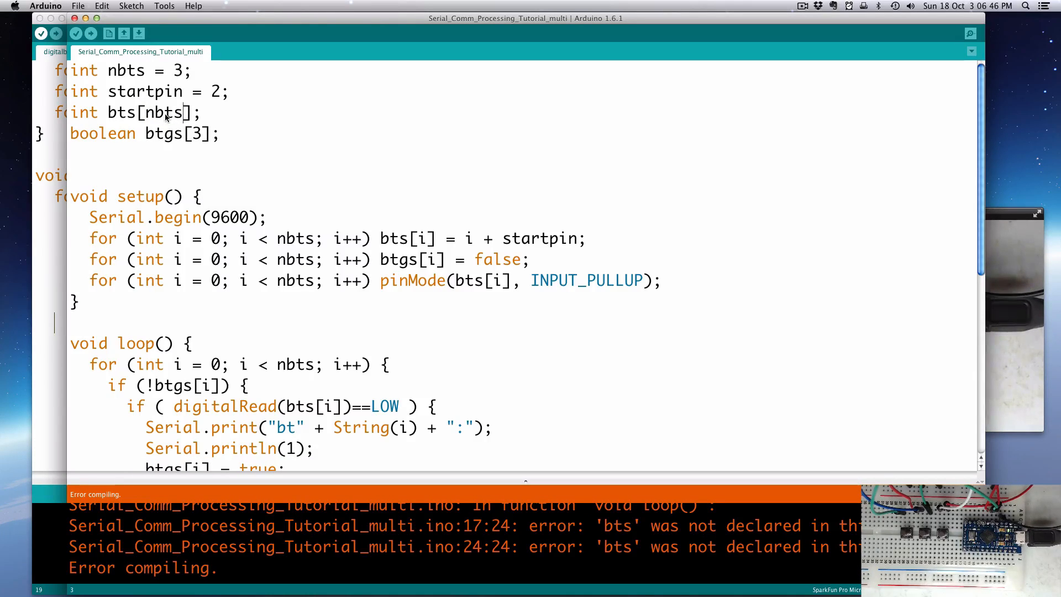
type("3")
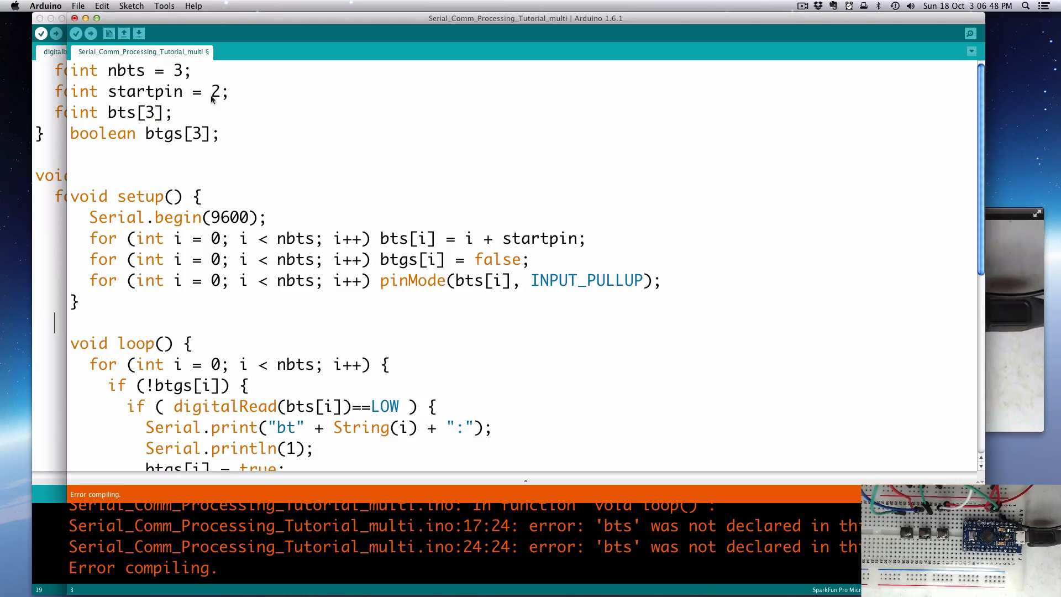
double_click(214, 92)
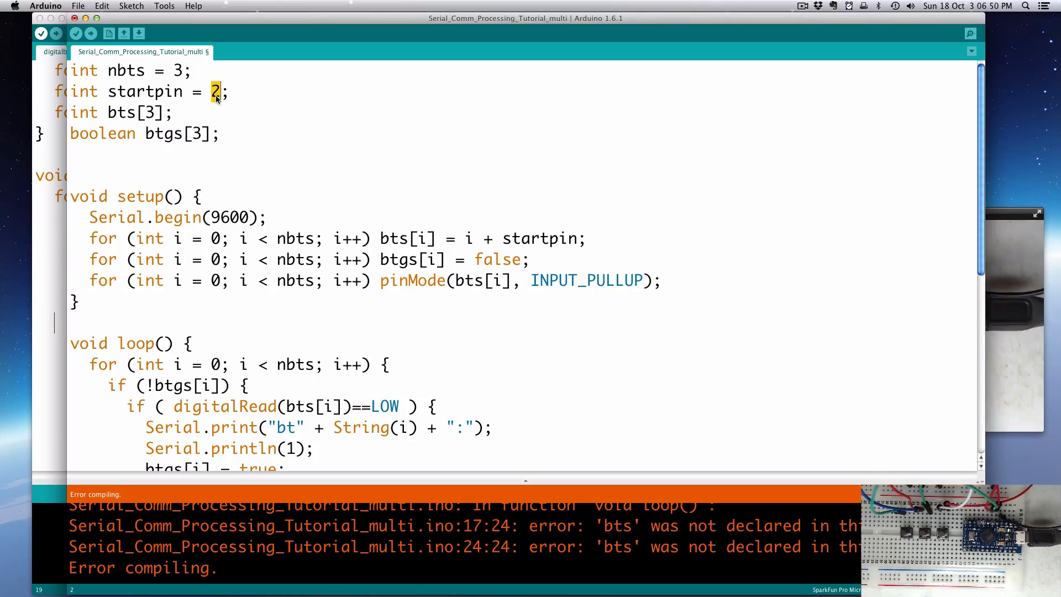